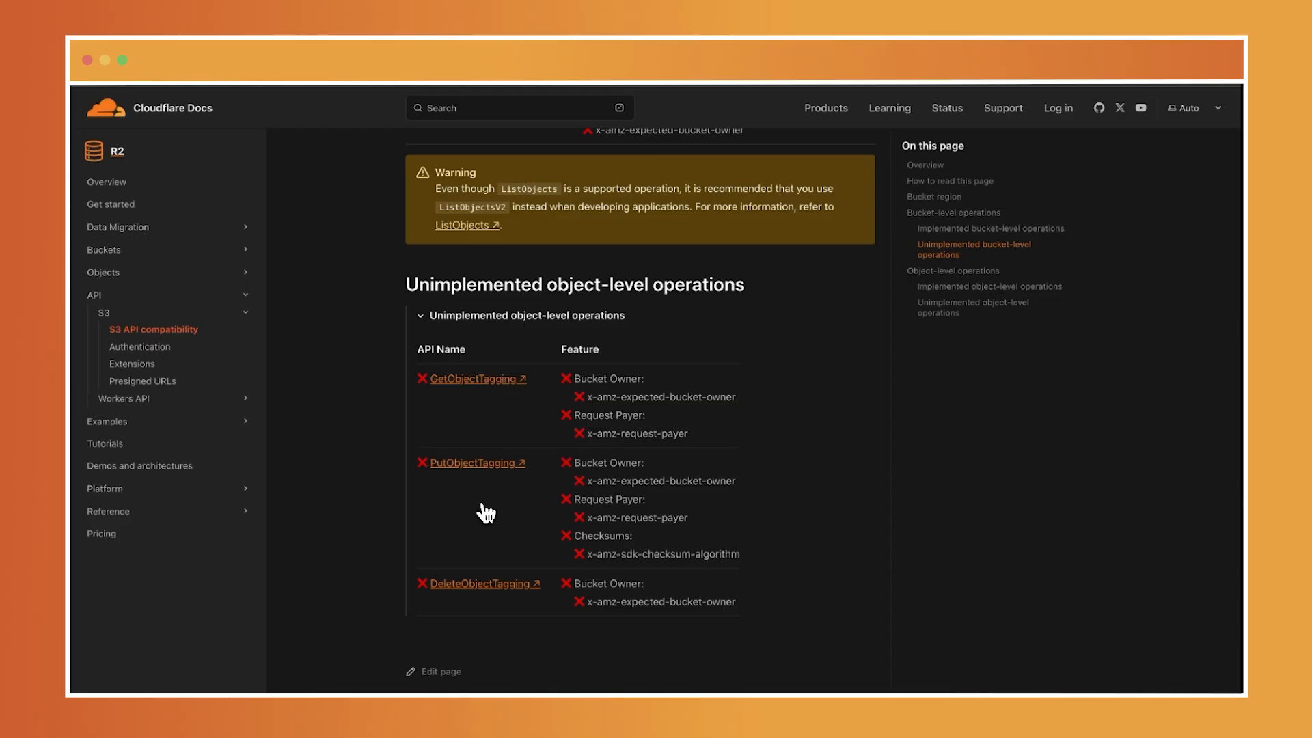
{"action": "mouse_move", "coordinate": [486, 513]}
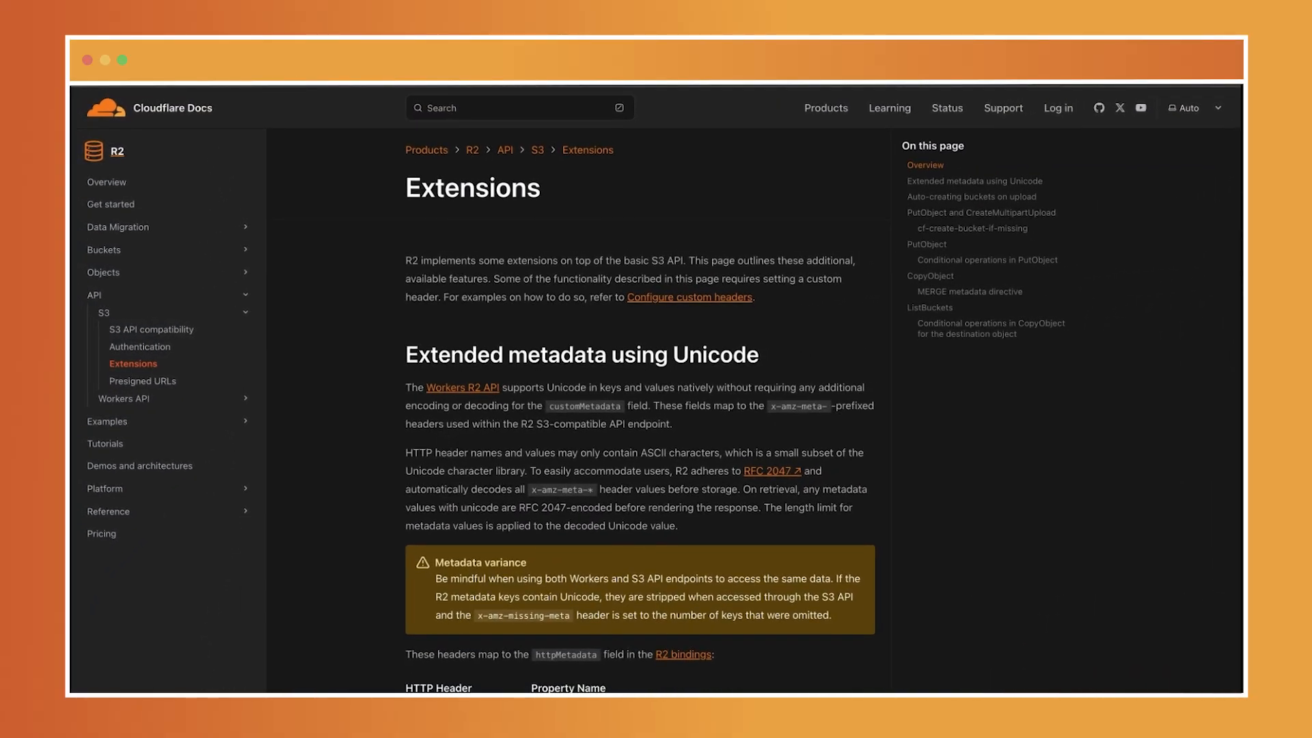
{"action": "mouse_move", "coordinate": [441, 450]}
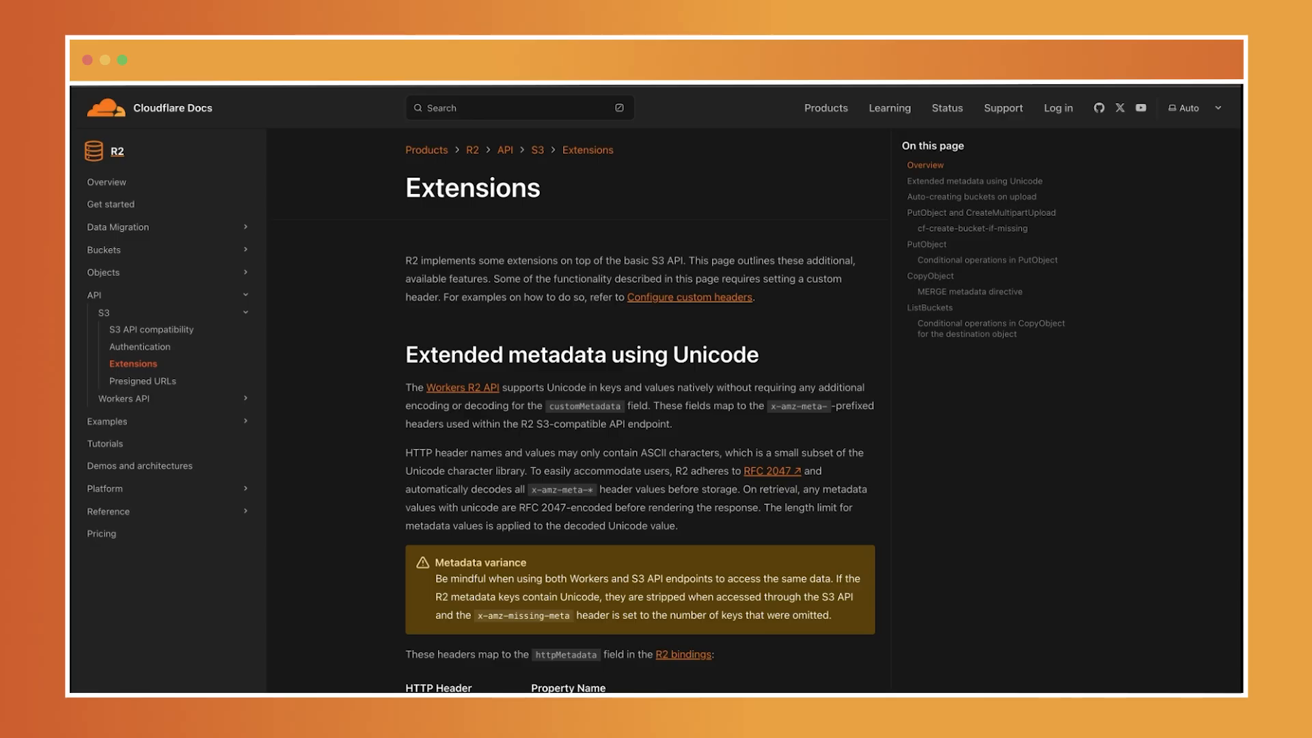
- Return to the S3 API compatibility page and scroll through the bucket and object operation tables
{"action": "left_click", "coordinate": [151, 330]}
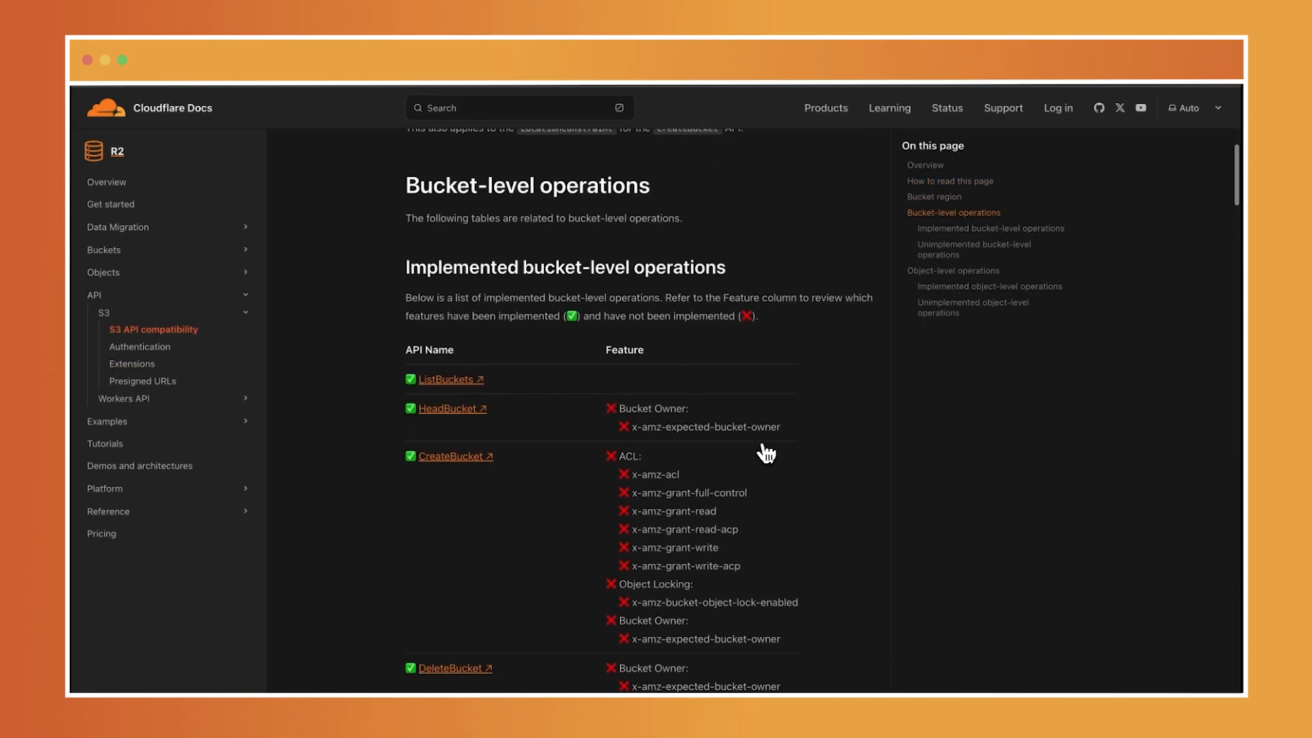
{"action": "scroll", "scroll_direction": "down", "scroll_amount": 3}
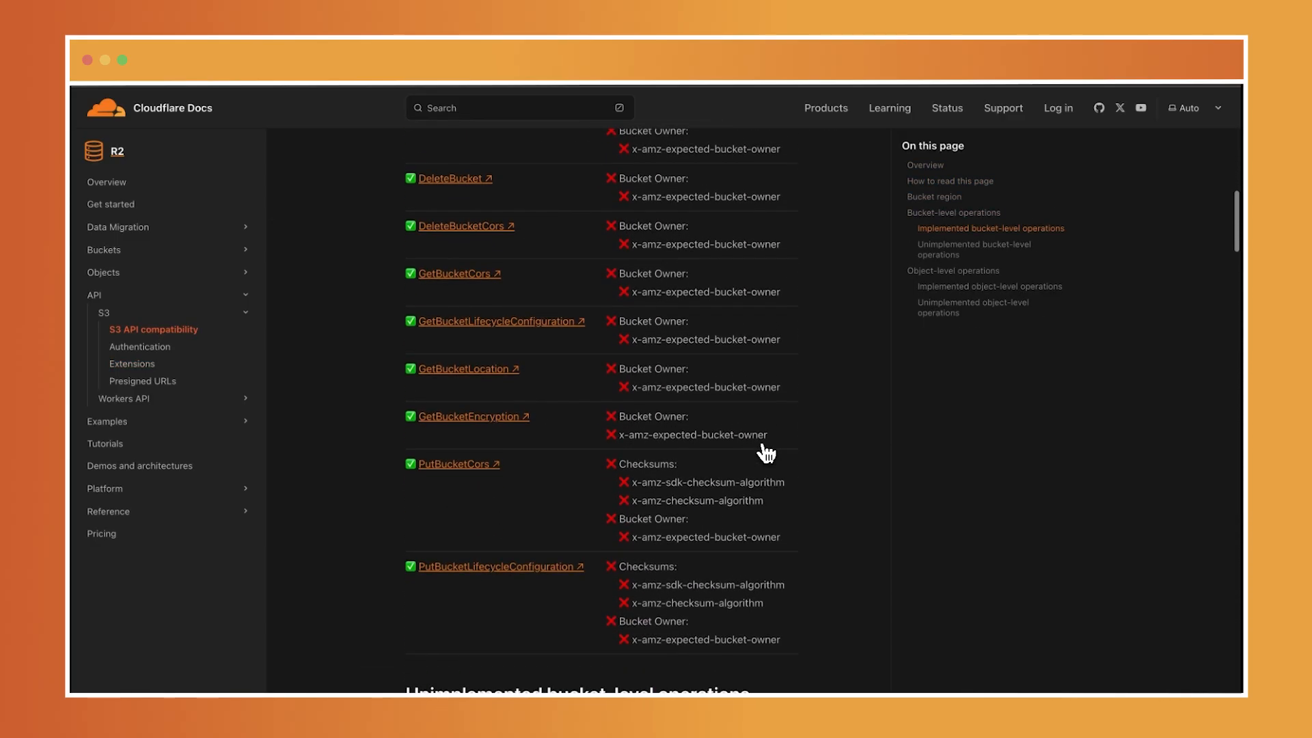
{"action": "scroll", "scroll_direction": "down", "scroll_amount": 3}
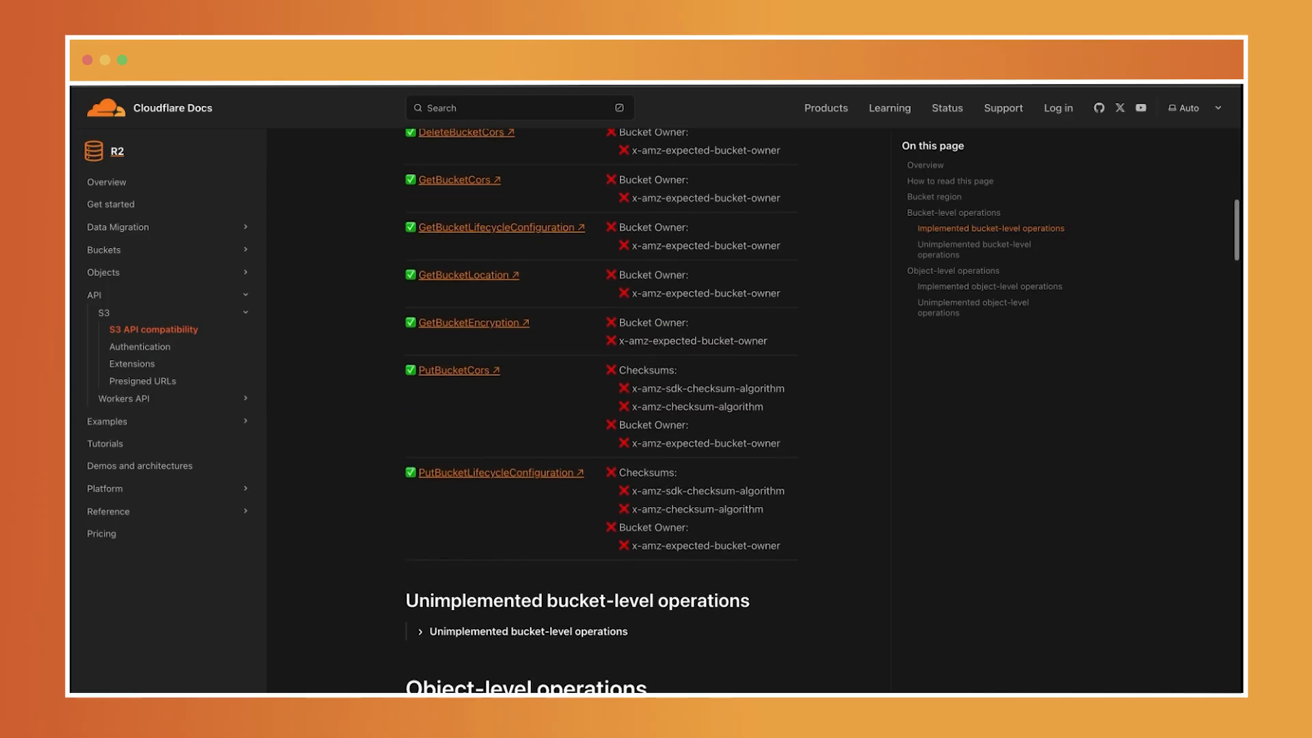
{"action": "scroll", "scroll_direction": "down", "scroll_amount": 3}
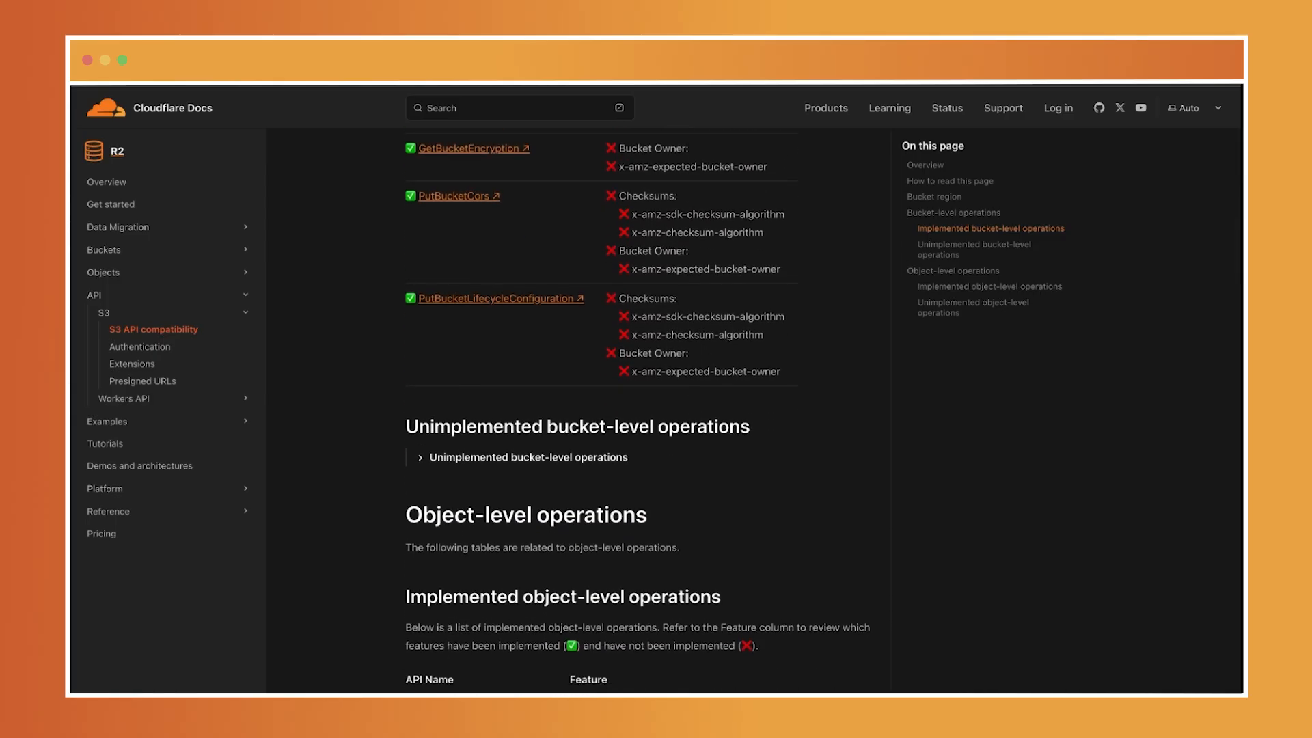
{"action": "scroll", "scroll_direction": "down", "scroll_amount": 3}
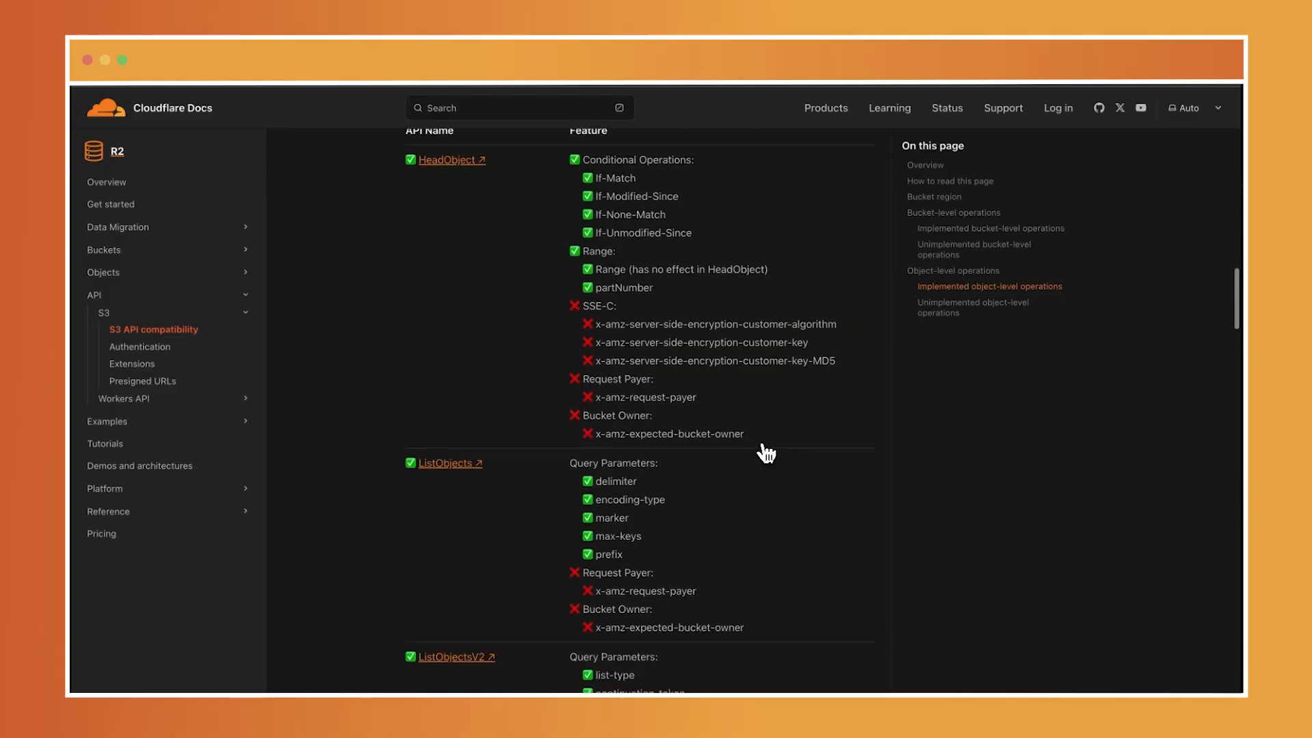
{"action": "scroll", "scroll_direction": "down", "scroll_amount": 3}
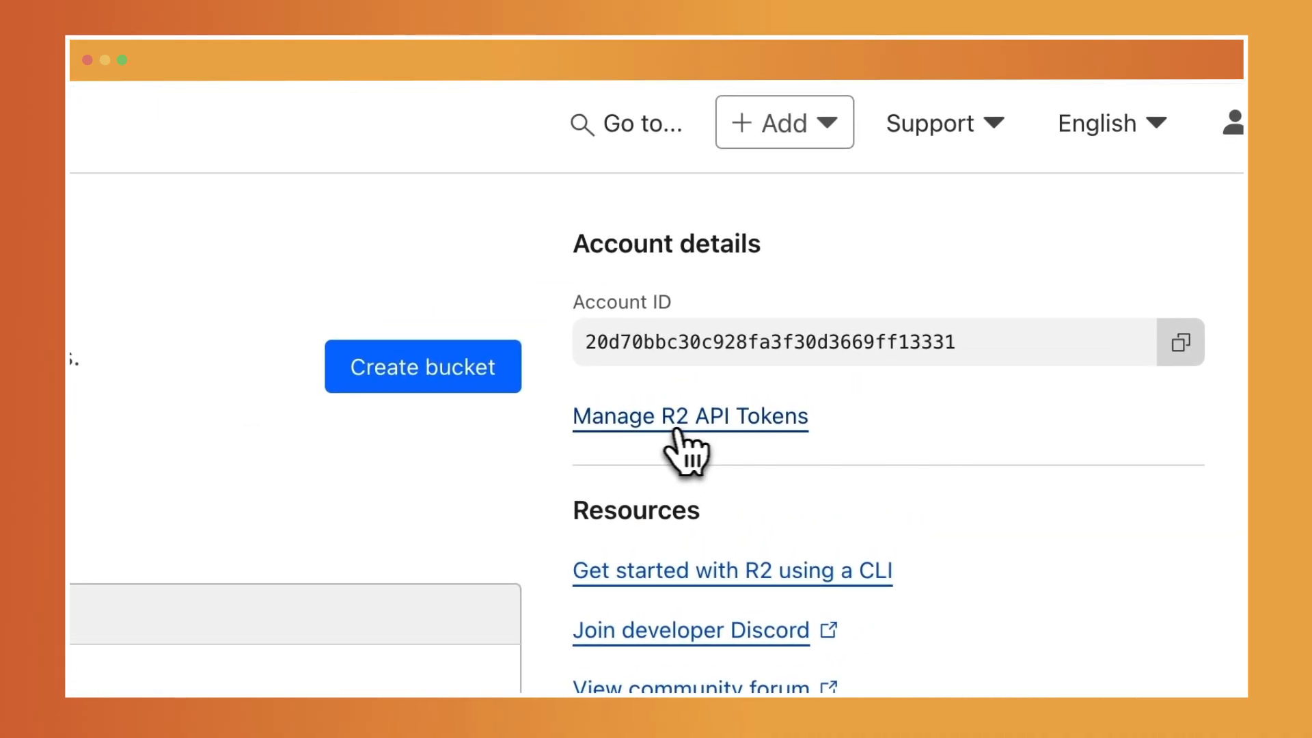
- Start a new R2 API token with Object Read & Write access, reviewing bucket scope and TTL
{"action": "left_click", "coordinate": [689, 416]}
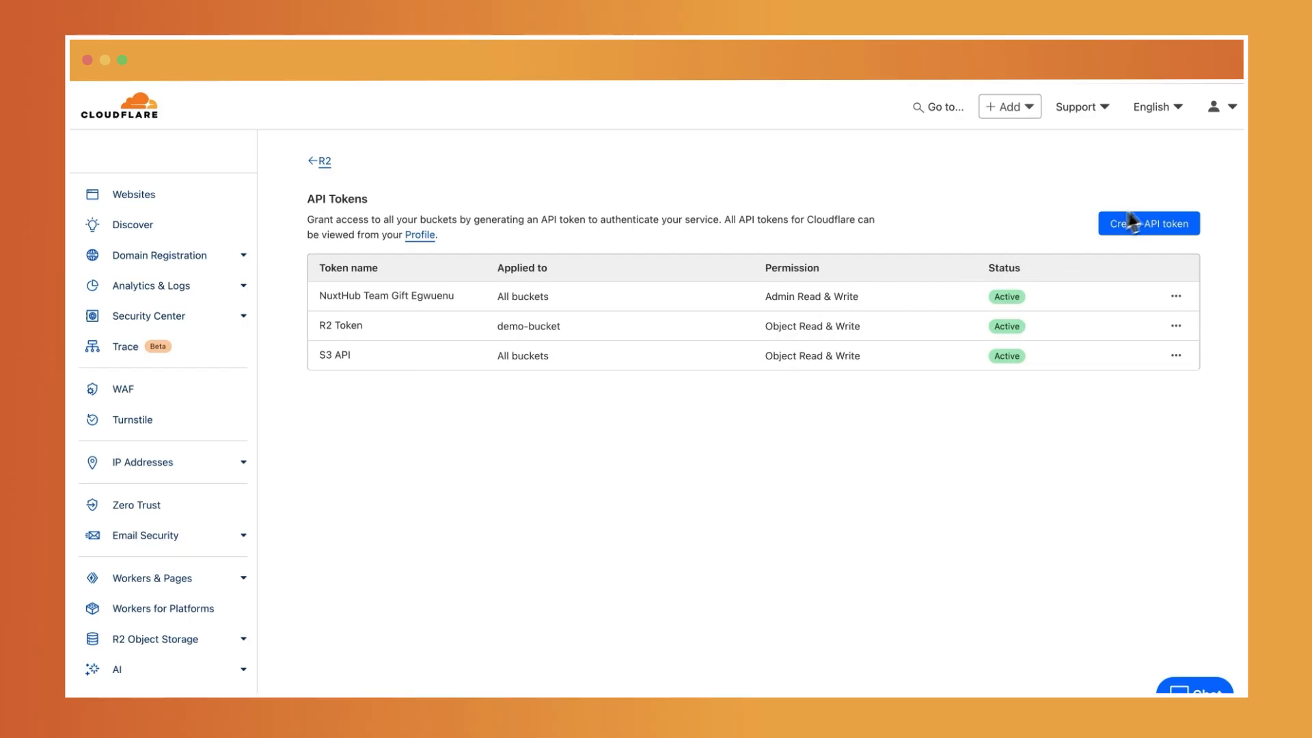
{"action": "left_click", "coordinate": [1146, 223]}
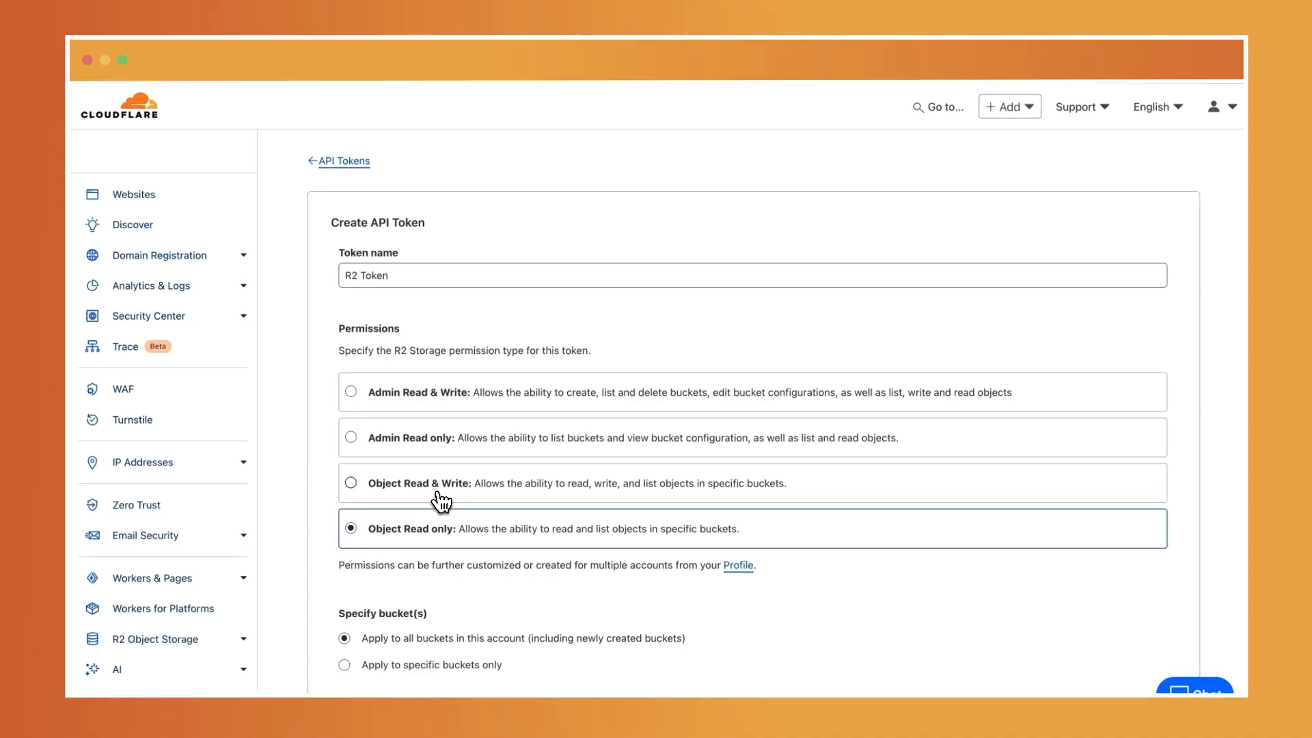
{"action": "mouse_move", "coordinate": [430, 501]}
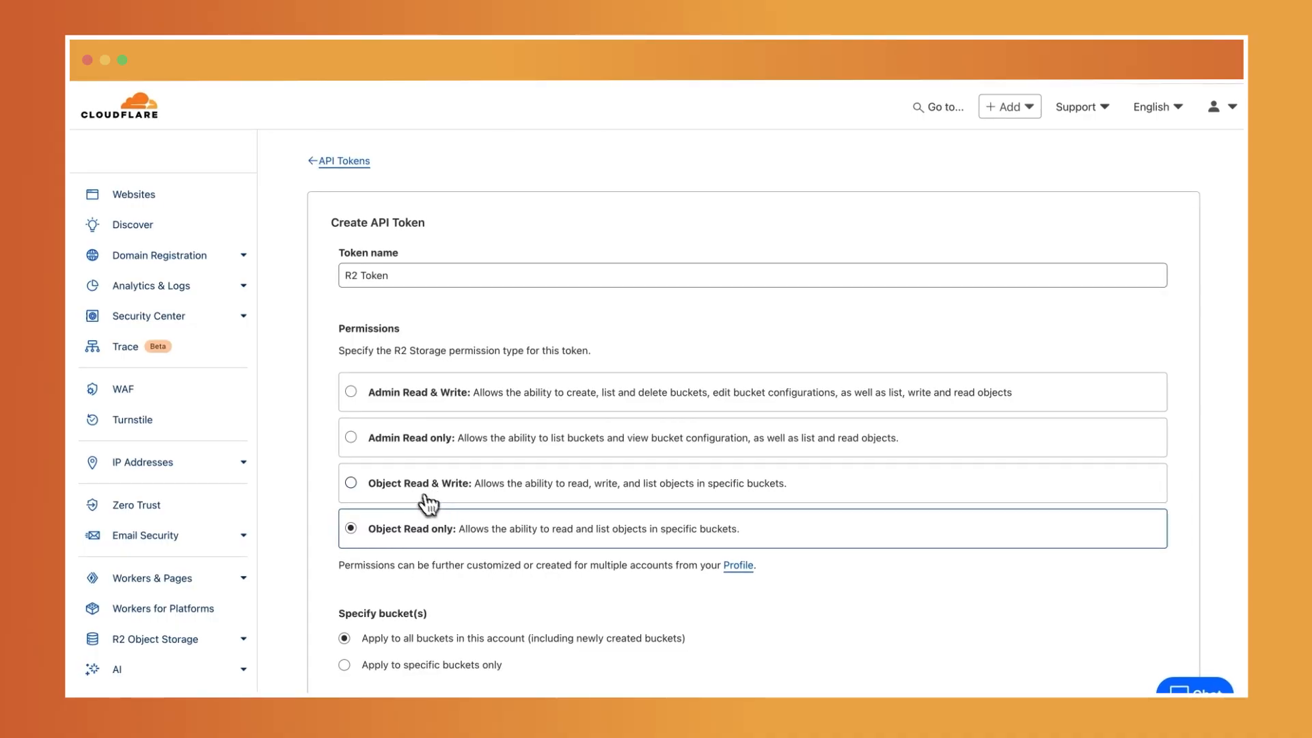
{"action": "left_click", "coordinate": [351, 483]}
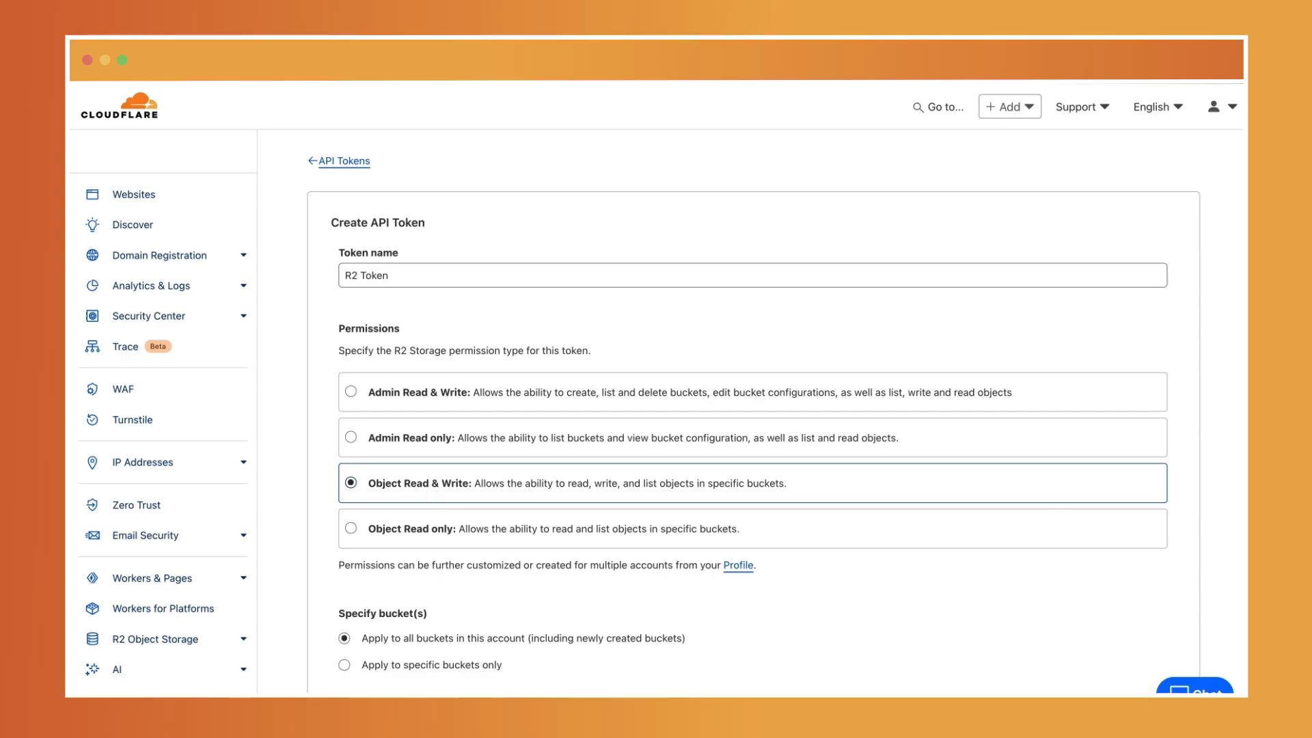
{"action": "scroll", "scroll_direction": "down", "scroll_amount": 3}
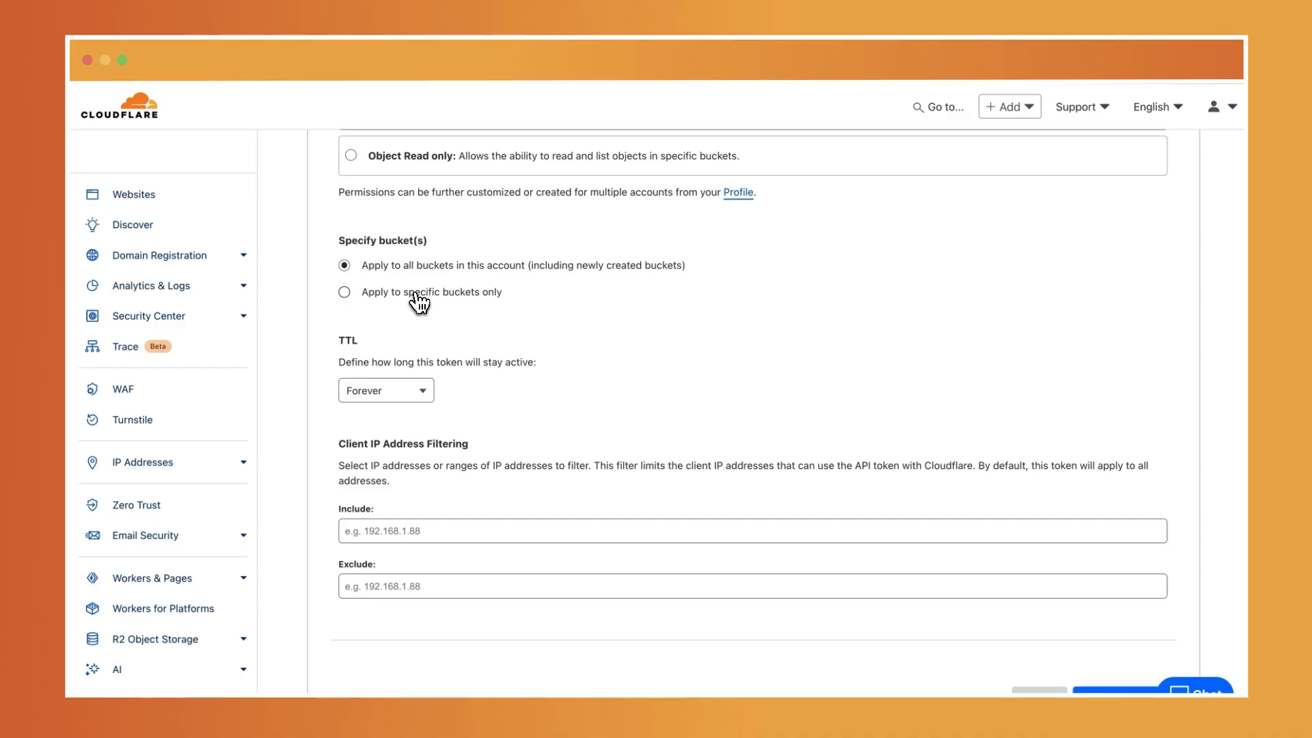
{"action": "mouse_move", "coordinate": [418, 288]}
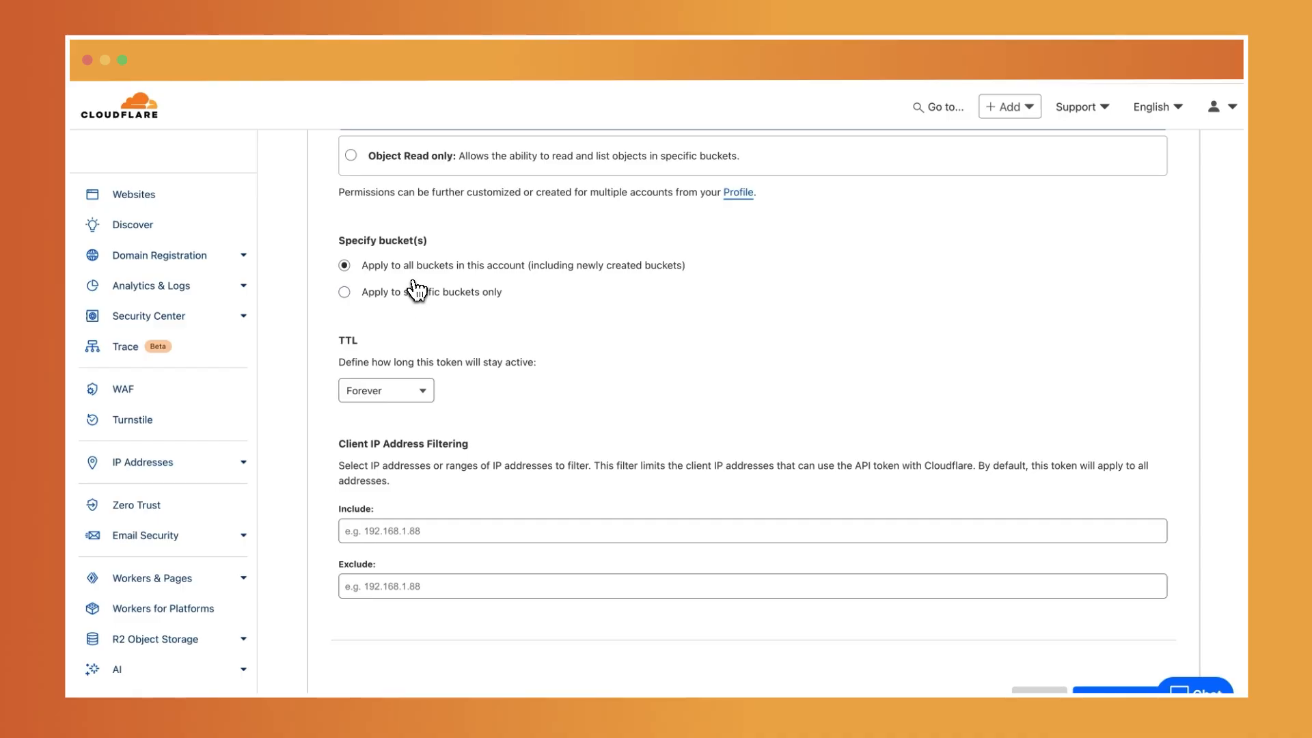
{"action": "mouse_move", "coordinate": [417, 305]}
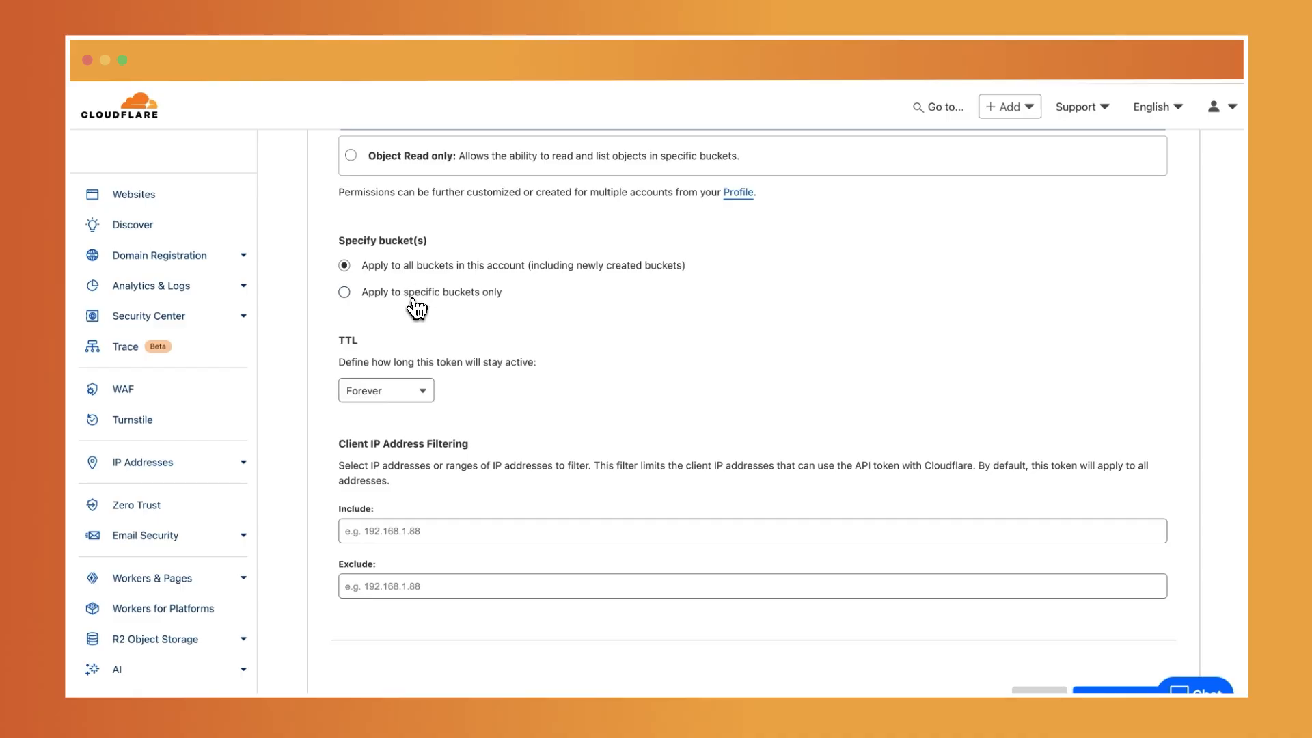
{"action": "mouse_move", "coordinate": [500, 474]}
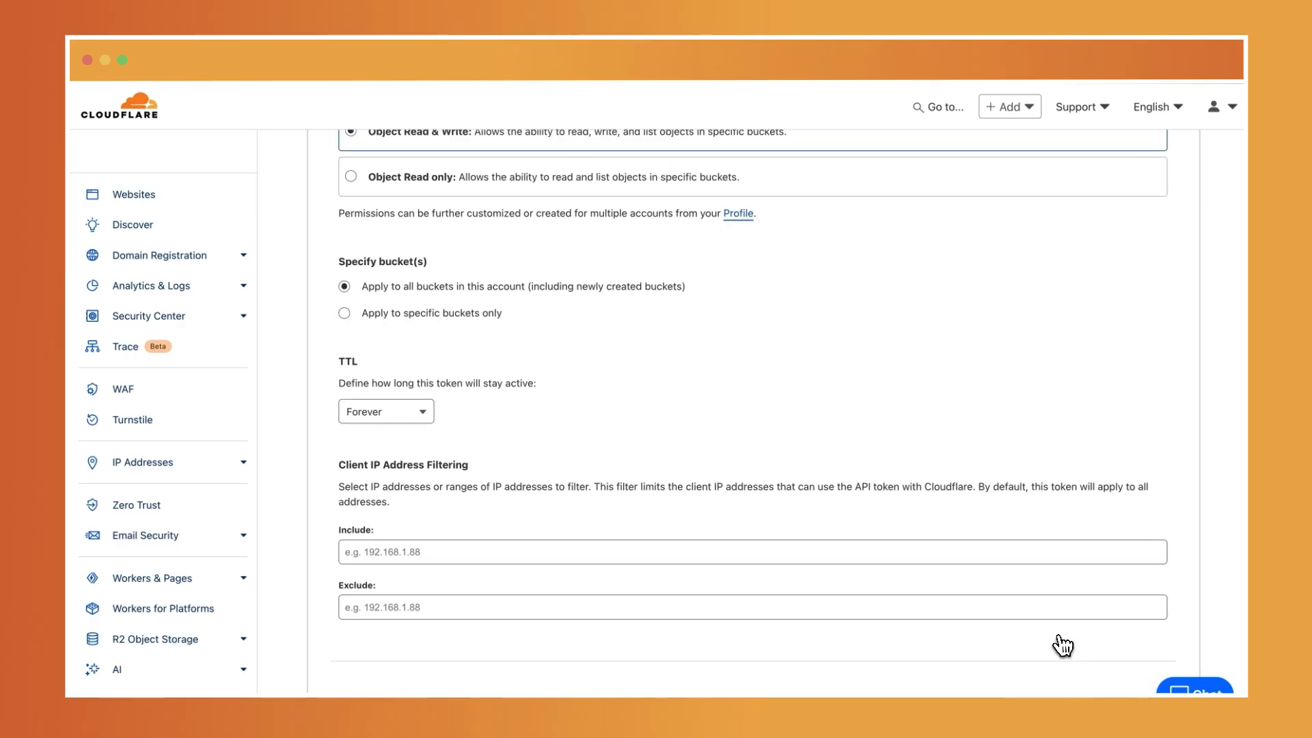
{"action": "scroll", "scroll_direction": "up", "scroll_amount": 3}
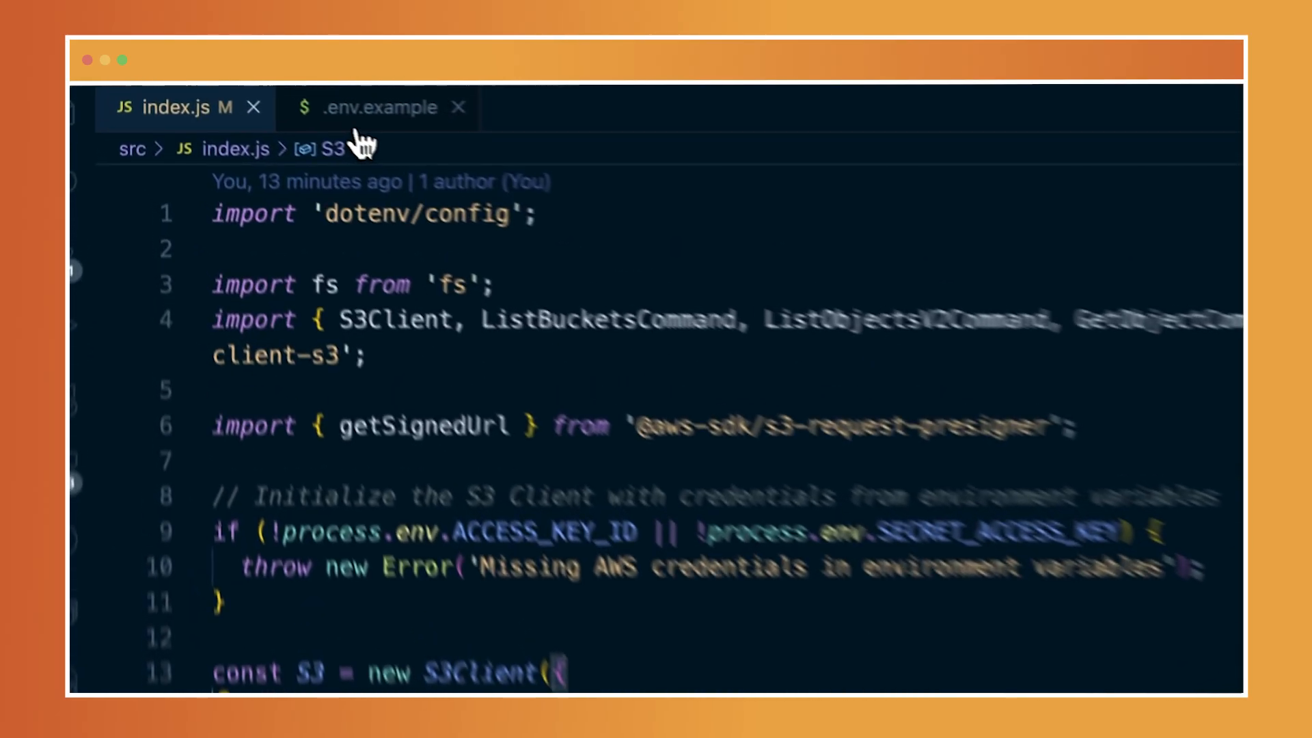
- Switch to .env.example listing ACCESS_KEY_ID, SECRET_ACCESS_KEY and ACCOUNT_ID
{"action": "left_click", "coordinate": [377, 107]}
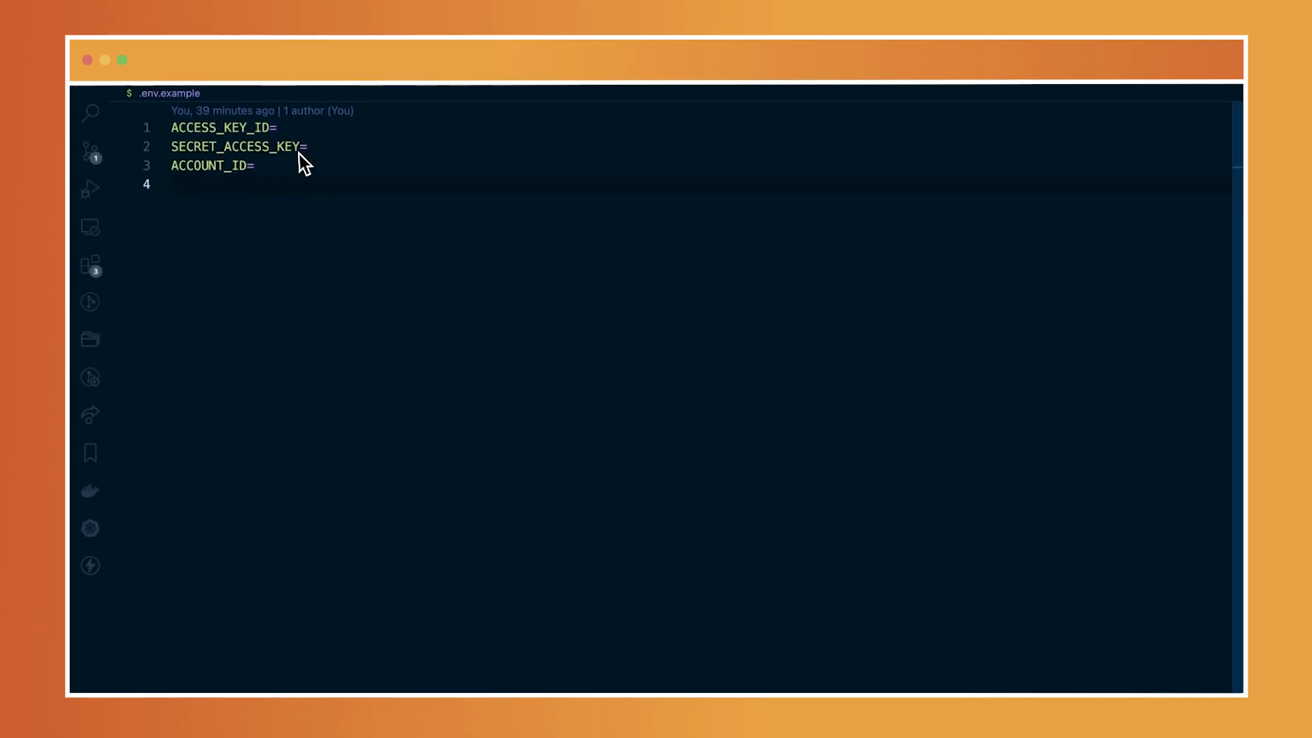
{"action": "mouse_move", "coordinate": [268, 177]}
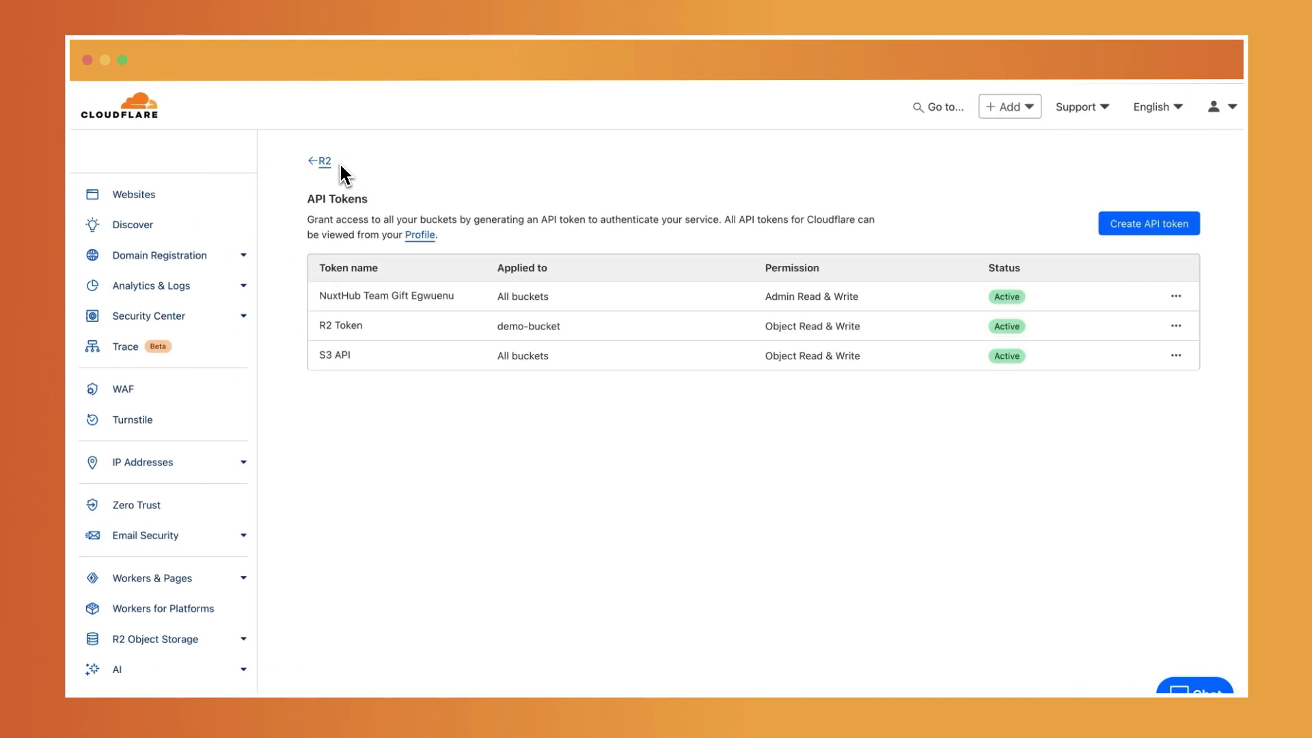
- Go back from the API Tokens page to the R2 Object Storage overview
{"action": "left_click", "coordinate": [320, 162]}
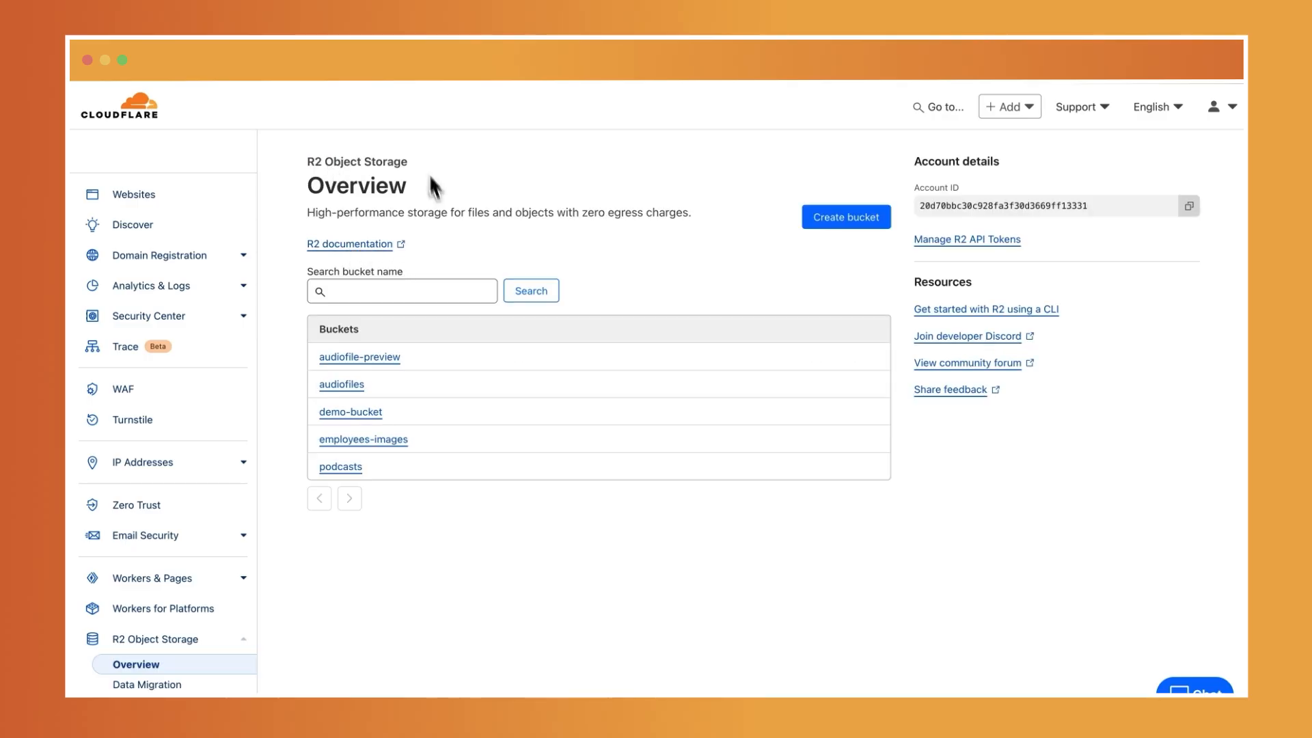
{"action": "mouse_move", "coordinate": [1023, 224]}
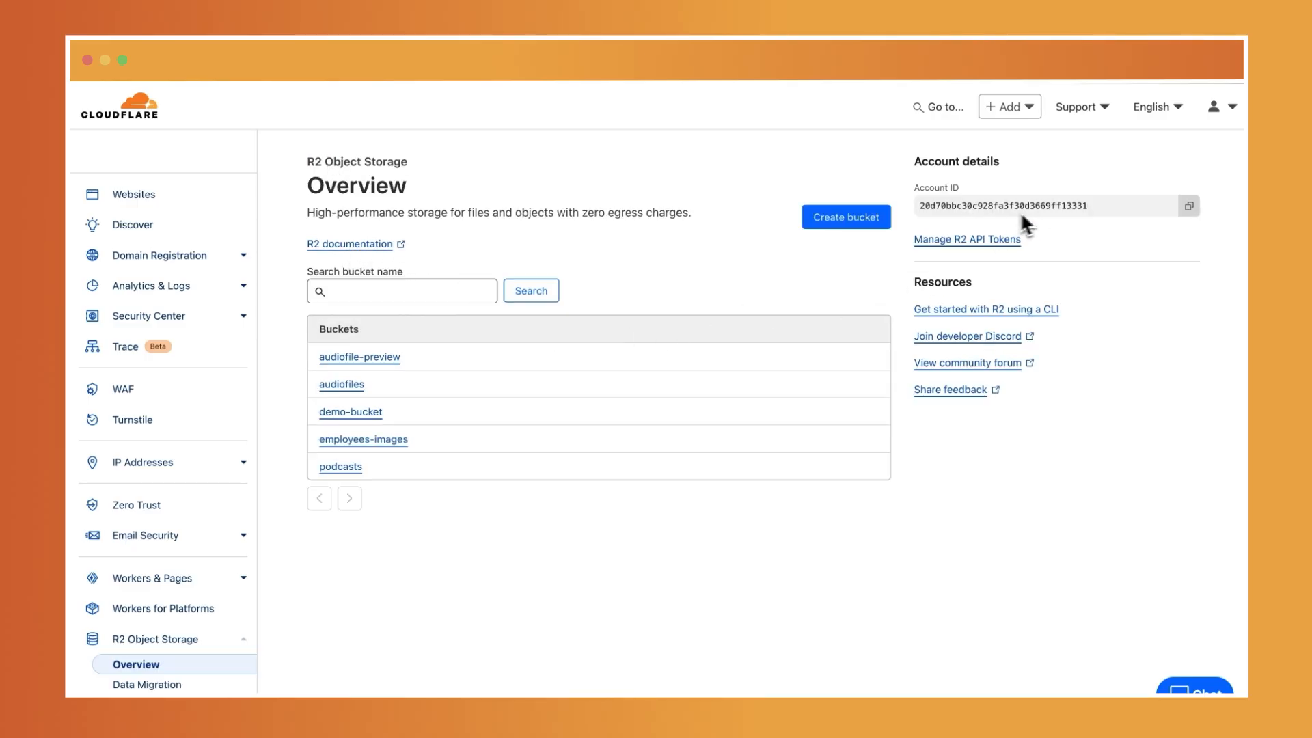
{"action": "mouse_move", "coordinate": [838, 310]}
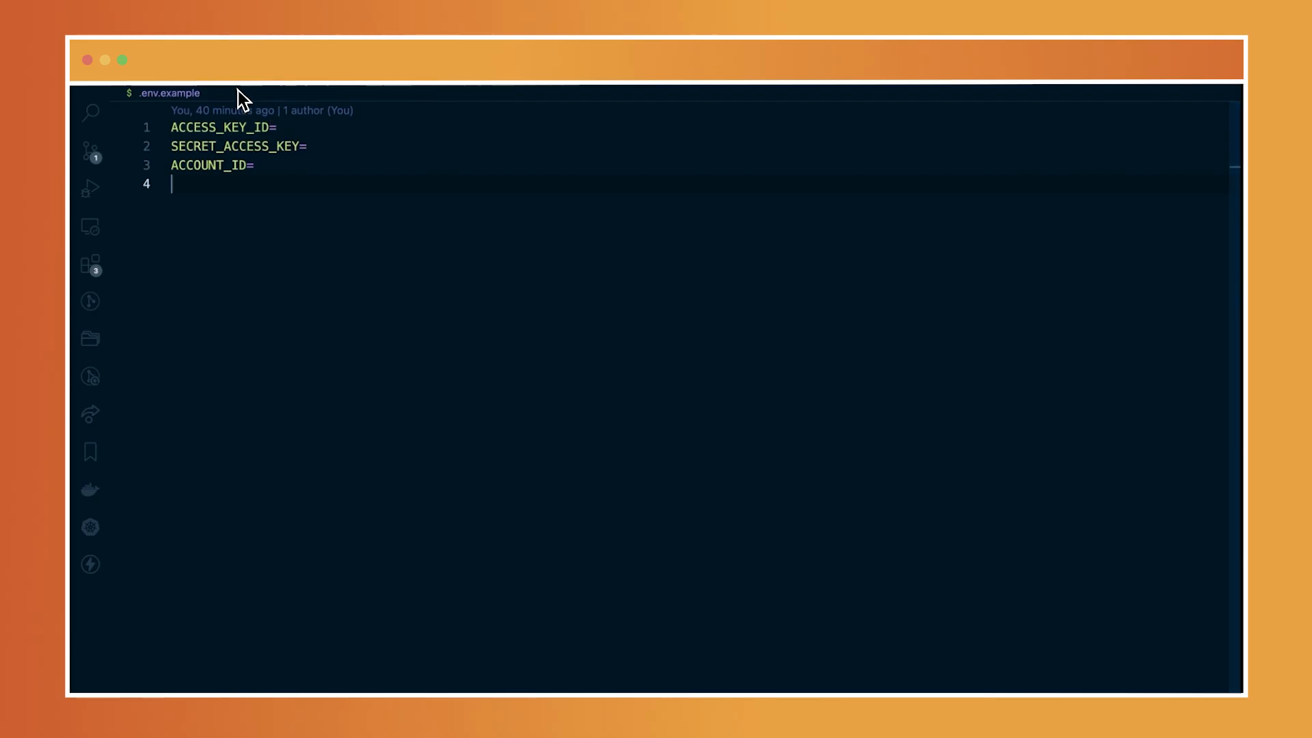
{"action": "mouse_move", "coordinate": [146, 90]}
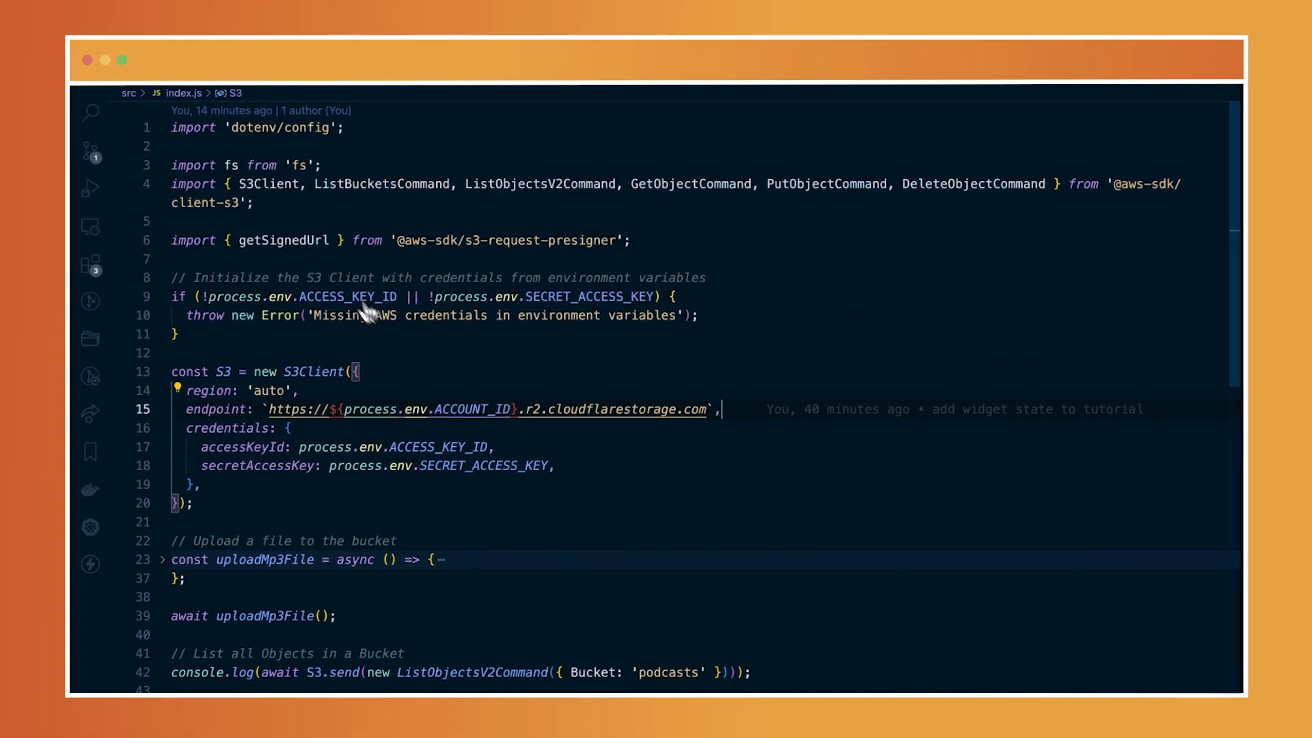
{"action": "mouse_move", "coordinate": [774, 292]}
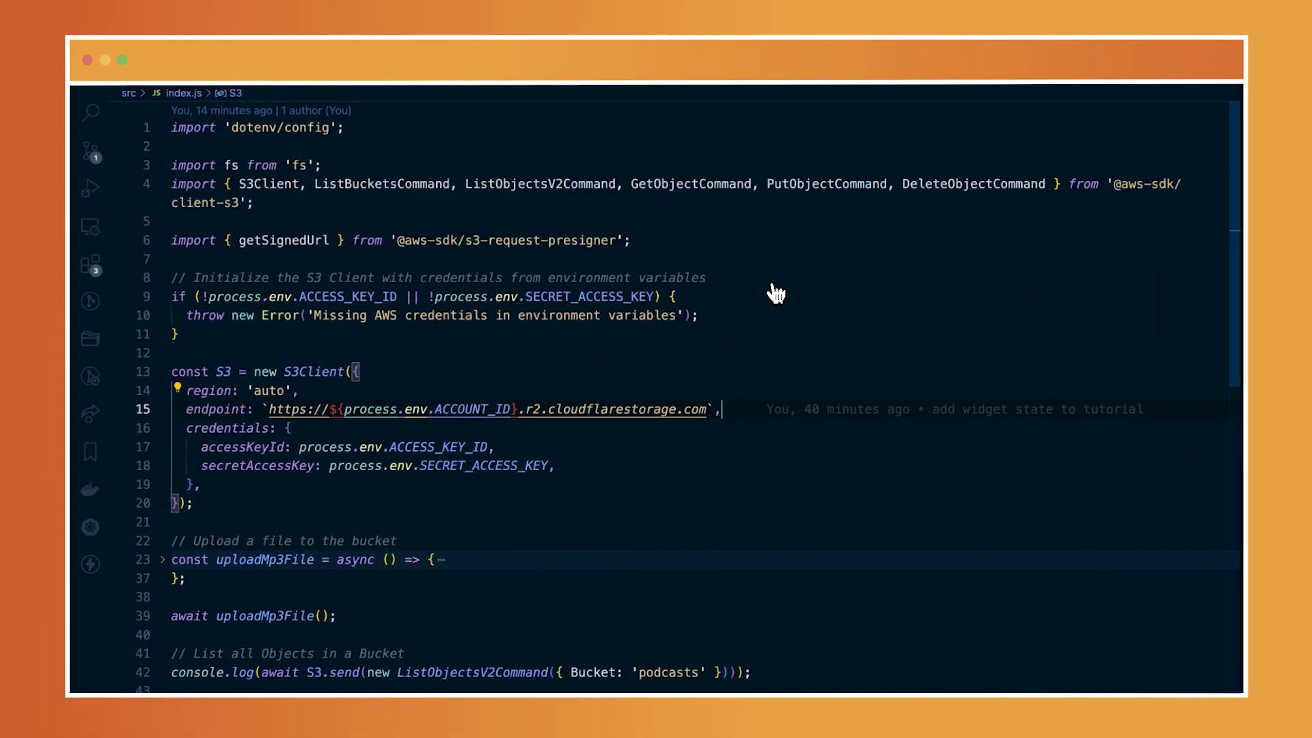
{"action": "mouse_move", "coordinate": [684, 320]}
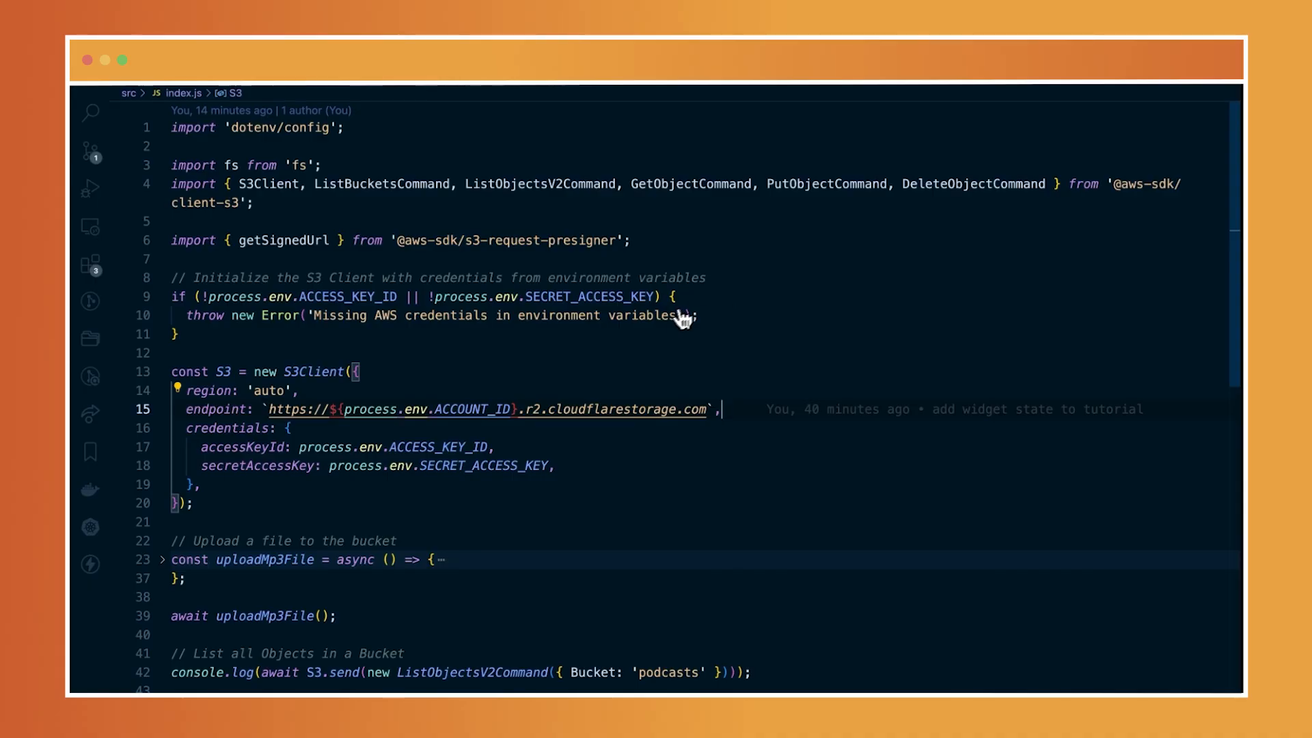
{"action": "mouse_move", "coordinate": [597, 378]}
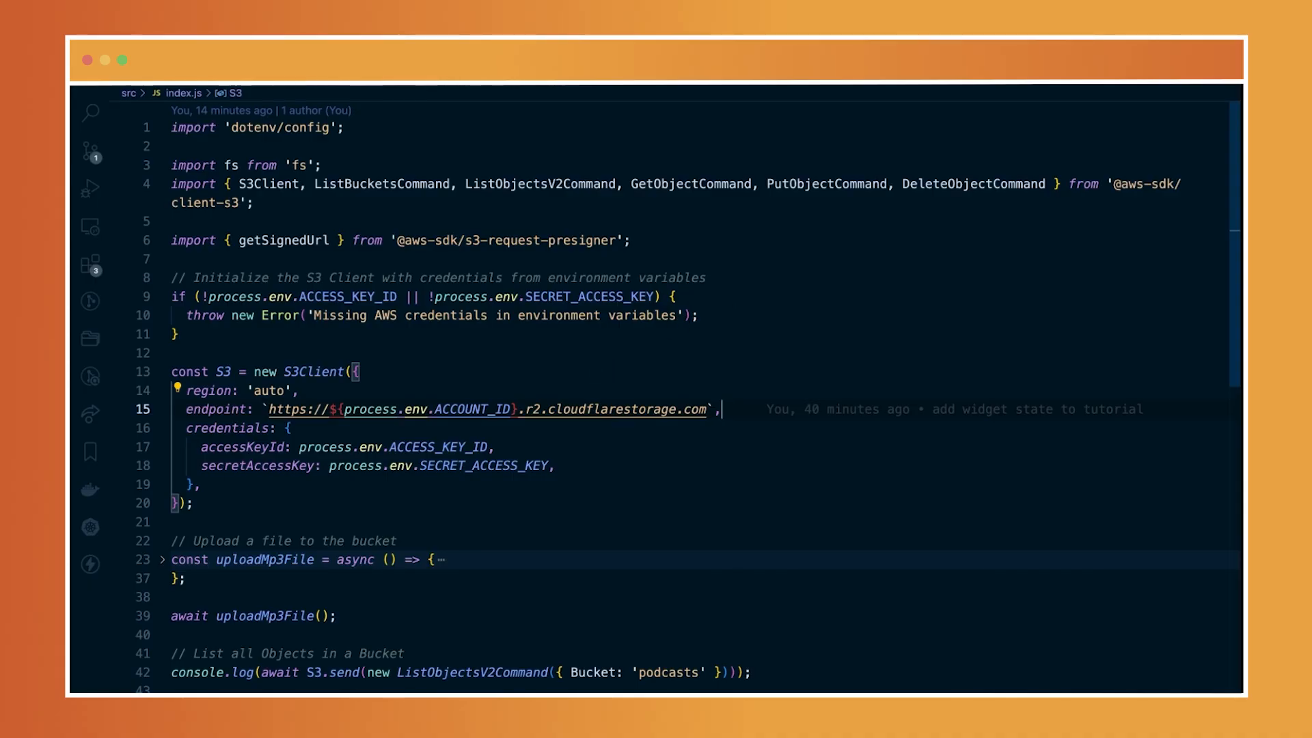
{"action": "mouse_move", "coordinate": [410, 450]}
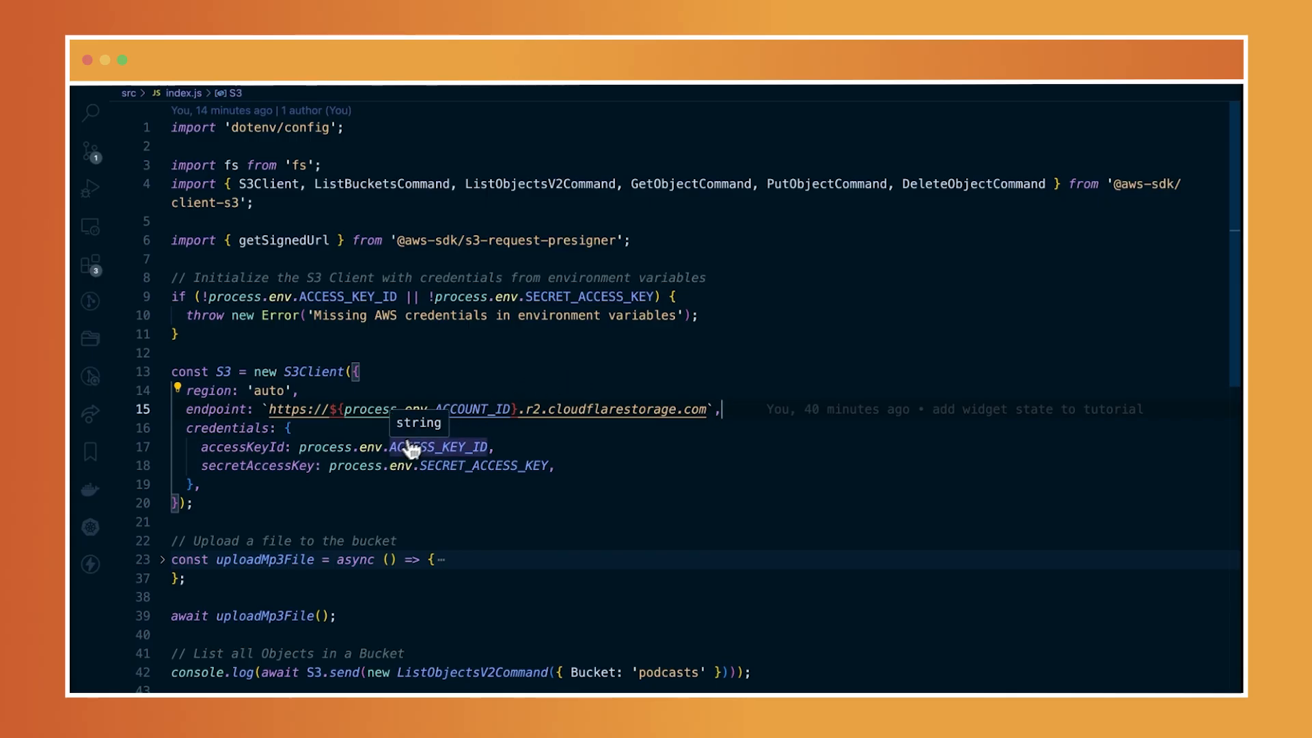
{"action": "mouse_move", "coordinate": [301, 494]}
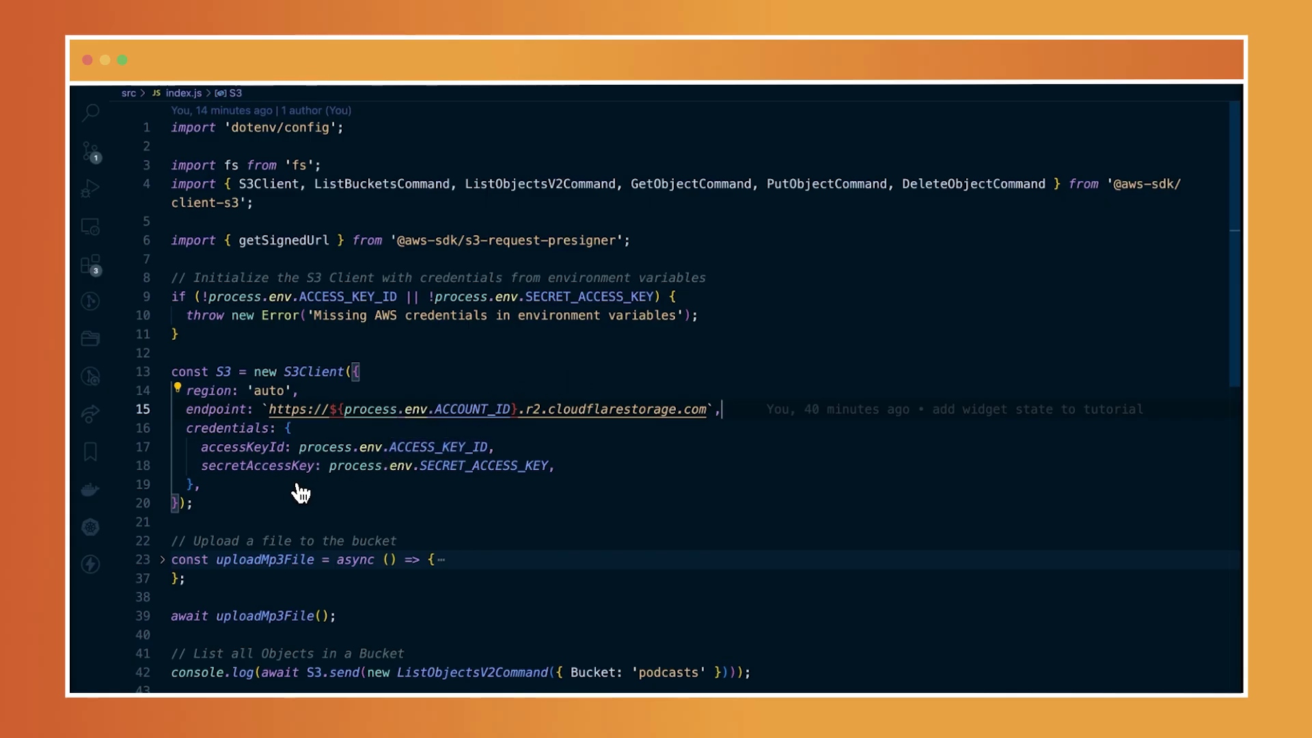
{"action": "mouse_move", "coordinate": [216, 516]}
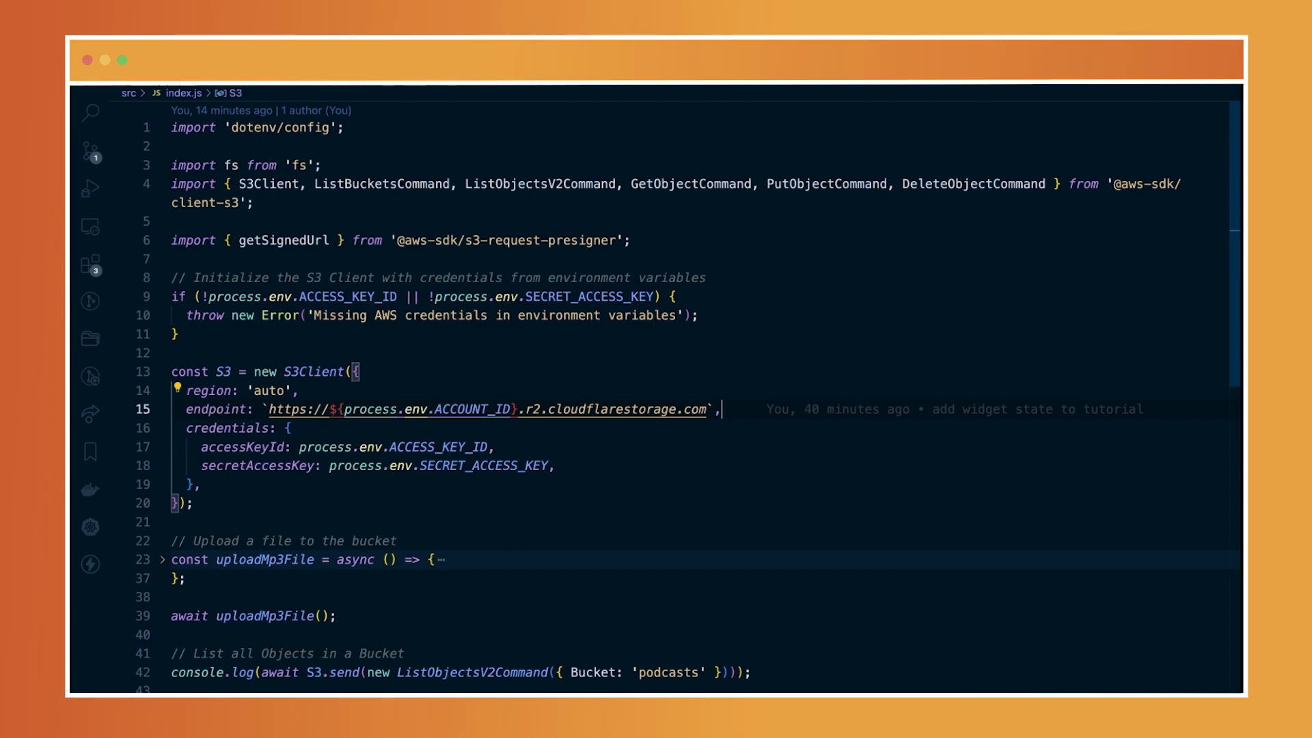
{"action": "mouse_move", "coordinate": [223, 462]}
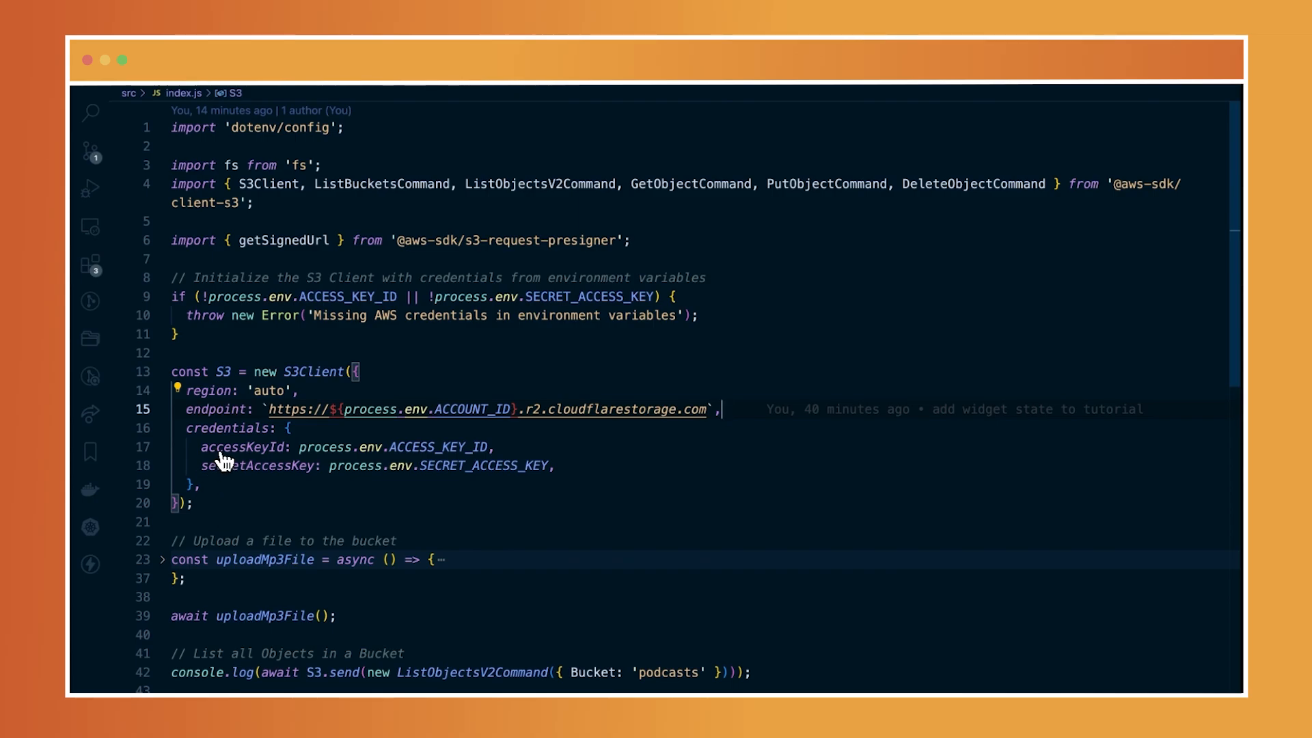
{"action": "mouse_move", "coordinate": [306, 427]}
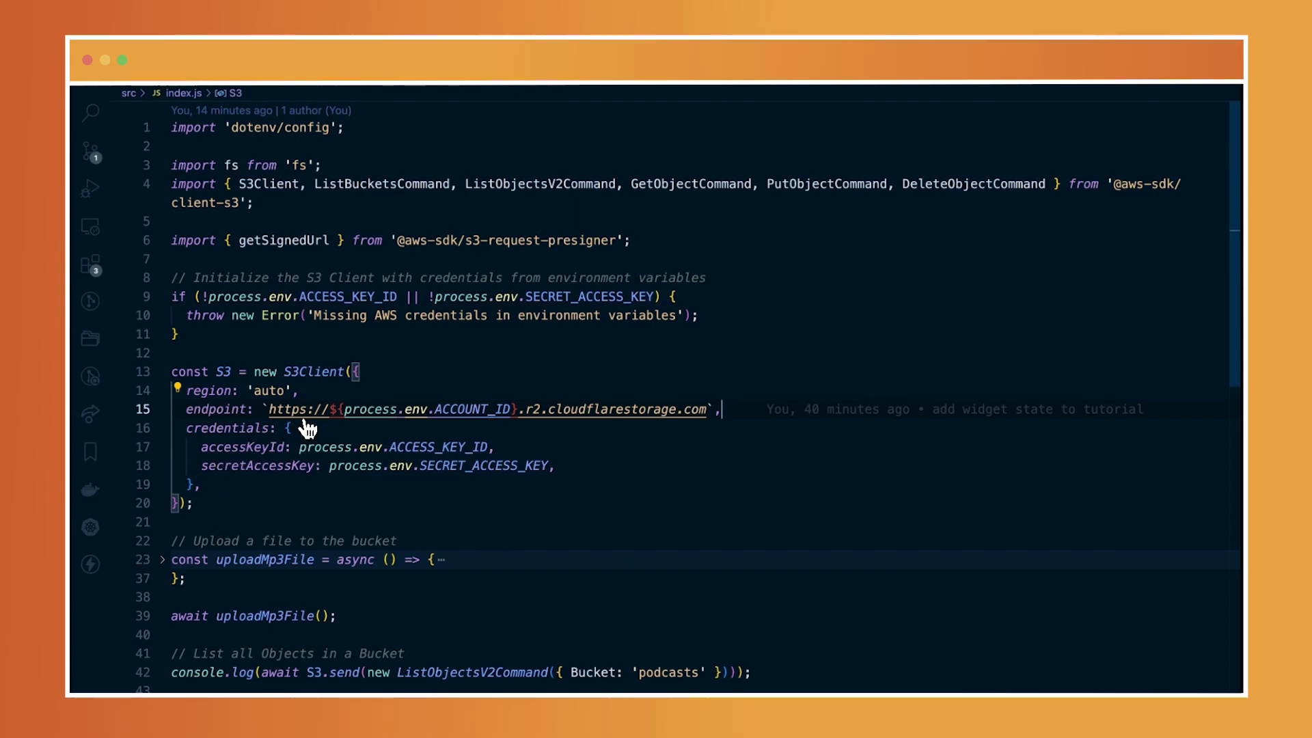
{"action": "mouse_move", "coordinate": [350, 430]}
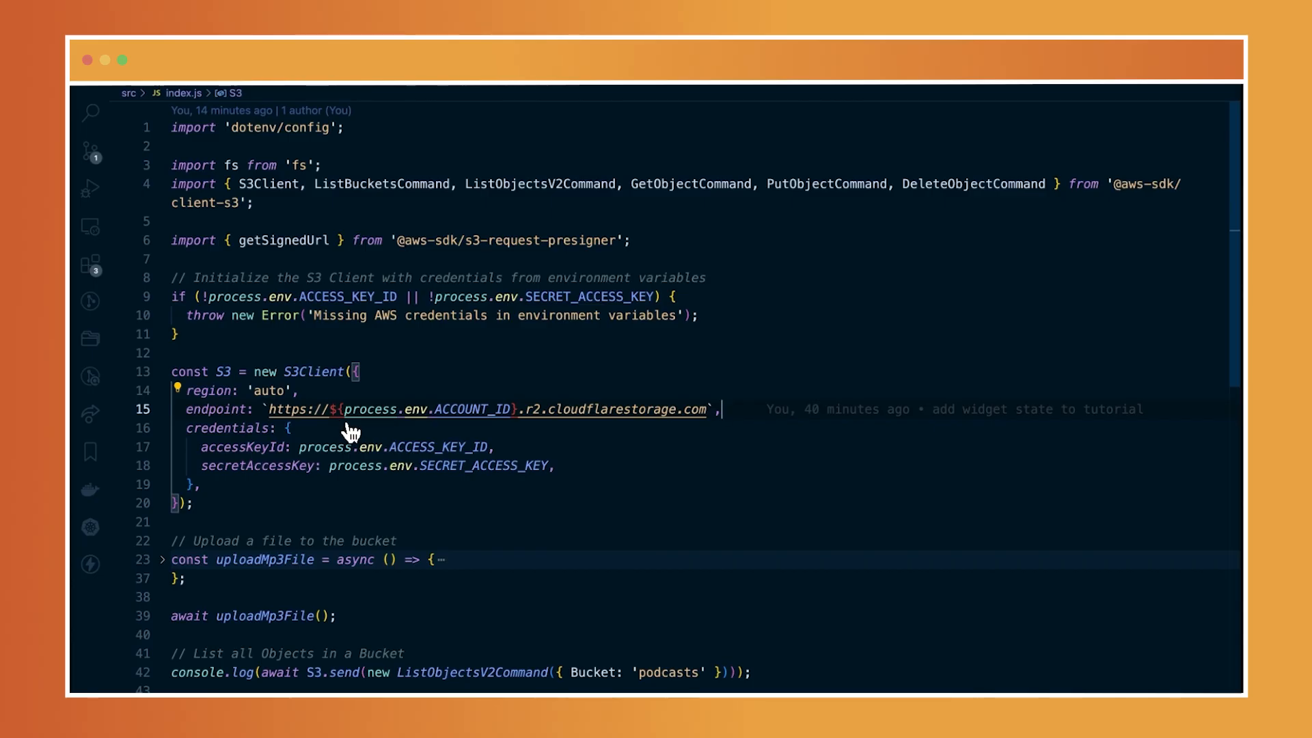
{"action": "mouse_move", "coordinate": [474, 425]}
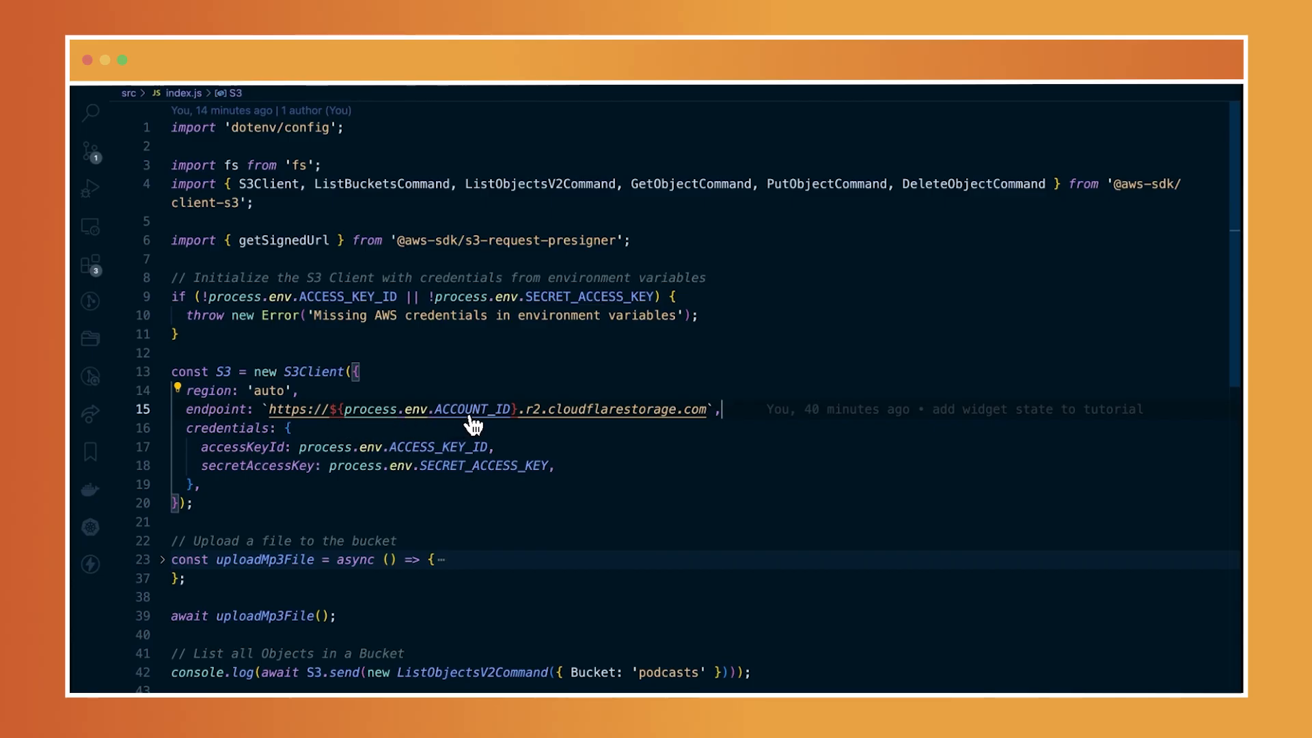
{"action": "mouse_move", "coordinate": [694, 430]}
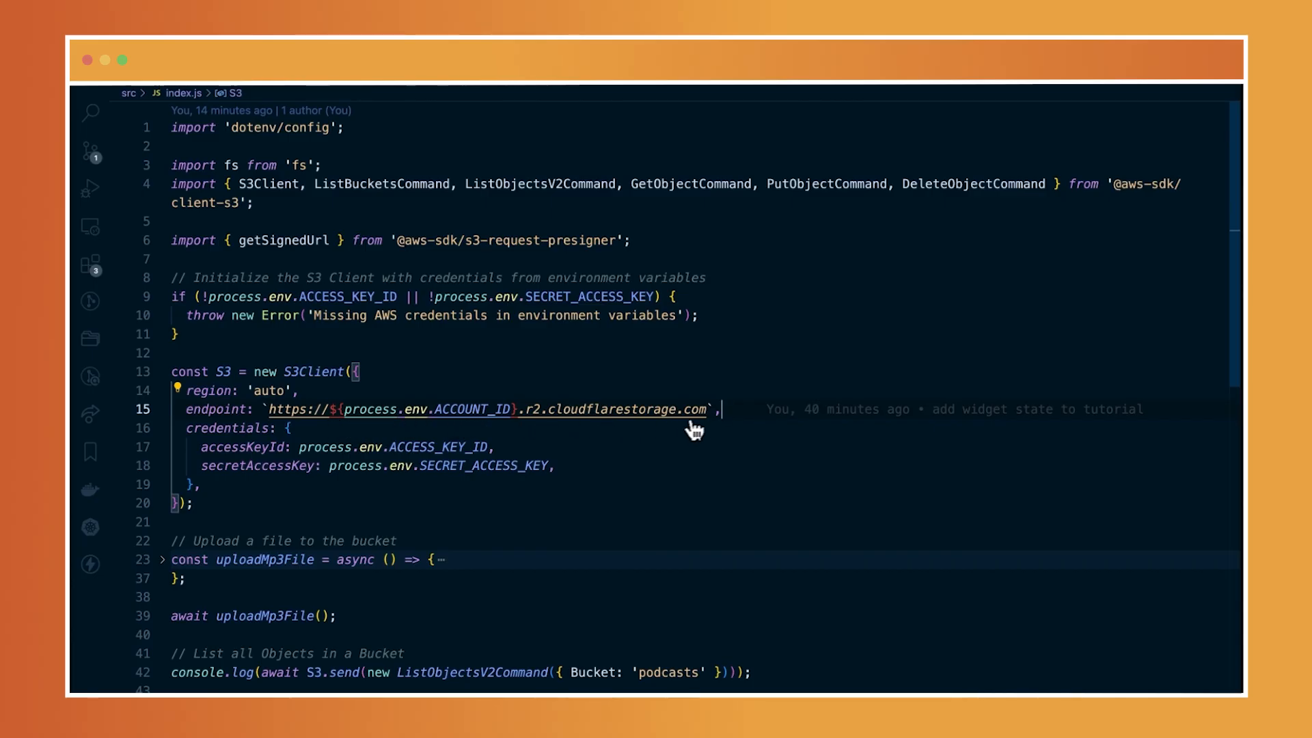
{"action": "mouse_move", "coordinate": [354, 456]}
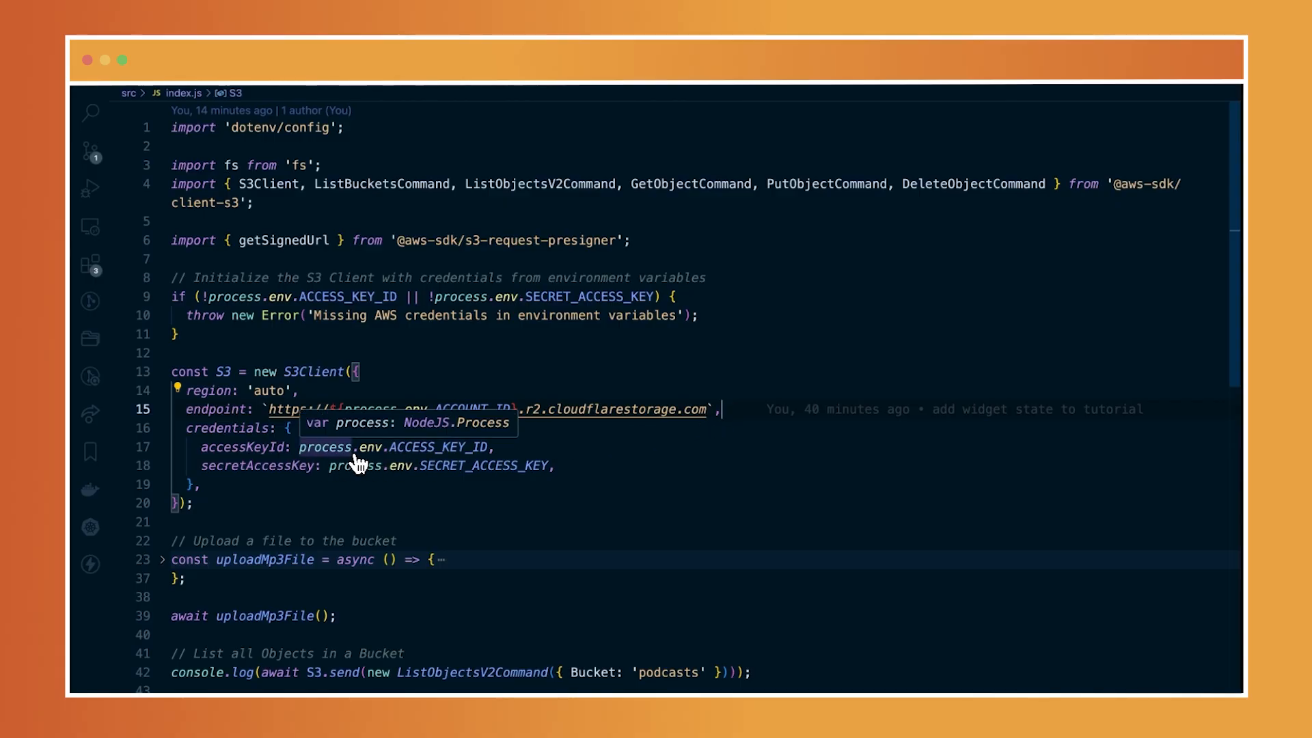
{"action": "mouse_move", "coordinate": [500, 478]}
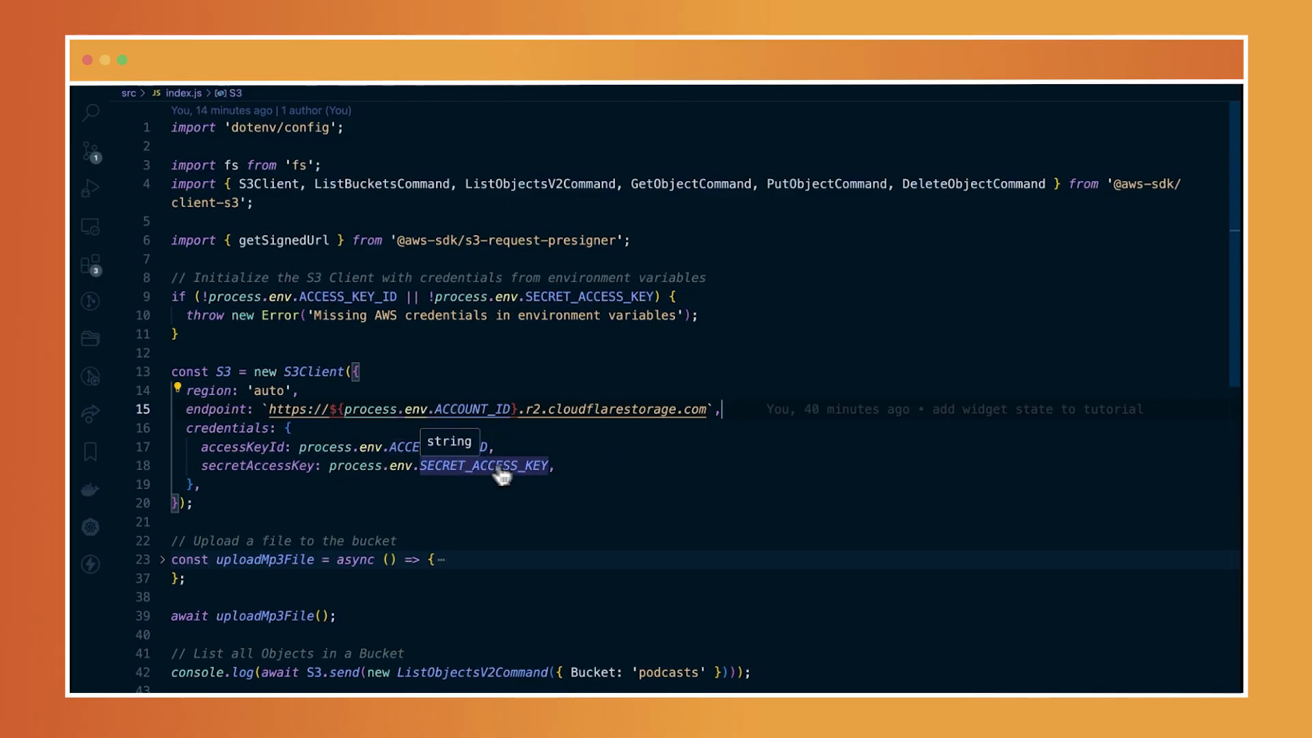
{"action": "mouse_move", "coordinate": [500, 485]}
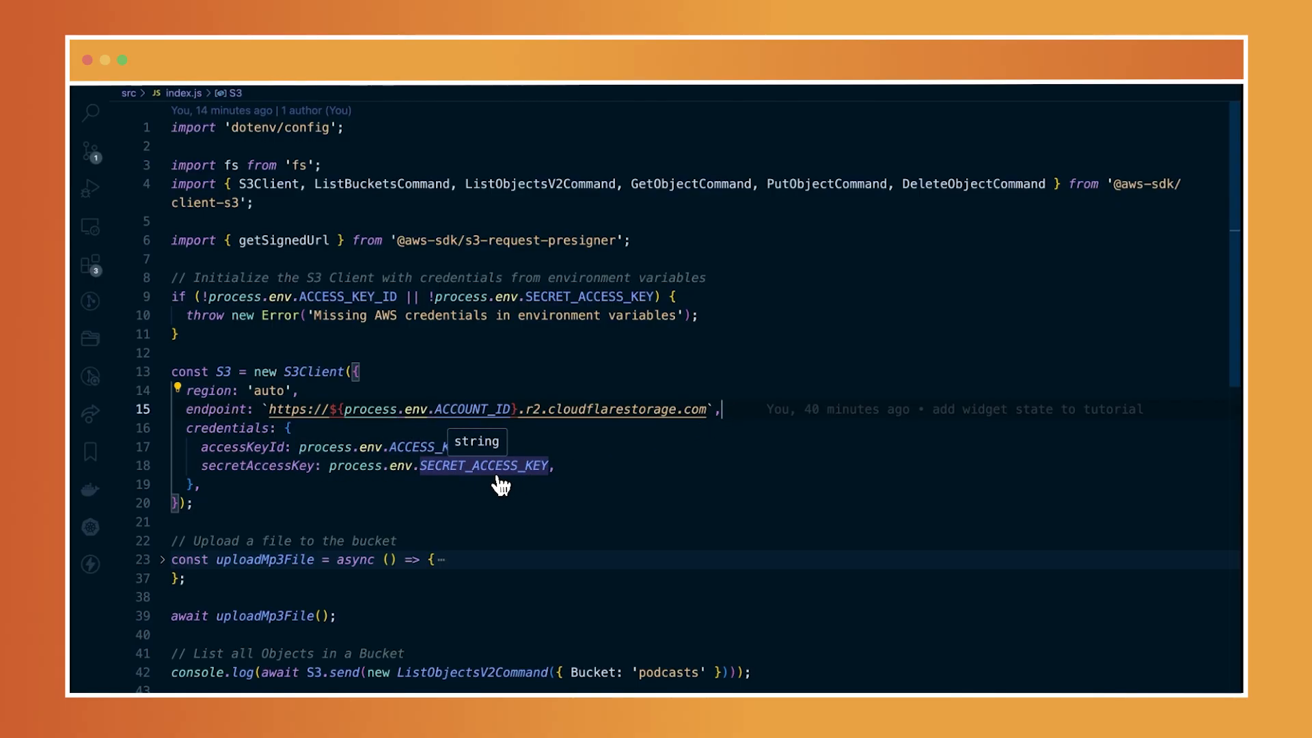
{"action": "mouse_move", "coordinate": [435, 501]}
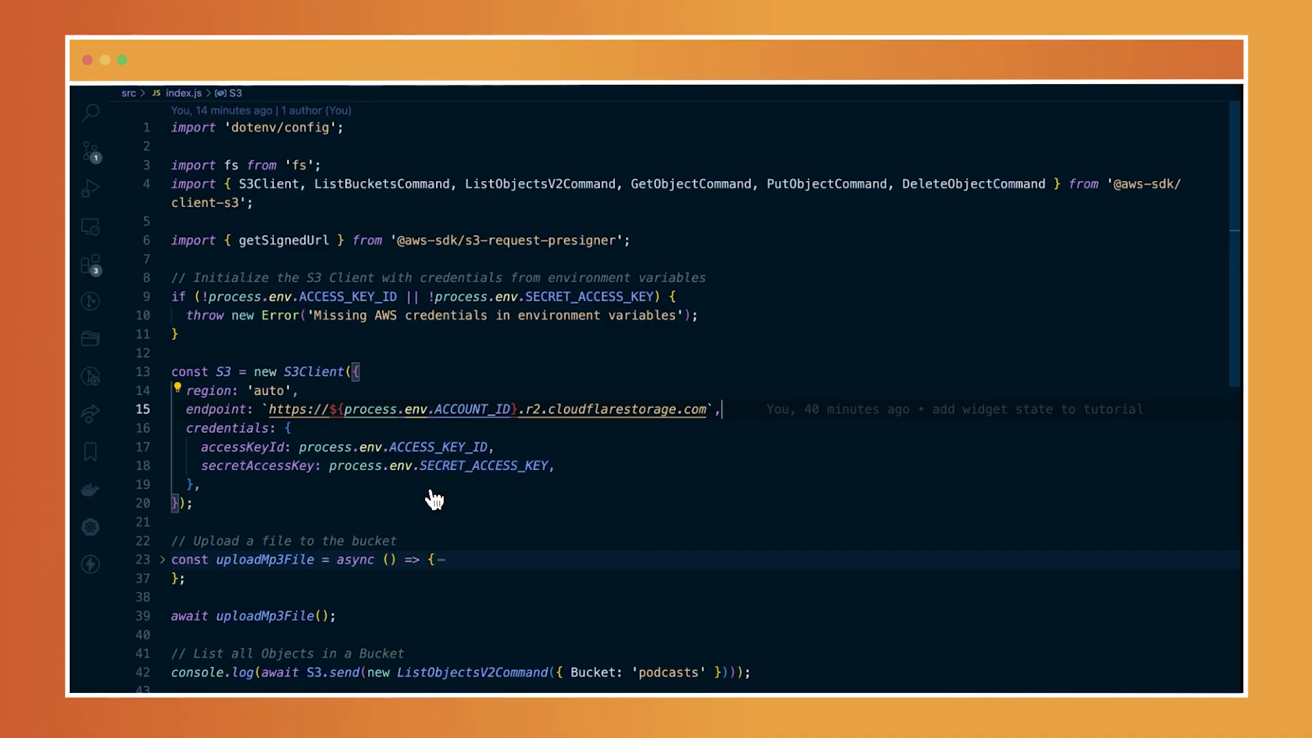
{"action": "mouse_move", "coordinate": [435, 500]}
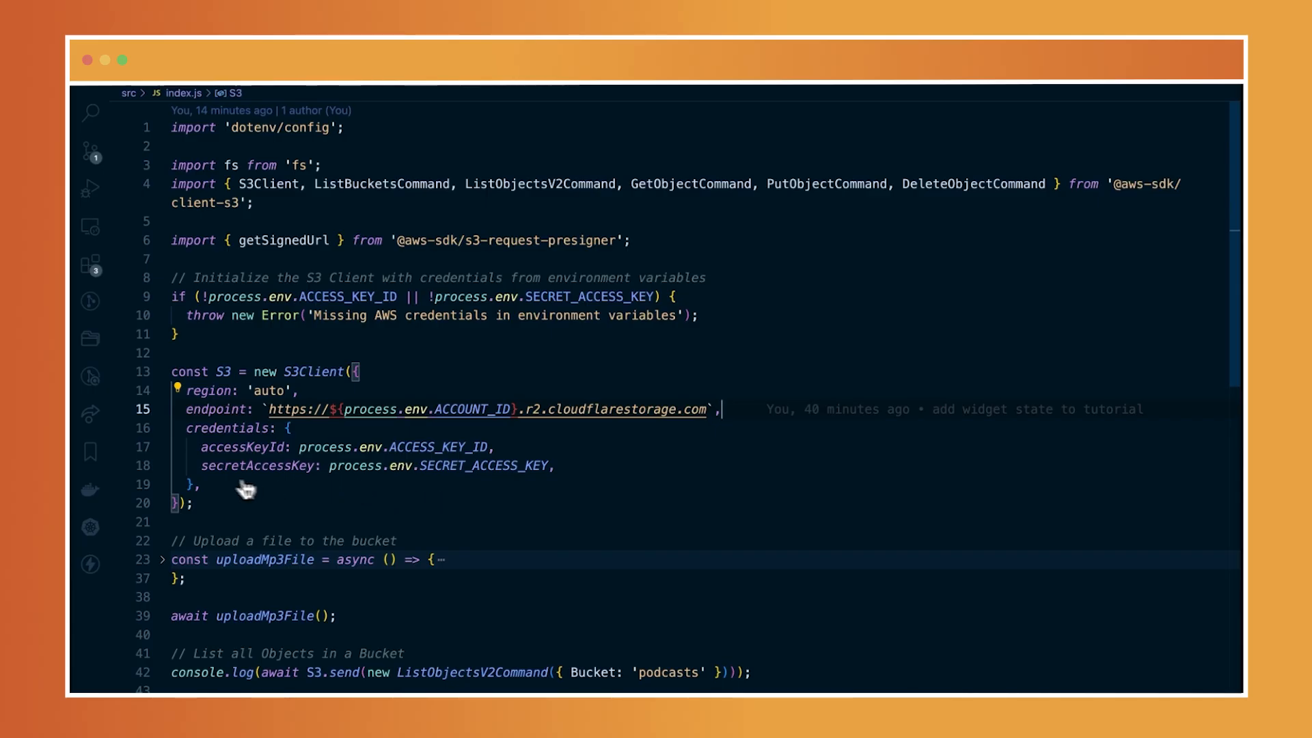
{"action": "mouse_move", "coordinate": [442, 459]}
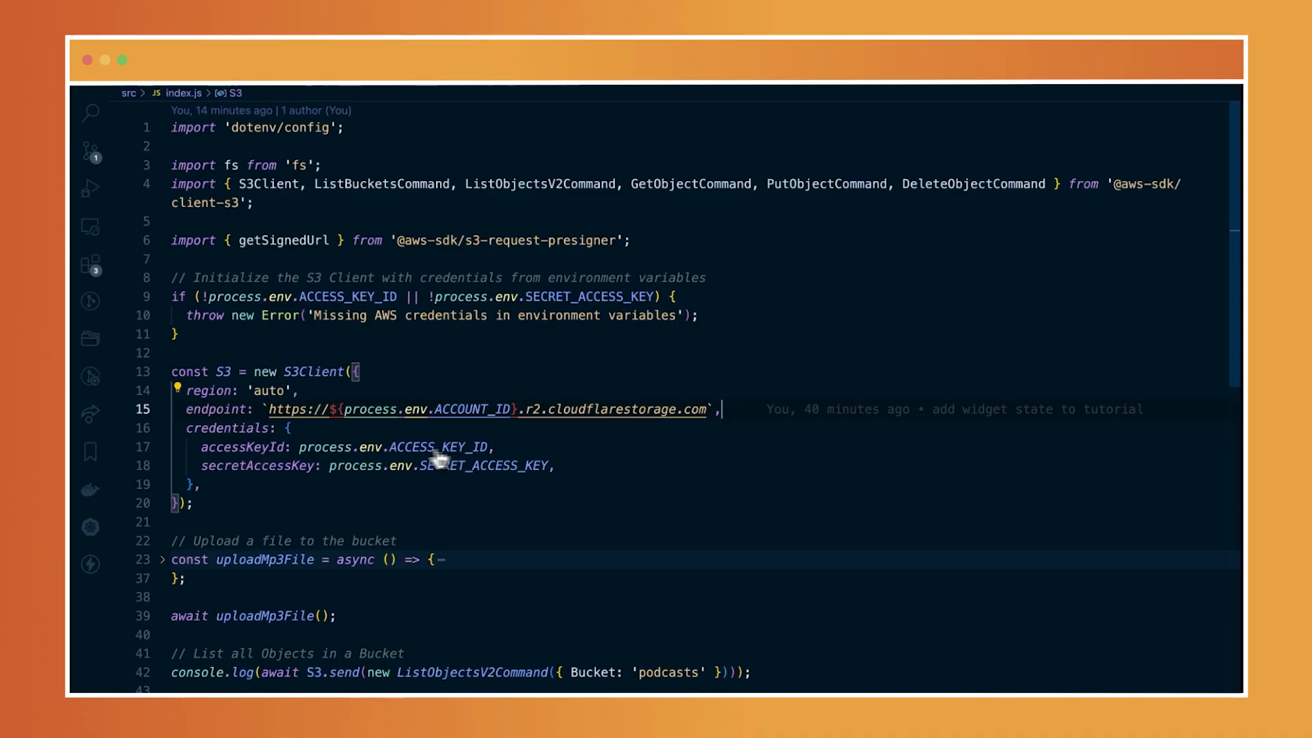
{"action": "mouse_move", "coordinate": [402, 485]}
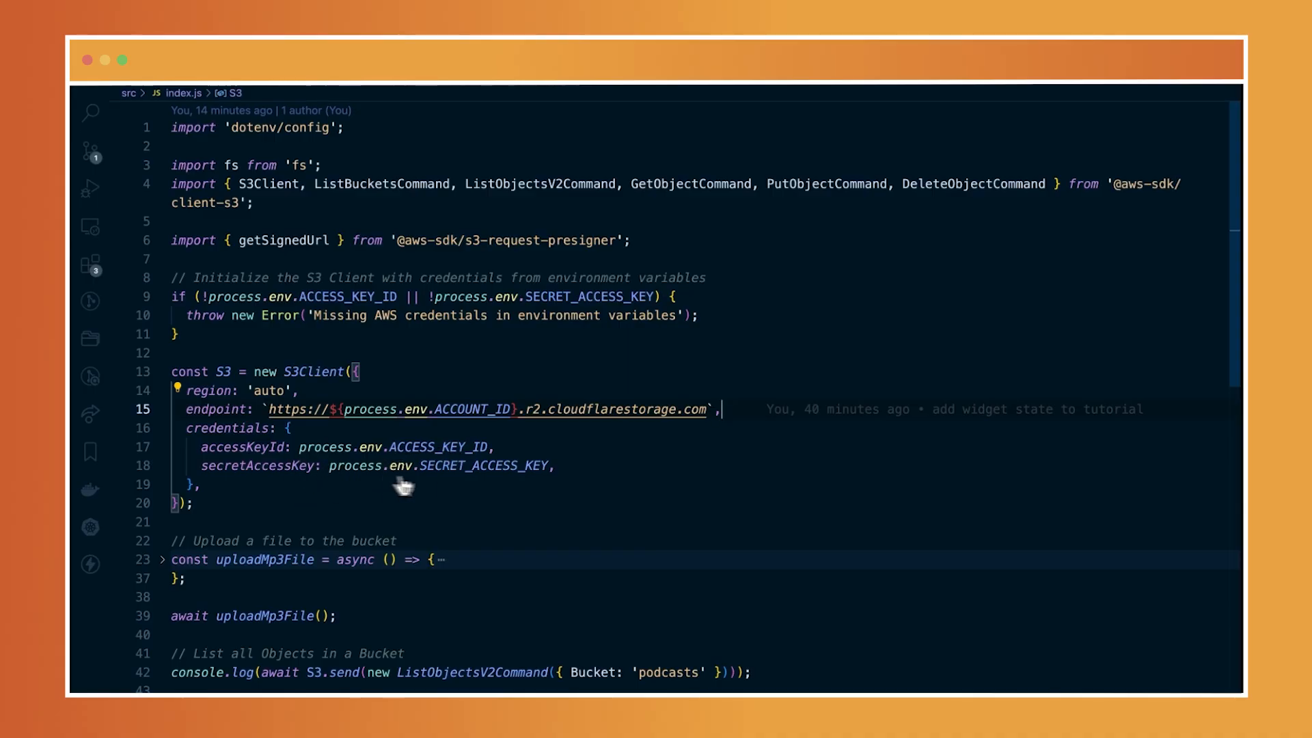
{"action": "mouse_move", "coordinate": [435, 487]}
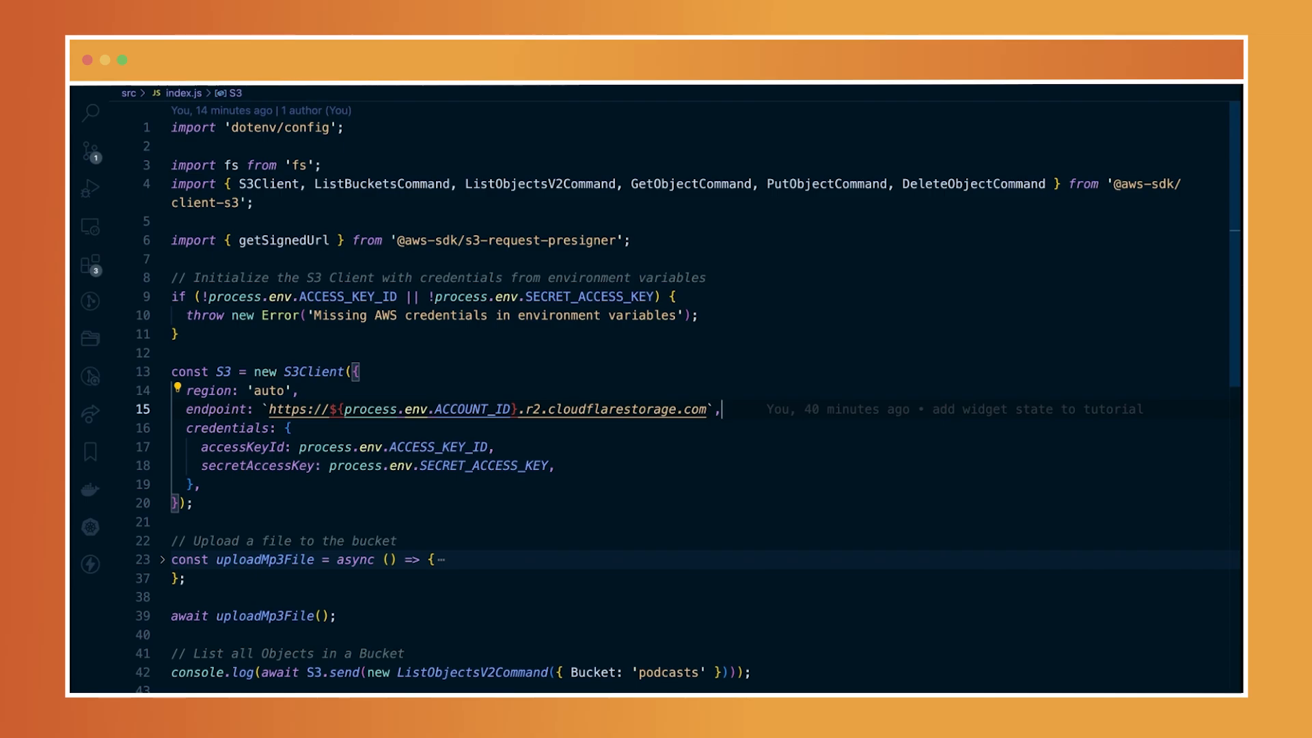
{"action": "mouse_move", "coordinate": [411, 501]}
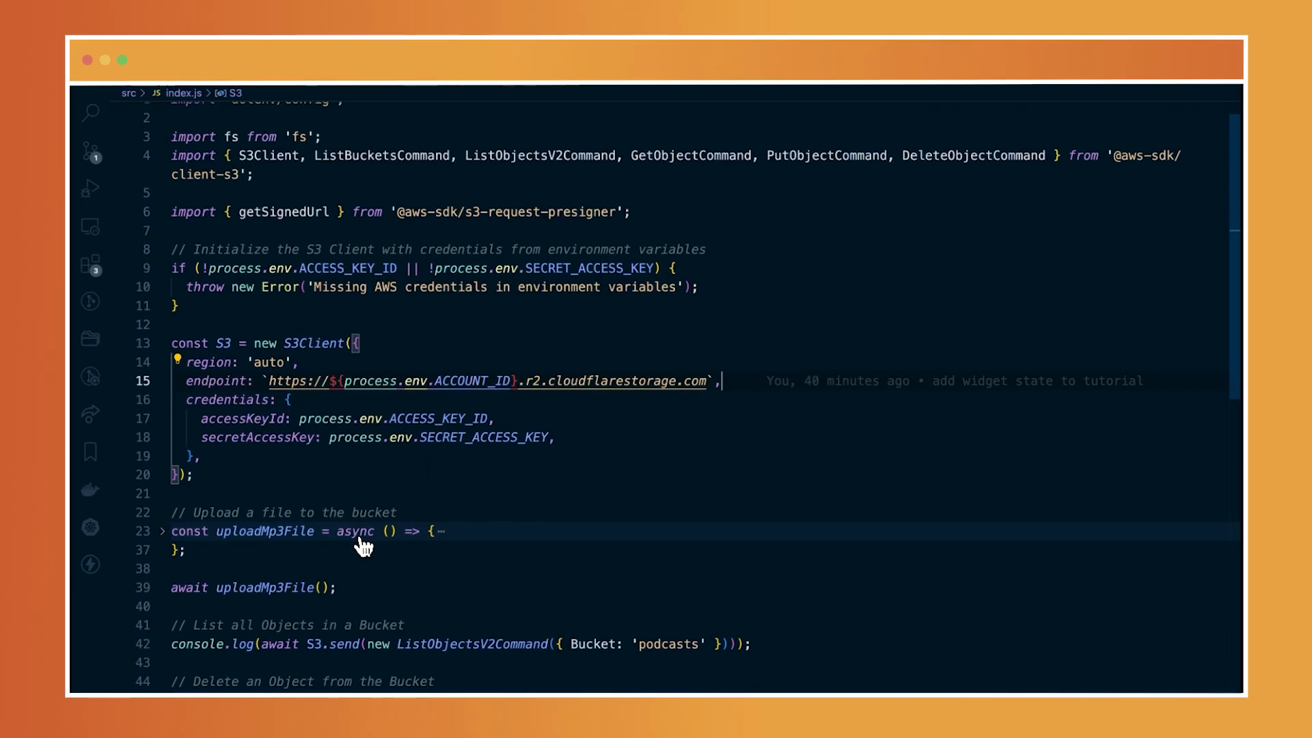
{"action": "mouse_move", "coordinate": [364, 547]}
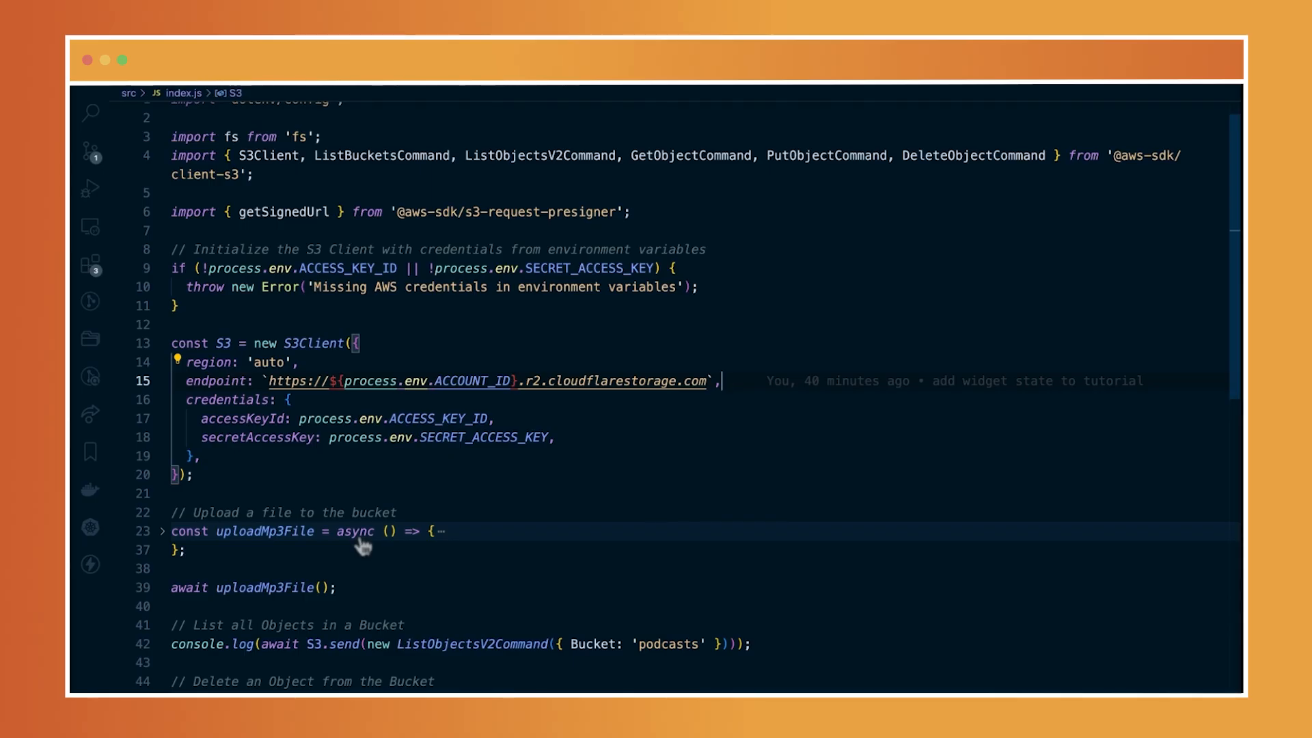
- Scroll index.js to the S3Client initialization and object listing code
{"action": "scroll", "scroll_direction": "up", "scroll_amount": 3}
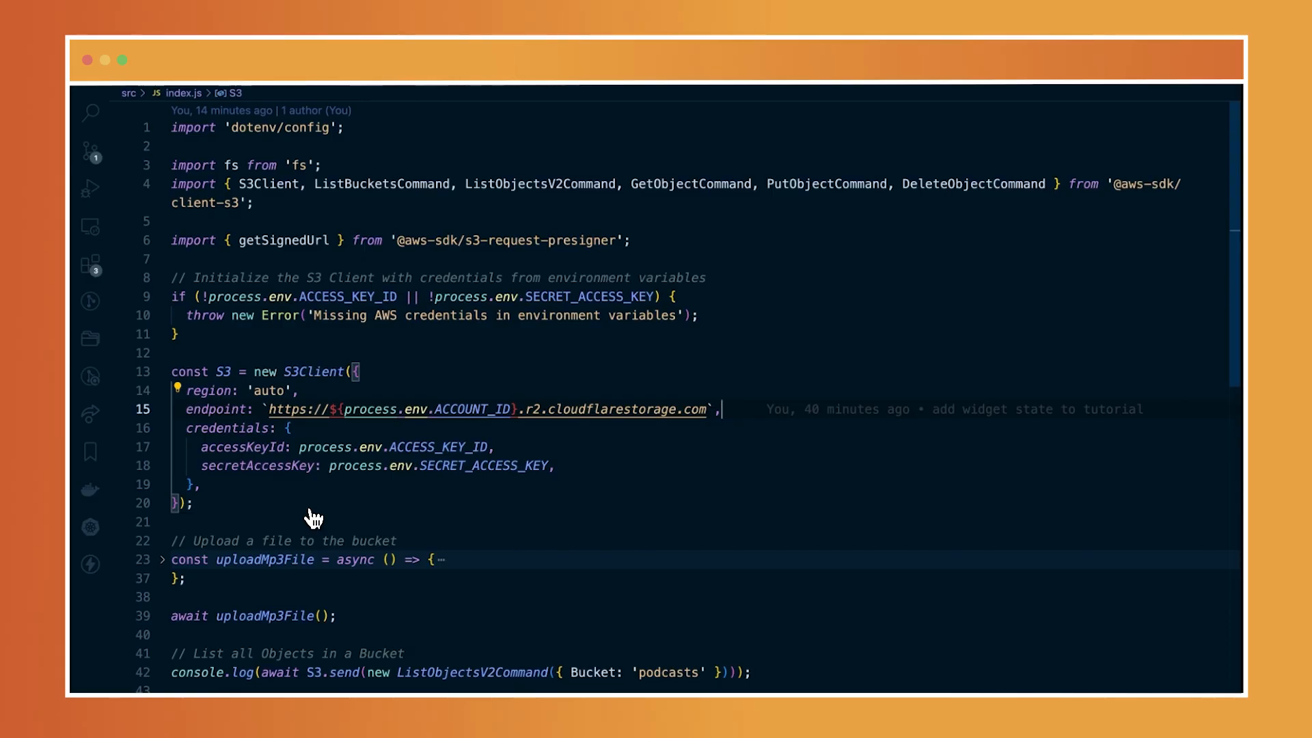
{"action": "mouse_move", "coordinate": [372, 423]}
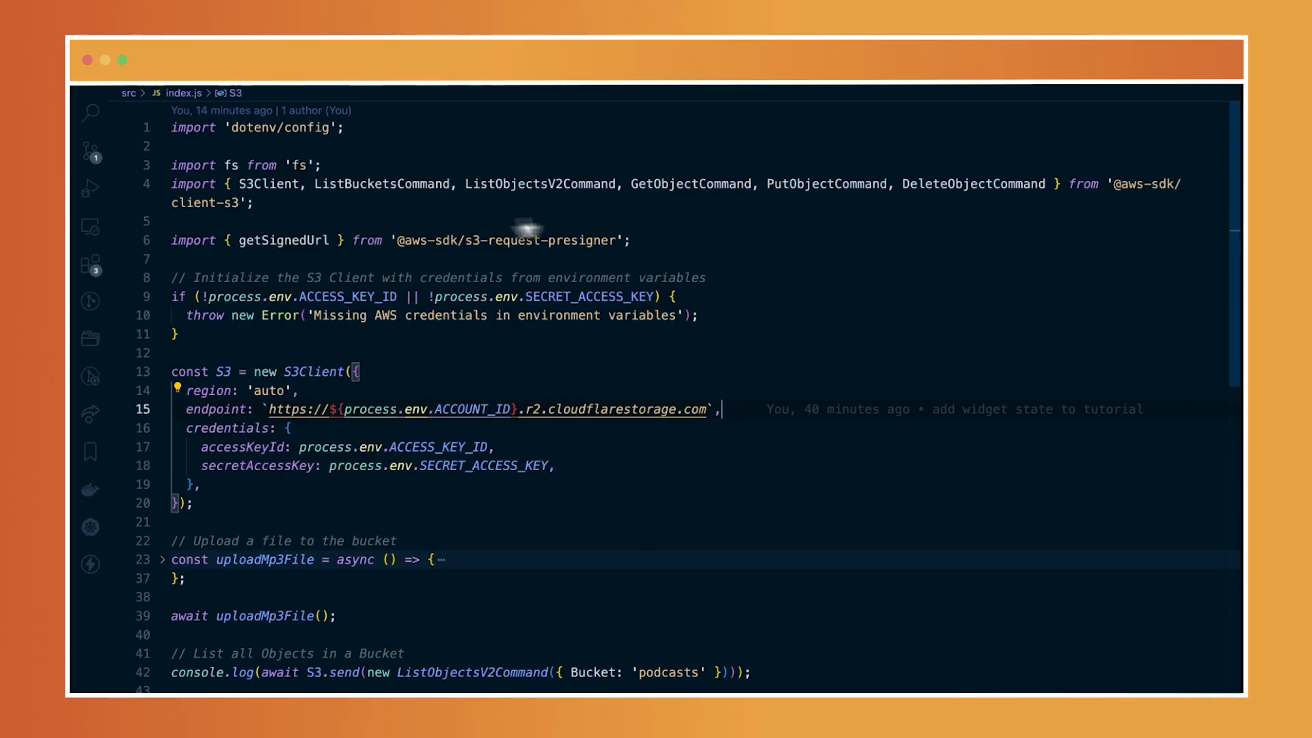
{"action": "mouse_move", "coordinate": [1152, 224]}
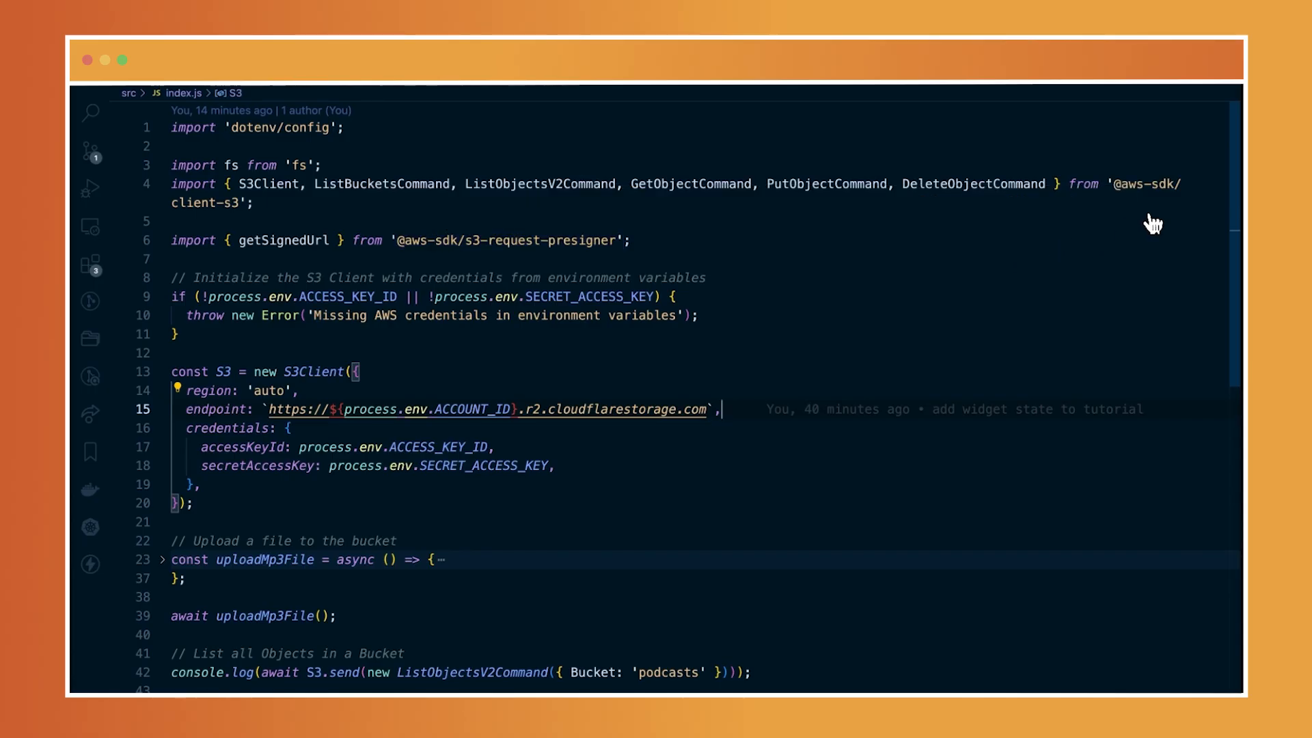
{"action": "scroll", "scroll_direction": "down", "scroll_amount": 3}
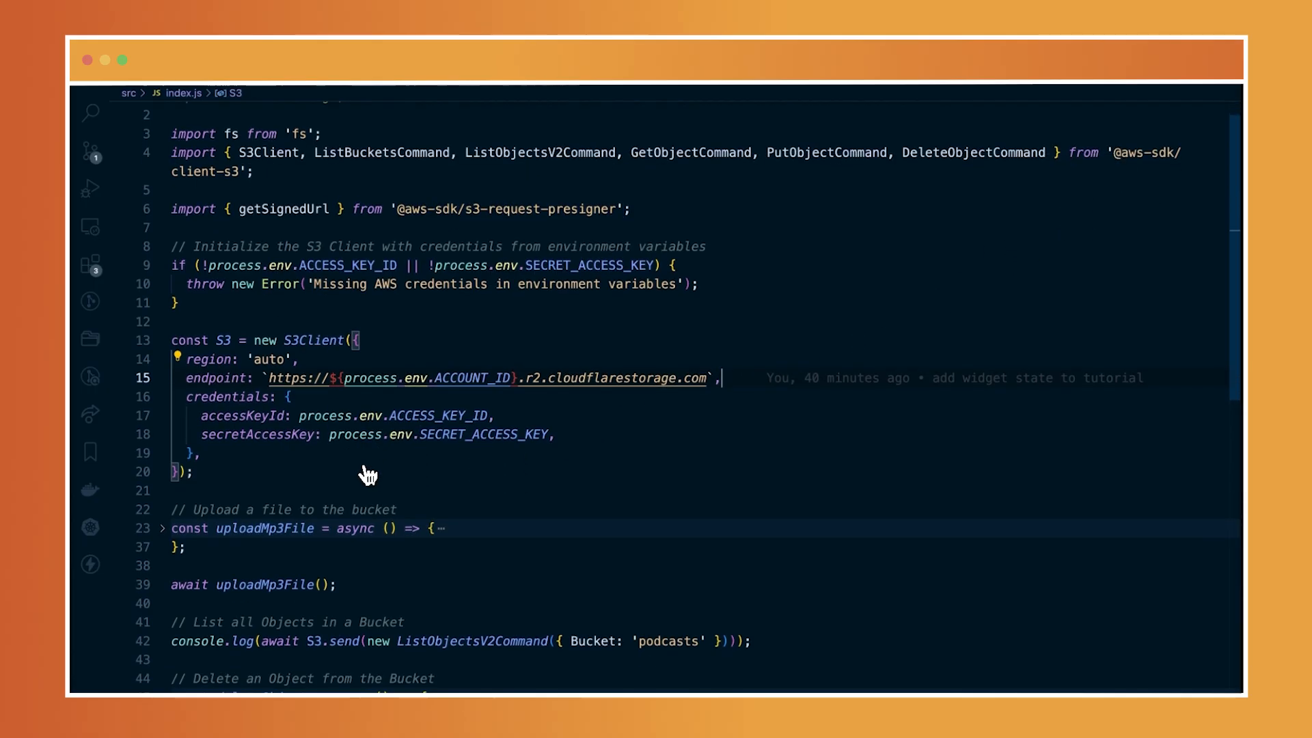
{"action": "scroll", "scroll_direction": "down", "scroll_amount": 3}
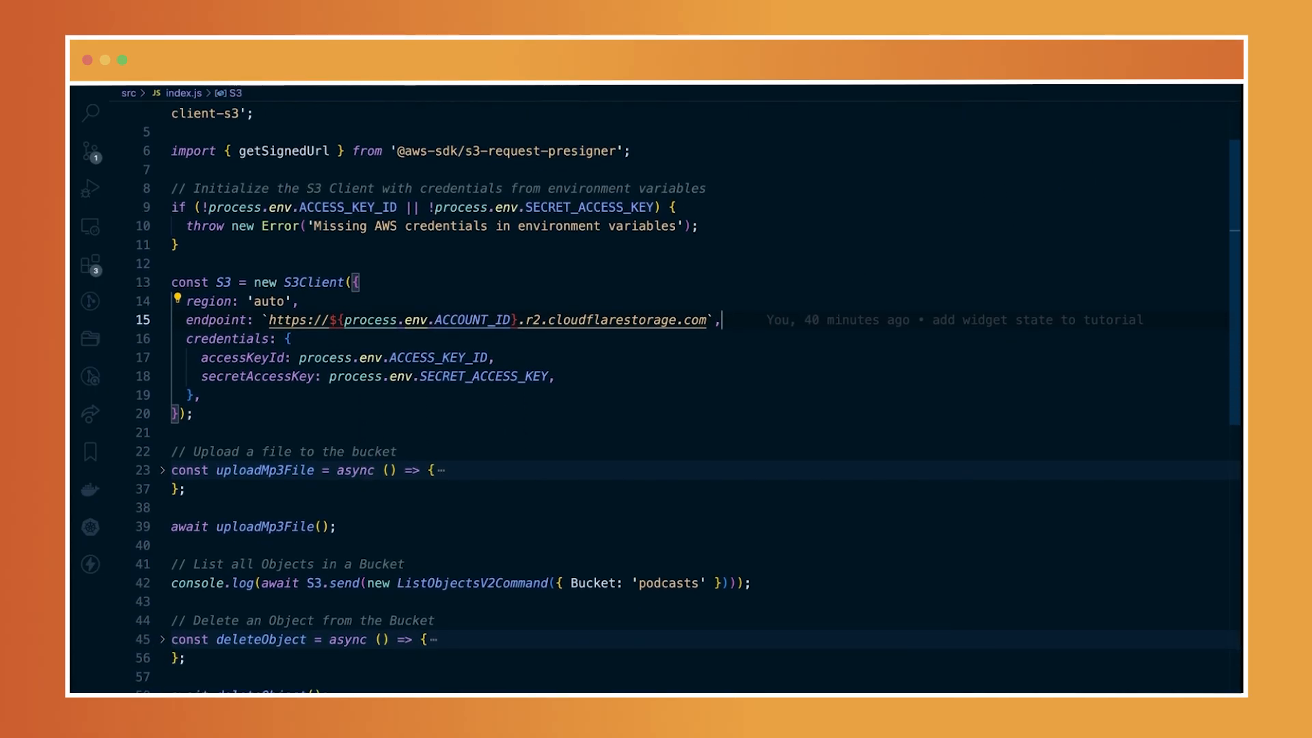
{"action": "scroll", "scroll_direction": "down", "scroll_amount": 3}
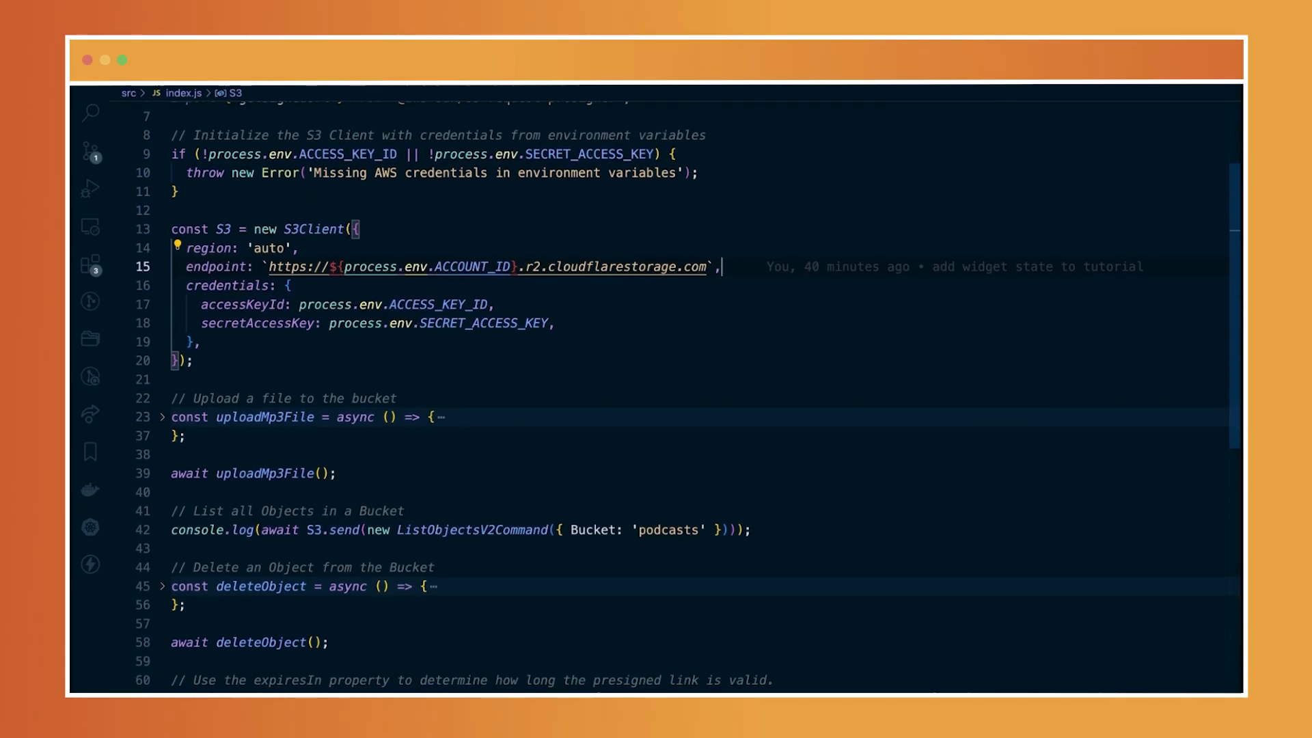
{"action": "mouse_move", "coordinate": [331, 477]}
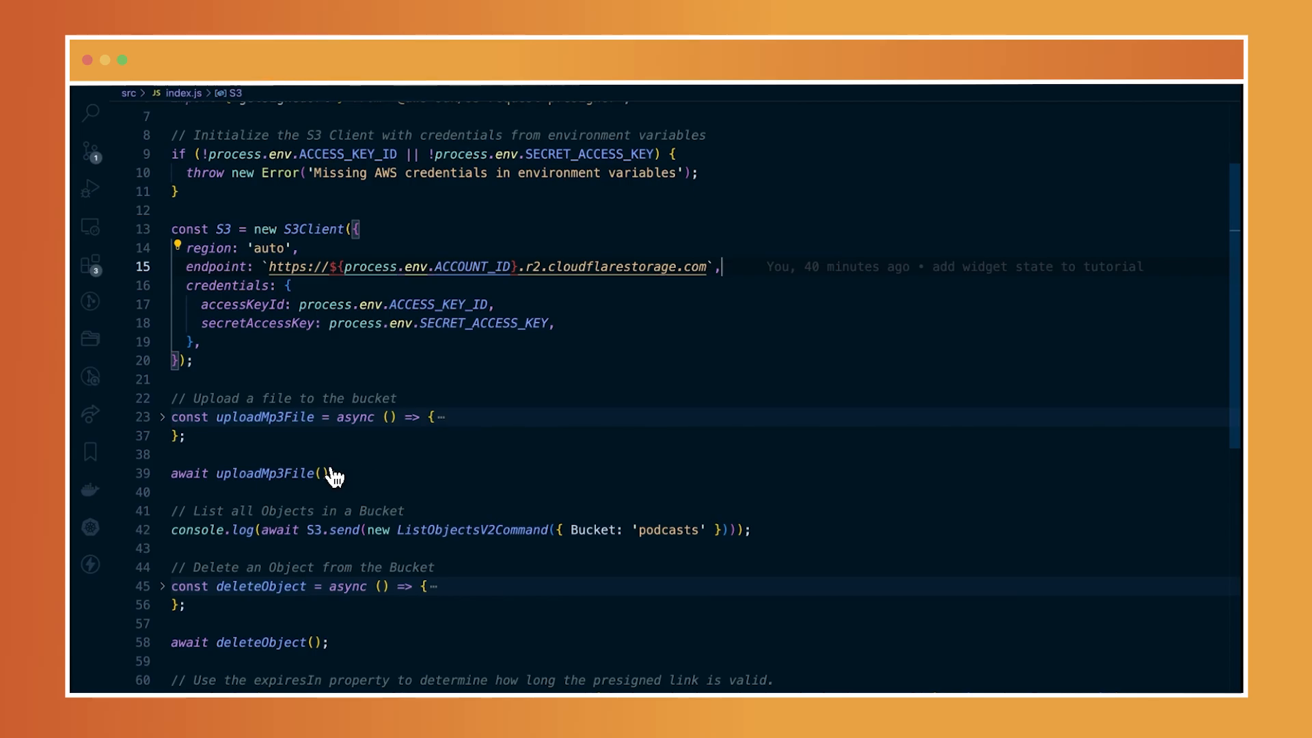
{"action": "mouse_move", "coordinate": [334, 489]}
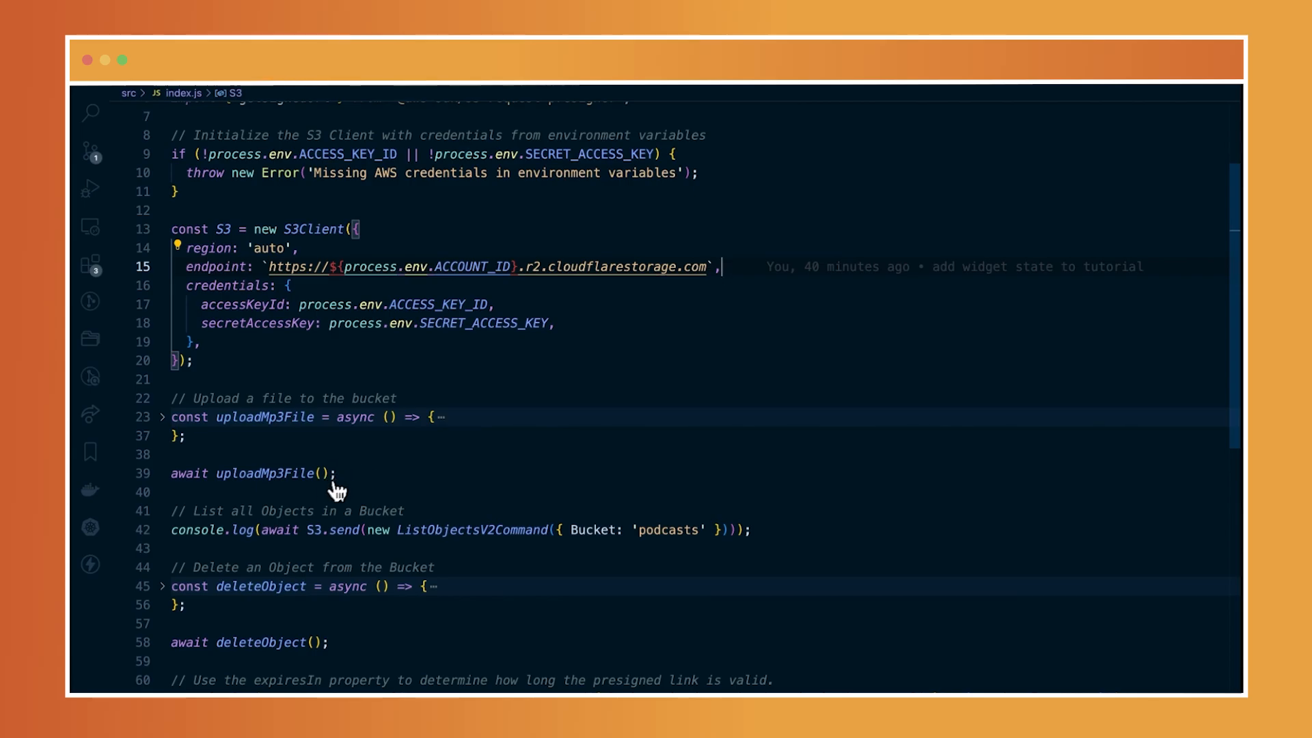
- Expand uploadMp3File and review its PutObjectCommand upload of episode three.mp3 to podcasts
{"action": "left_click", "coordinate": [163, 417]}
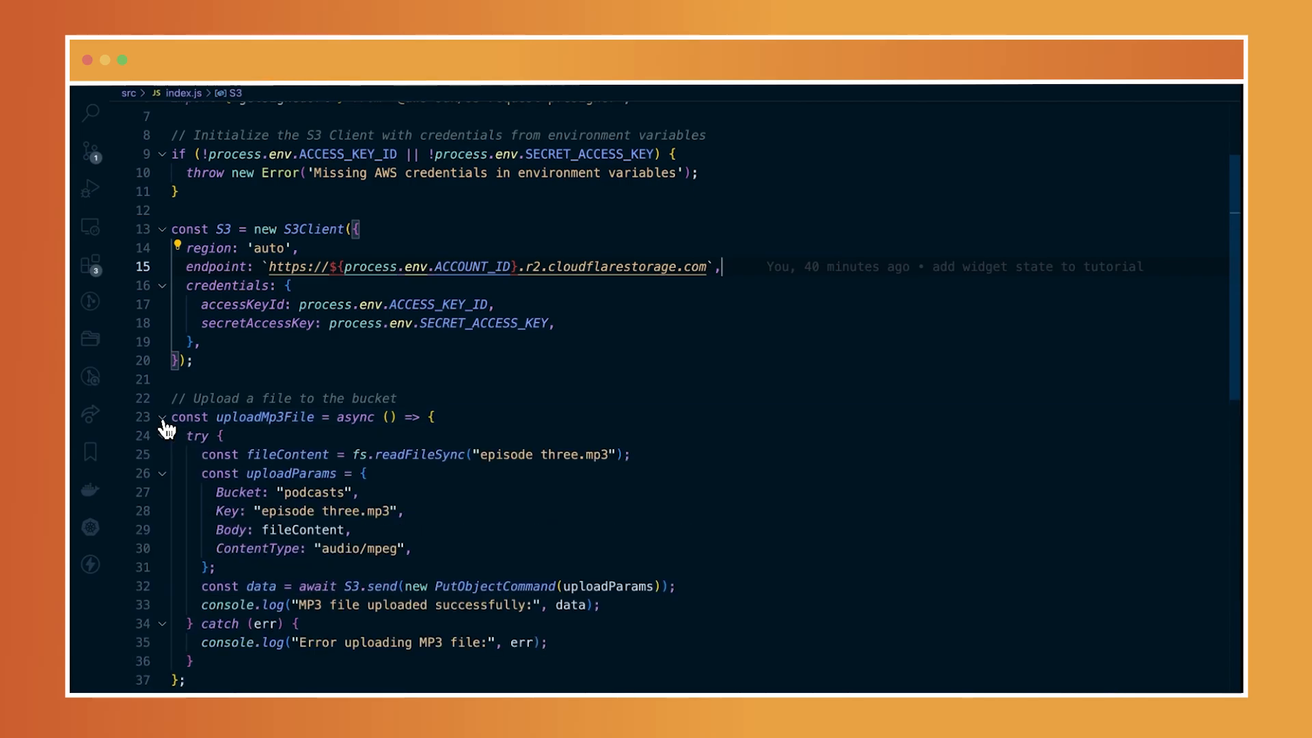
{"action": "scroll", "scroll_direction": "down", "scroll_amount": 3}
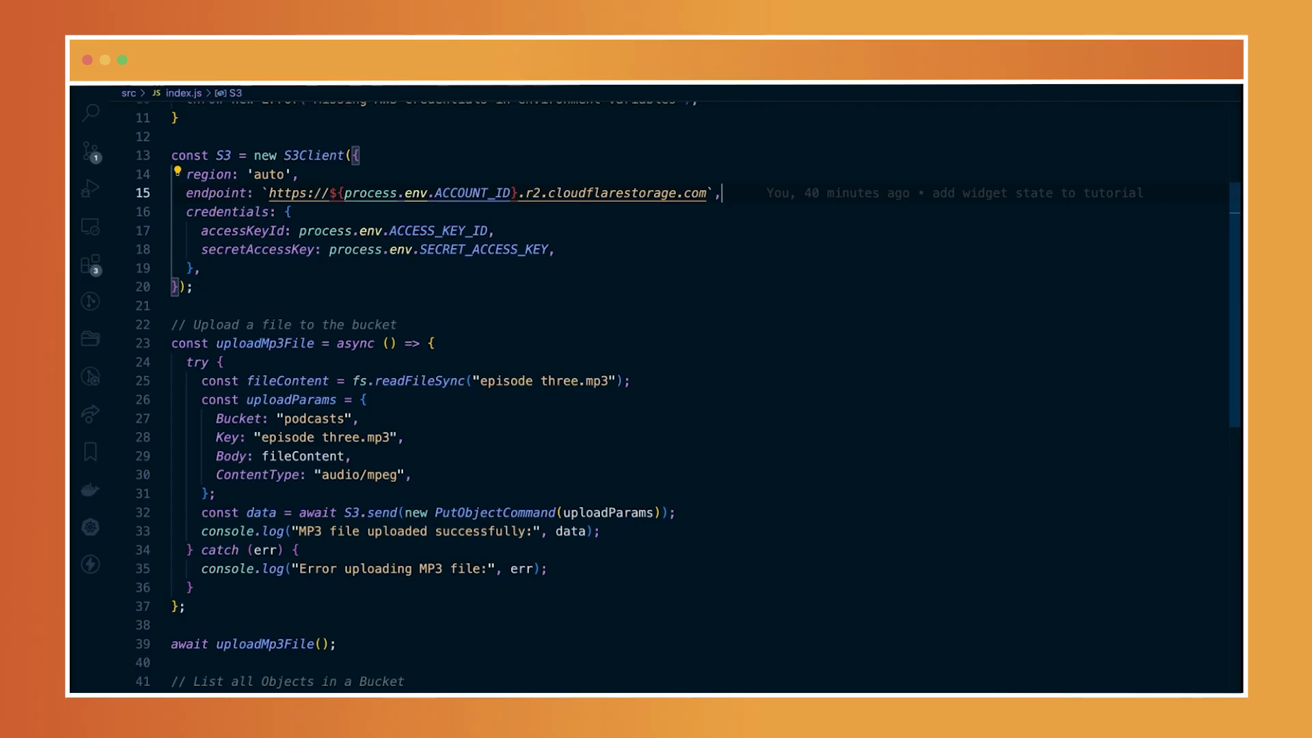
{"action": "mouse_move", "coordinate": [405, 429]}
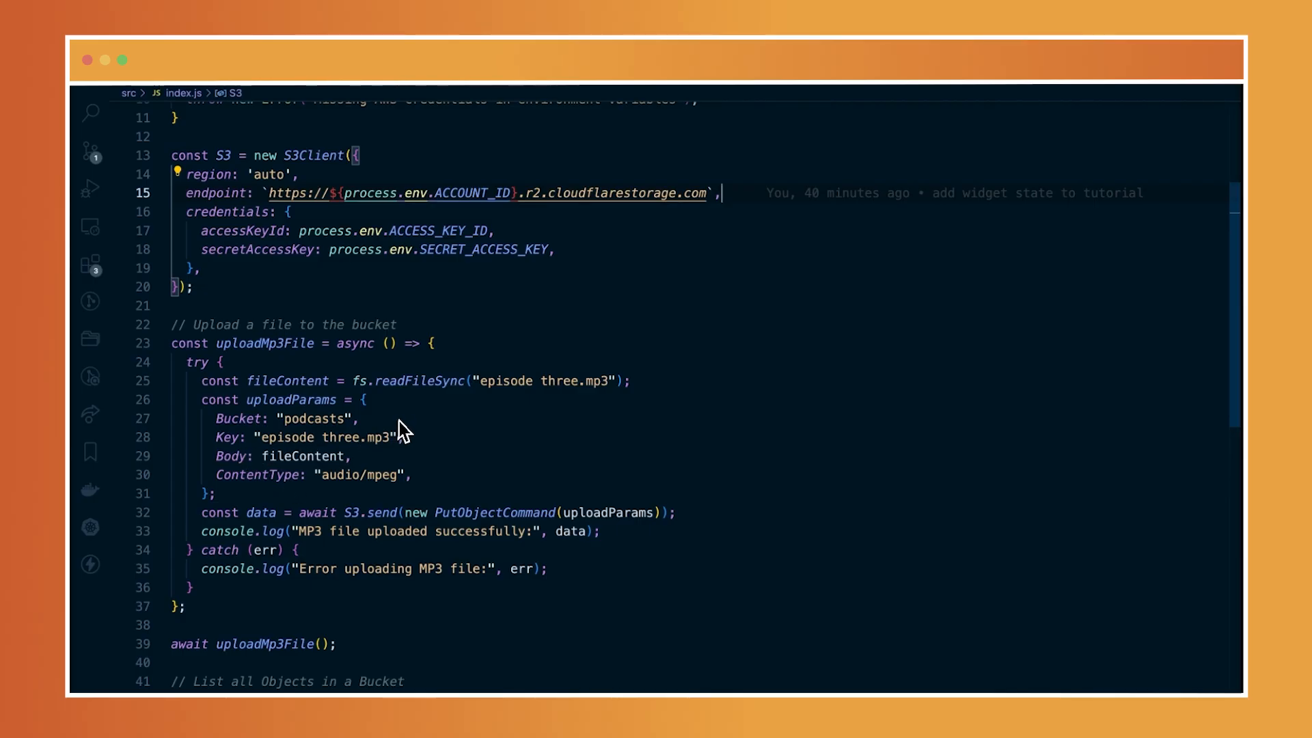
{"action": "scroll", "scroll_direction": "up", "scroll_amount": 3}
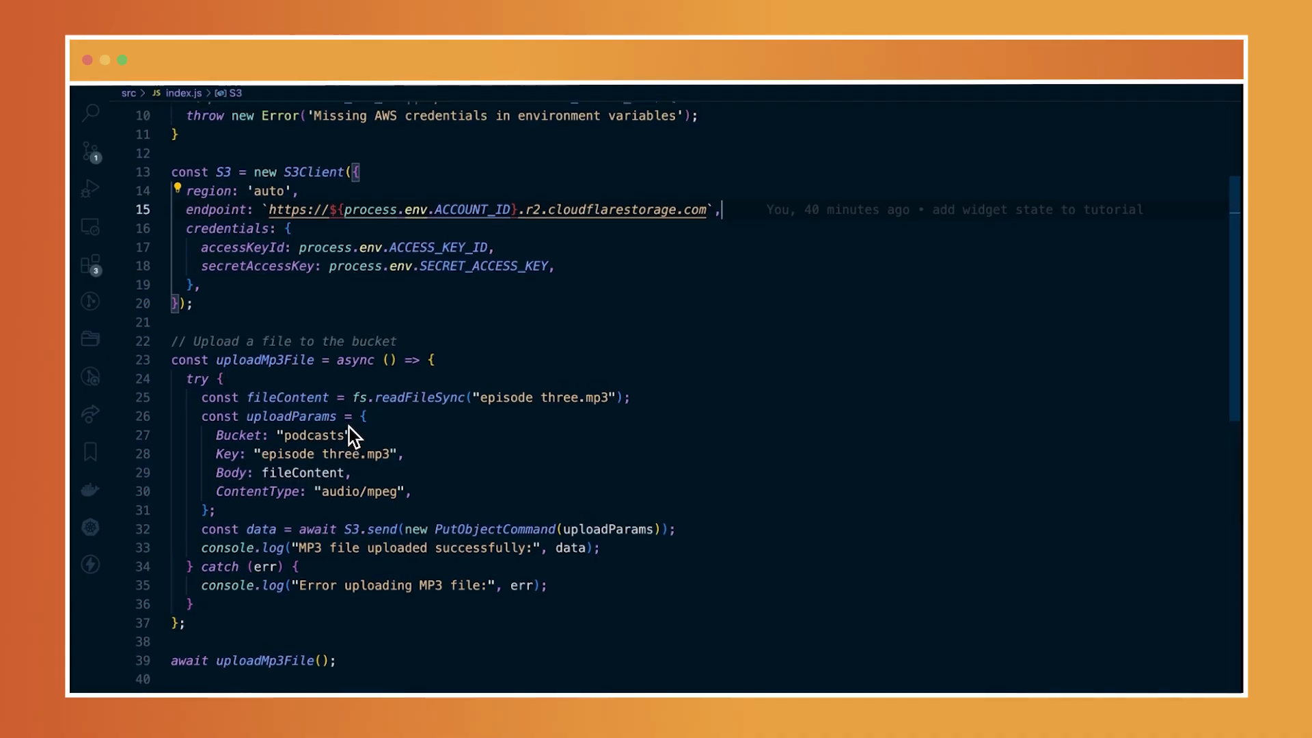
{"action": "scroll", "scroll_direction": "up", "scroll_amount": 3}
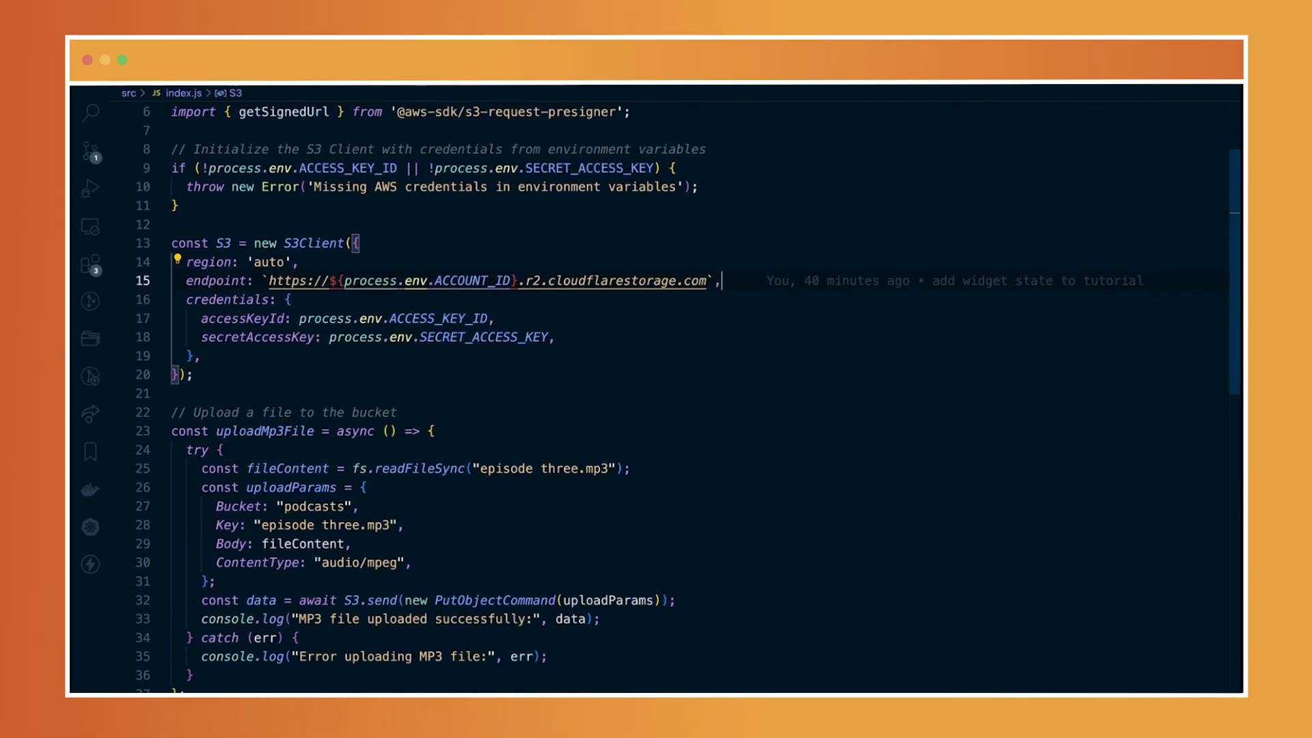
{"action": "mouse_move", "coordinate": [422, 489]}
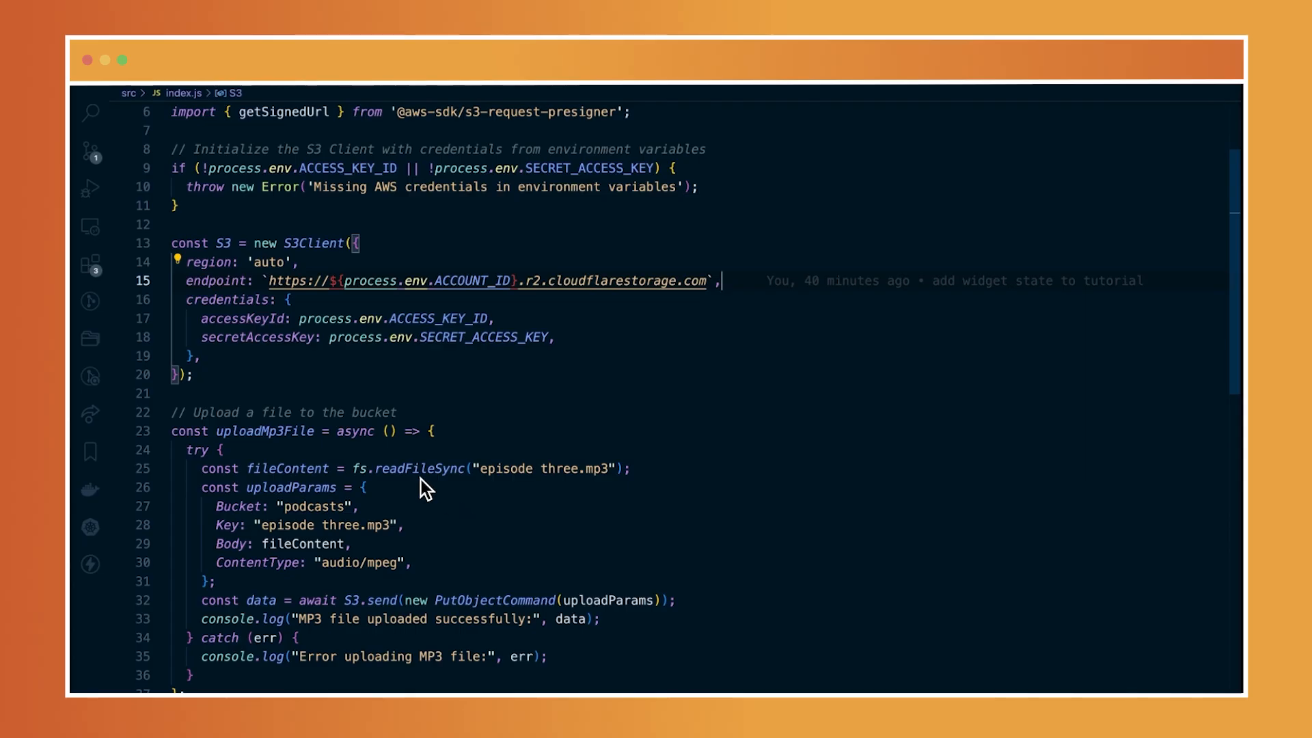
{"action": "mouse_move", "coordinate": [339, 449]}
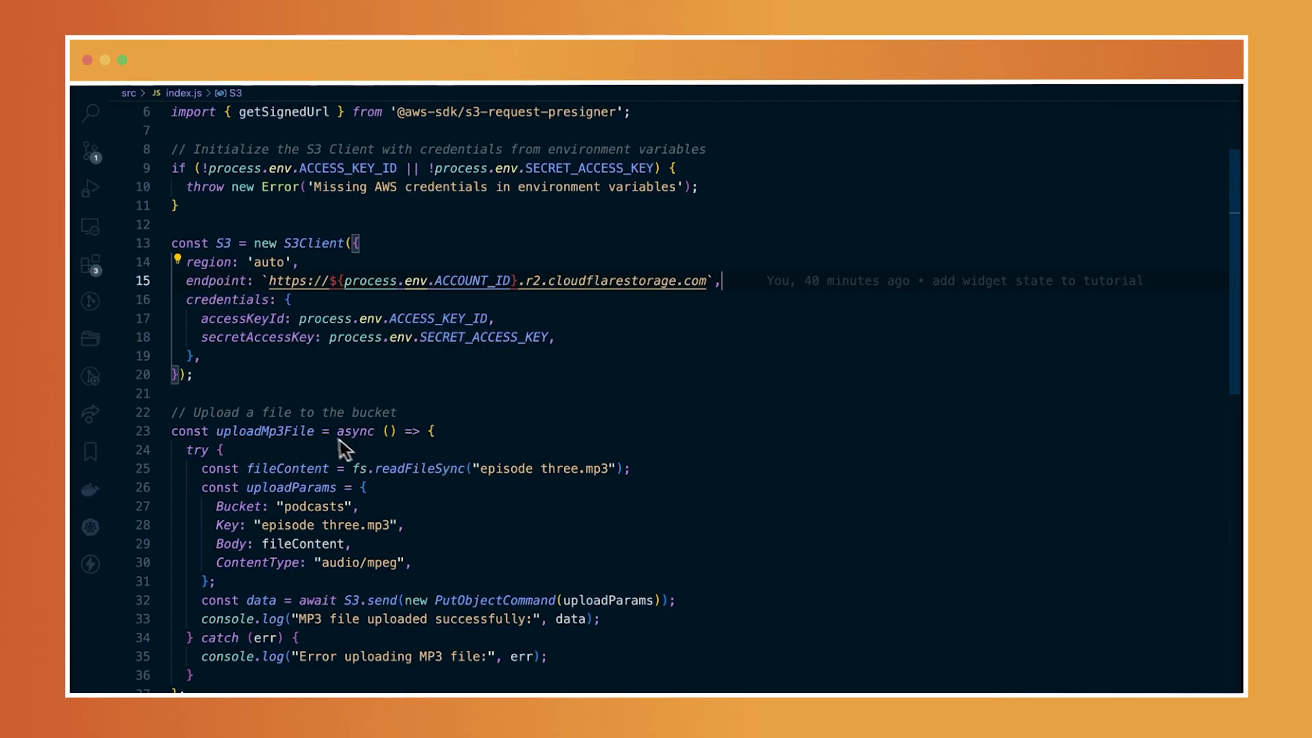
{"action": "mouse_move", "coordinate": [361, 626]}
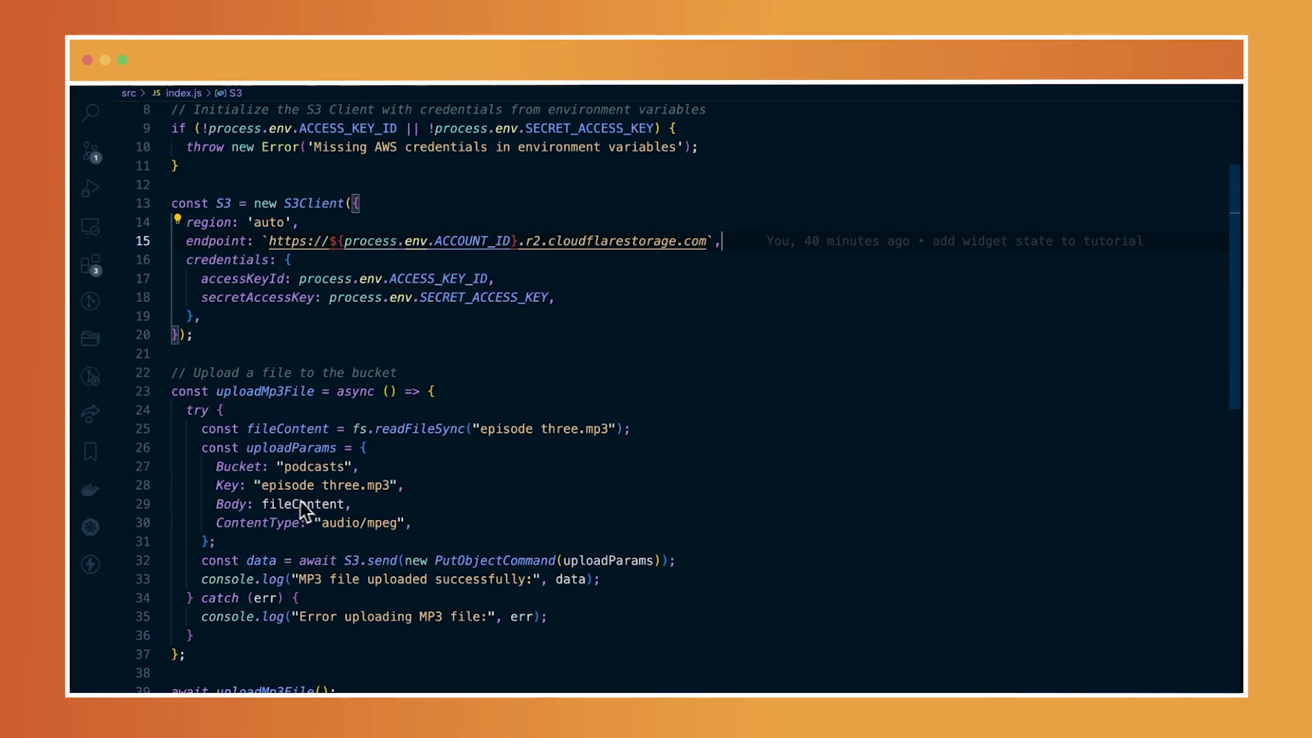
{"action": "mouse_move", "coordinate": [297, 542]}
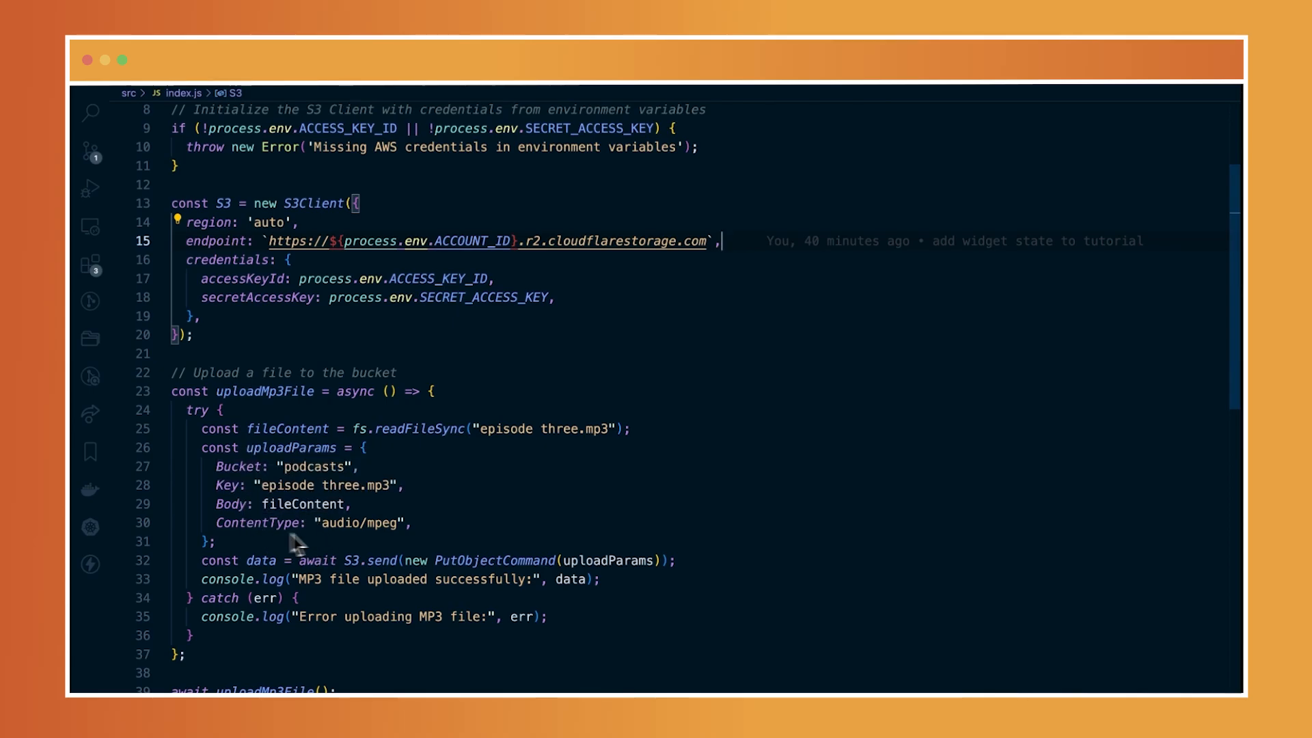
{"action": "scroll", "scroll_direction": "down", "scroll_amount": 3}
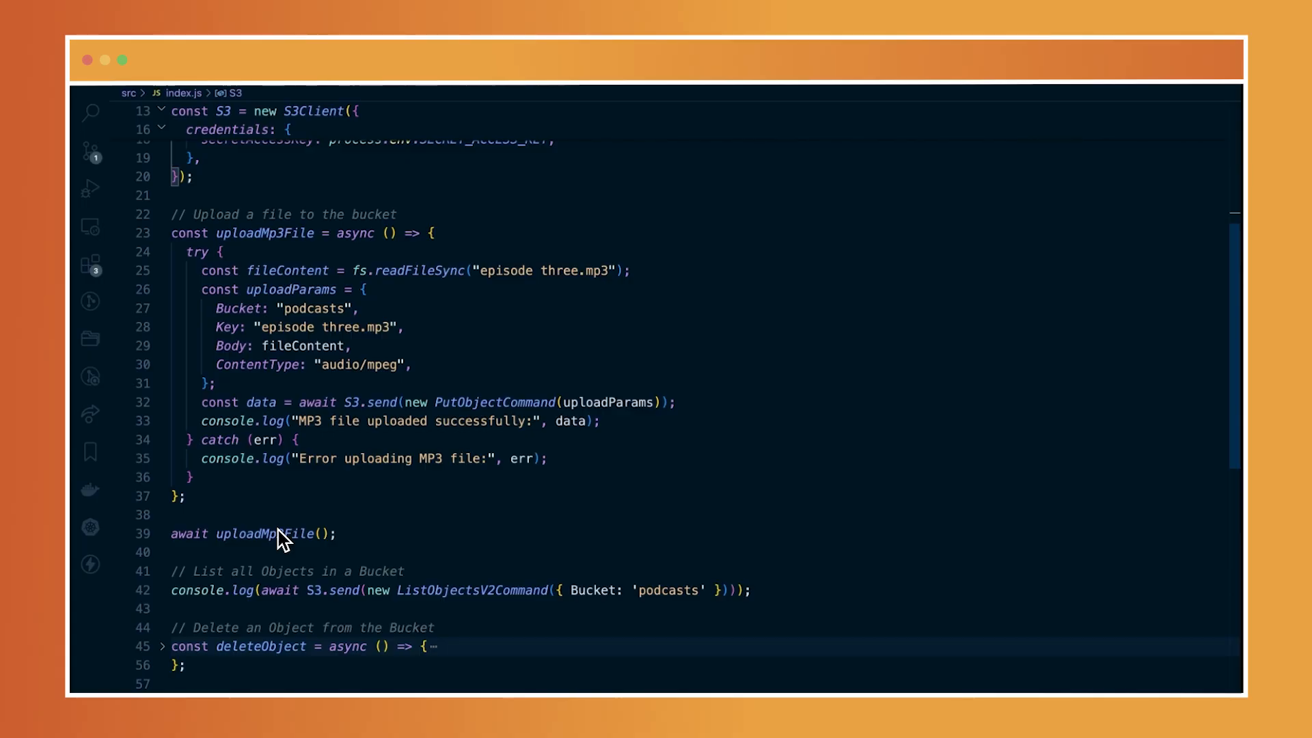
{"action": "mouse_move", "coordinate": [566, 452]}
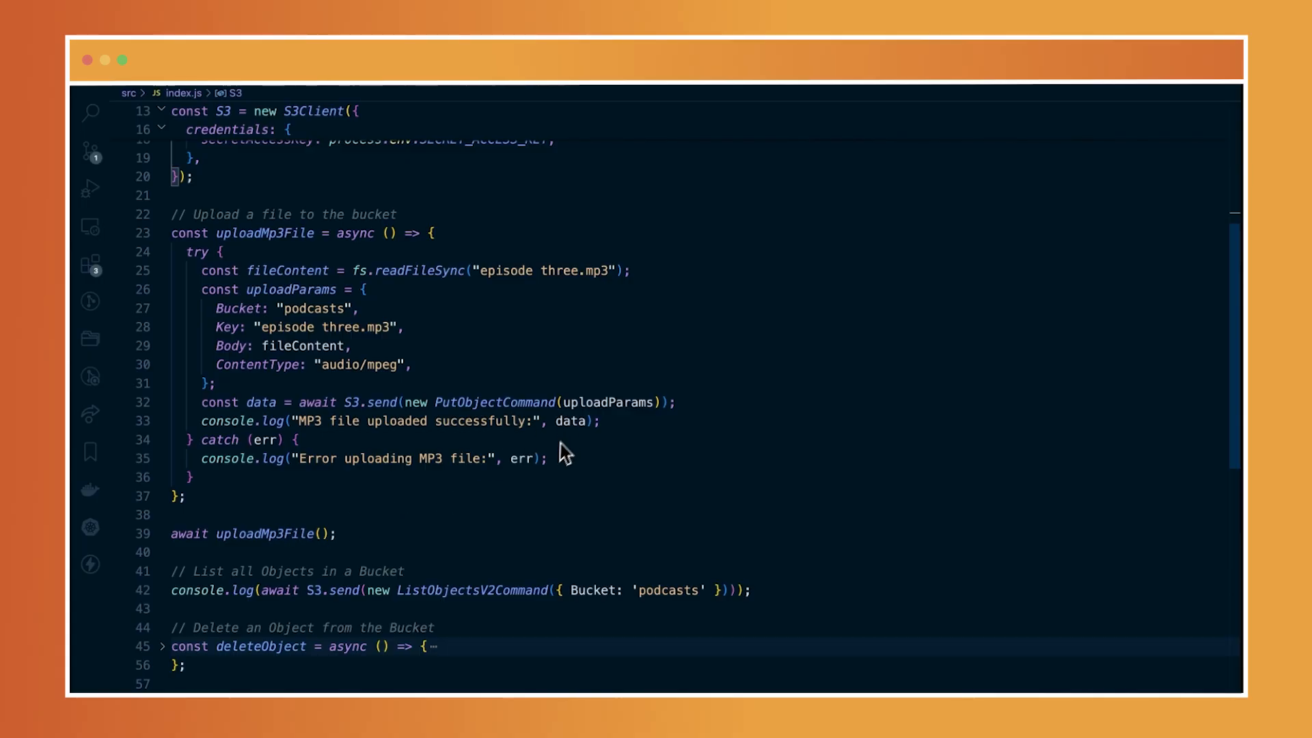
- Expand deleteObject and review its DeleteObjectCommand removing episode one.mp3 from podcasts
{"action": "scroll", "scroll_direction": "down", "scroll_amount": 3}
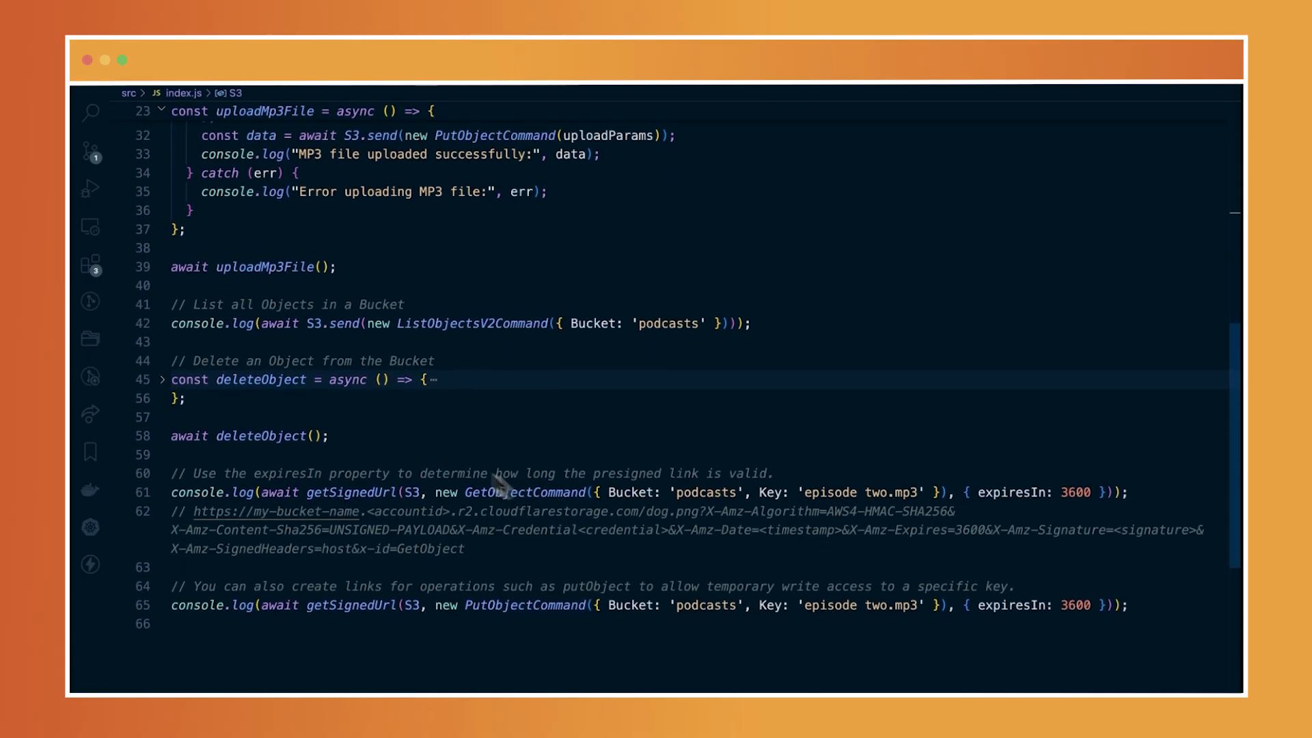
{"action": "mouse_move", "coordinate": [342, 406]}
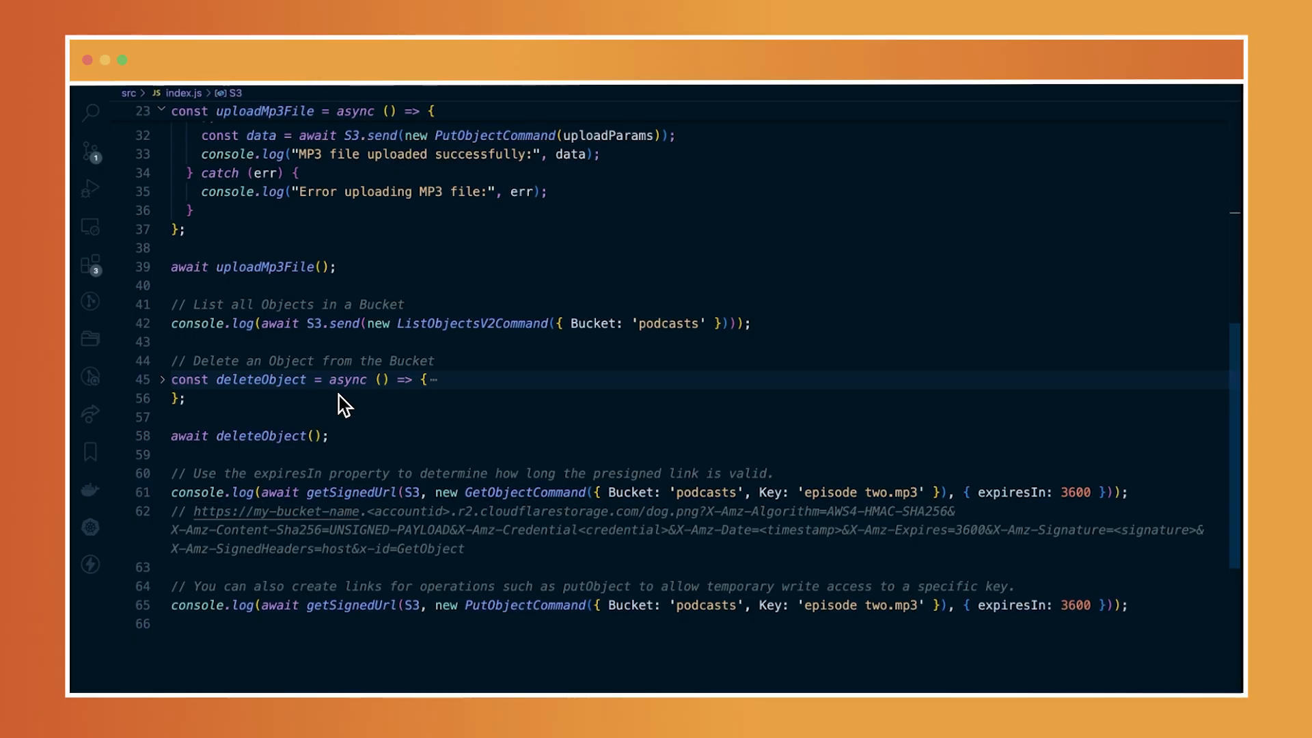
{"action": "mouse_move", "coordinate": [517, 344]}
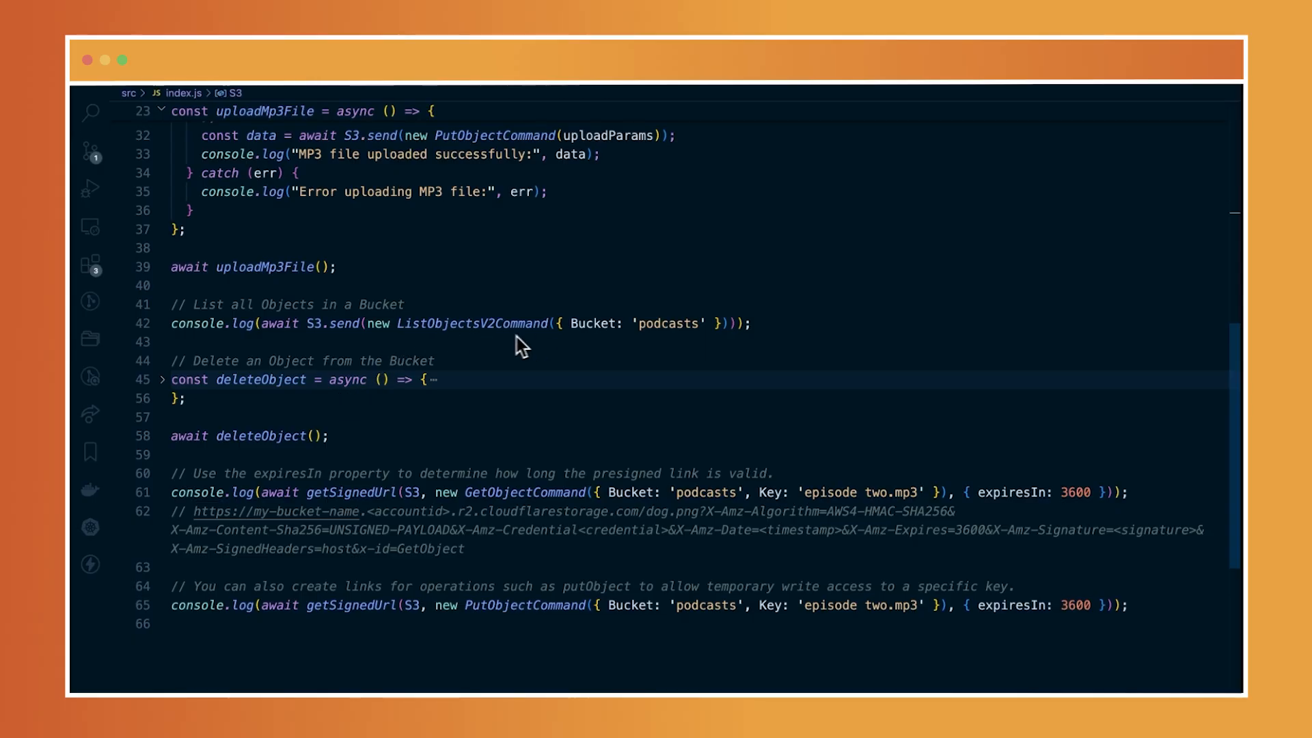
{"action": "mouse_move", "coordinate": [397, 360]}
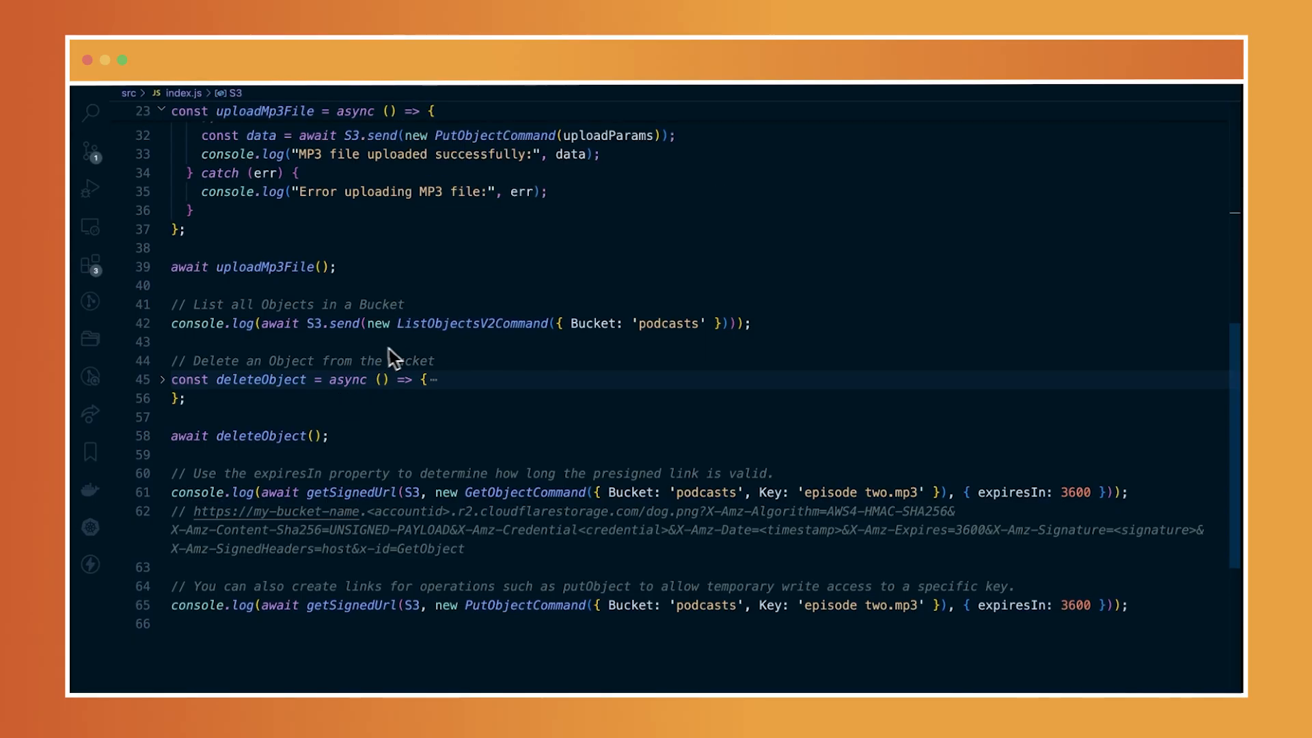
{"action": "mouse_move", "coordinate": [324, 360]}
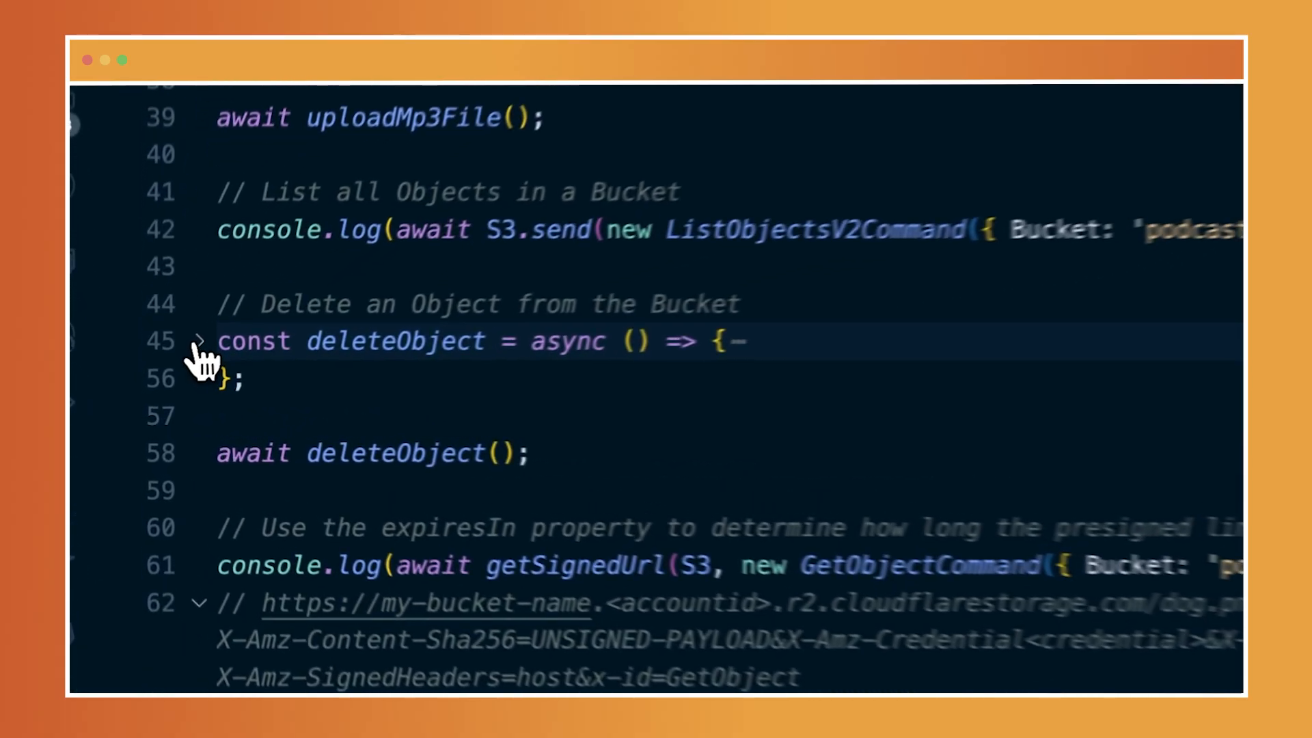
{"action": "left_click", "coordinate": [198, 340]}
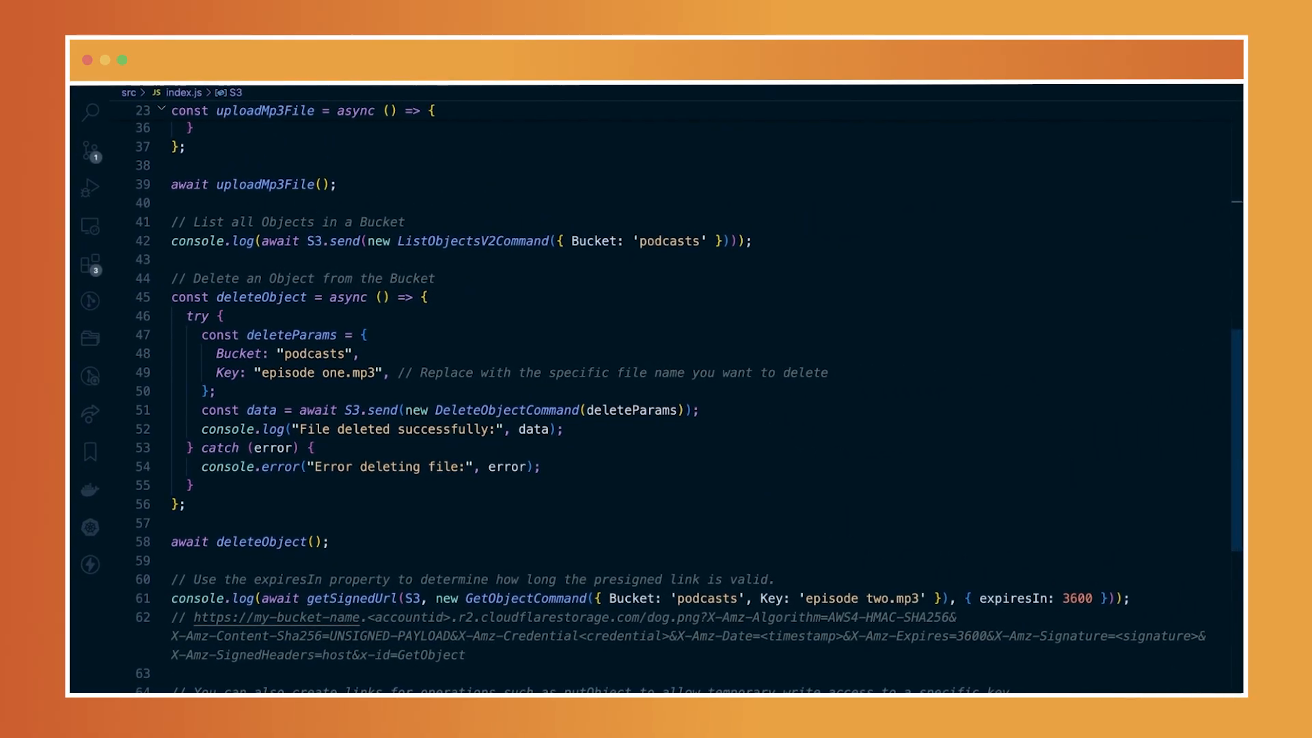
{"action": "mouse_move", "coordinate": [577, 439]}
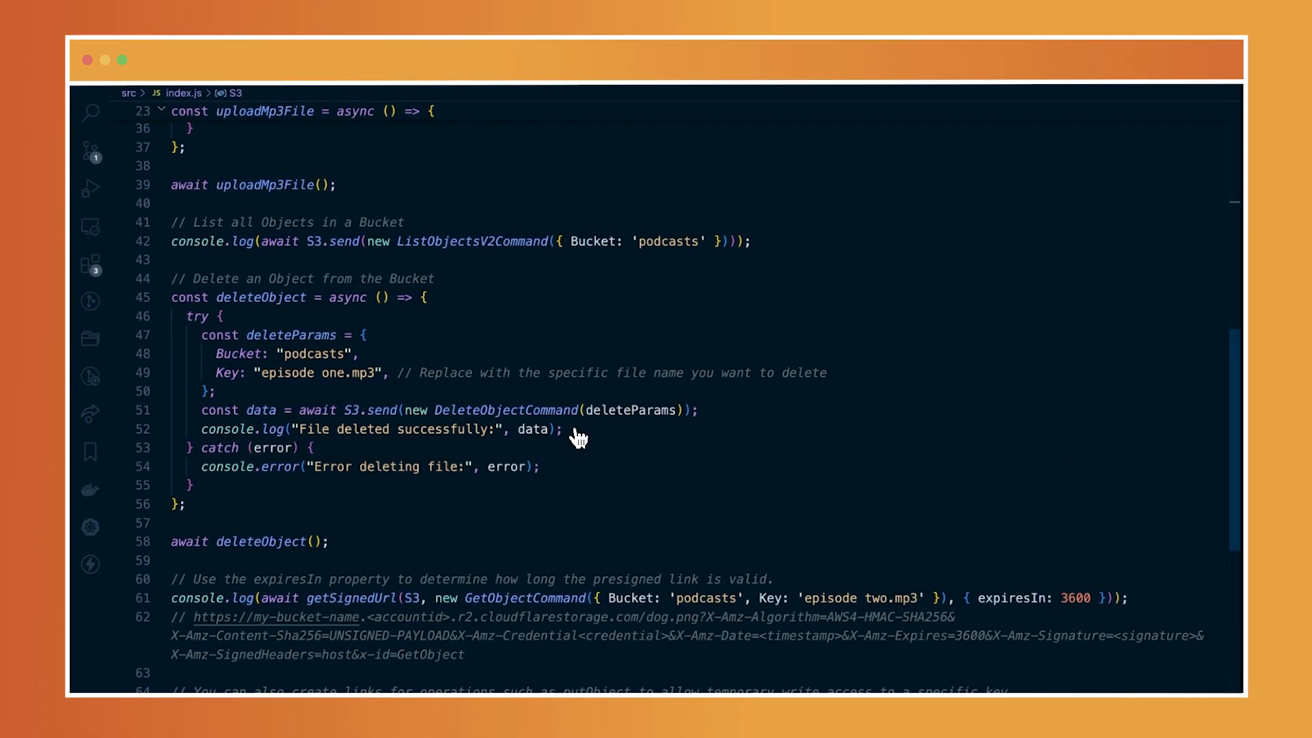
{"action": "mouse_move", "coordinate": [449, 453]}
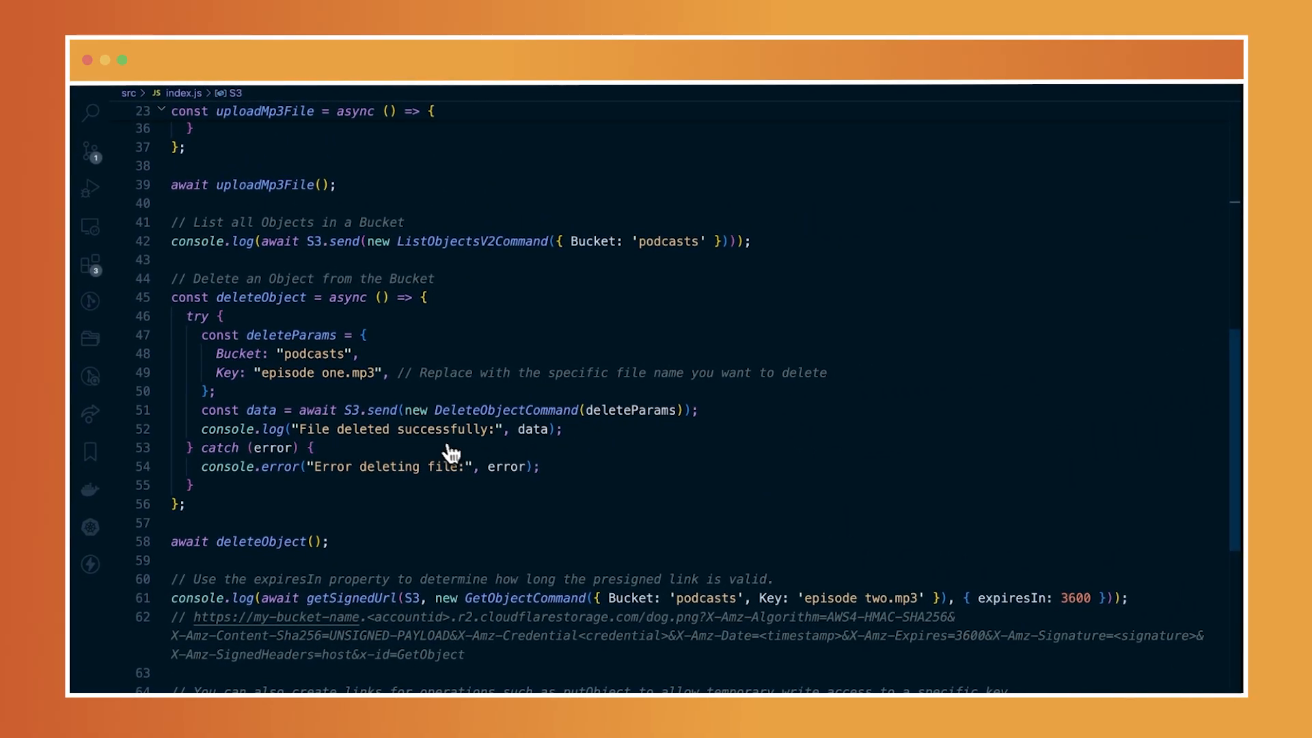
{"action": "mouse_move", "coordinate": [272, 398]}
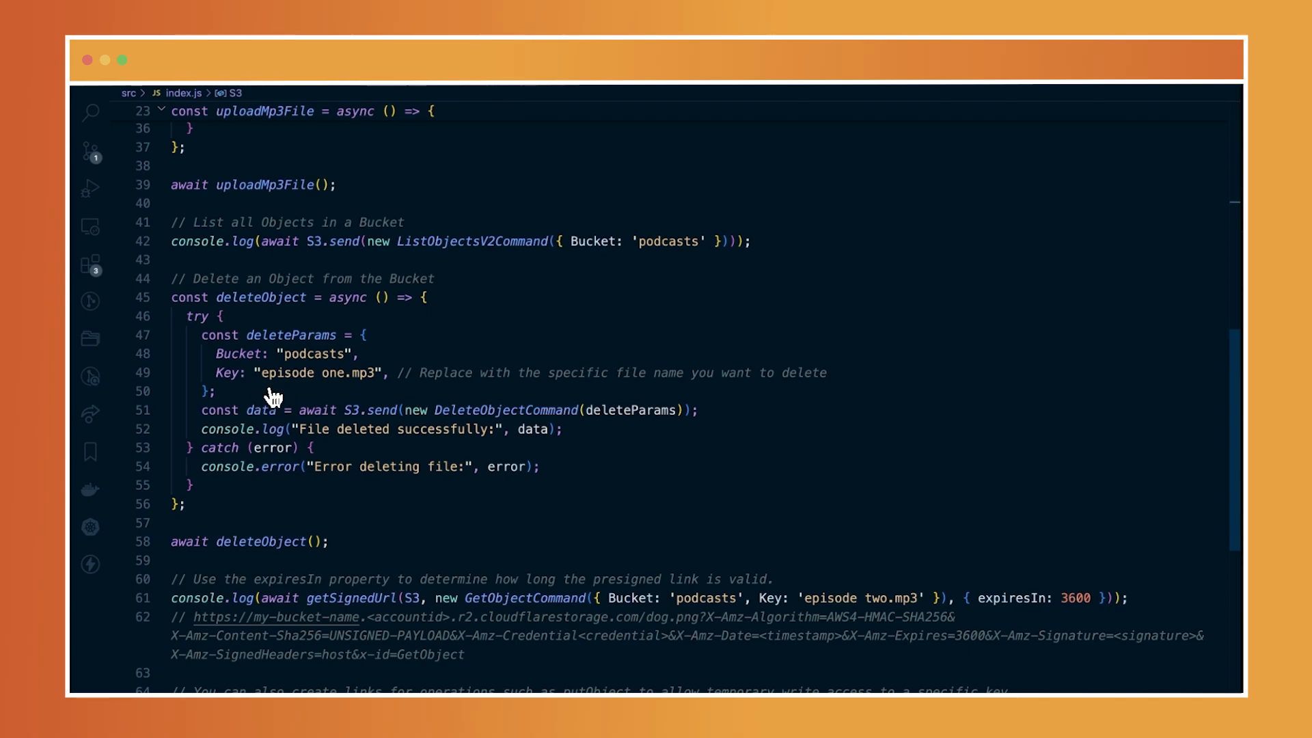
{"action": "mouse_move", "coordinate": [374, 387]}
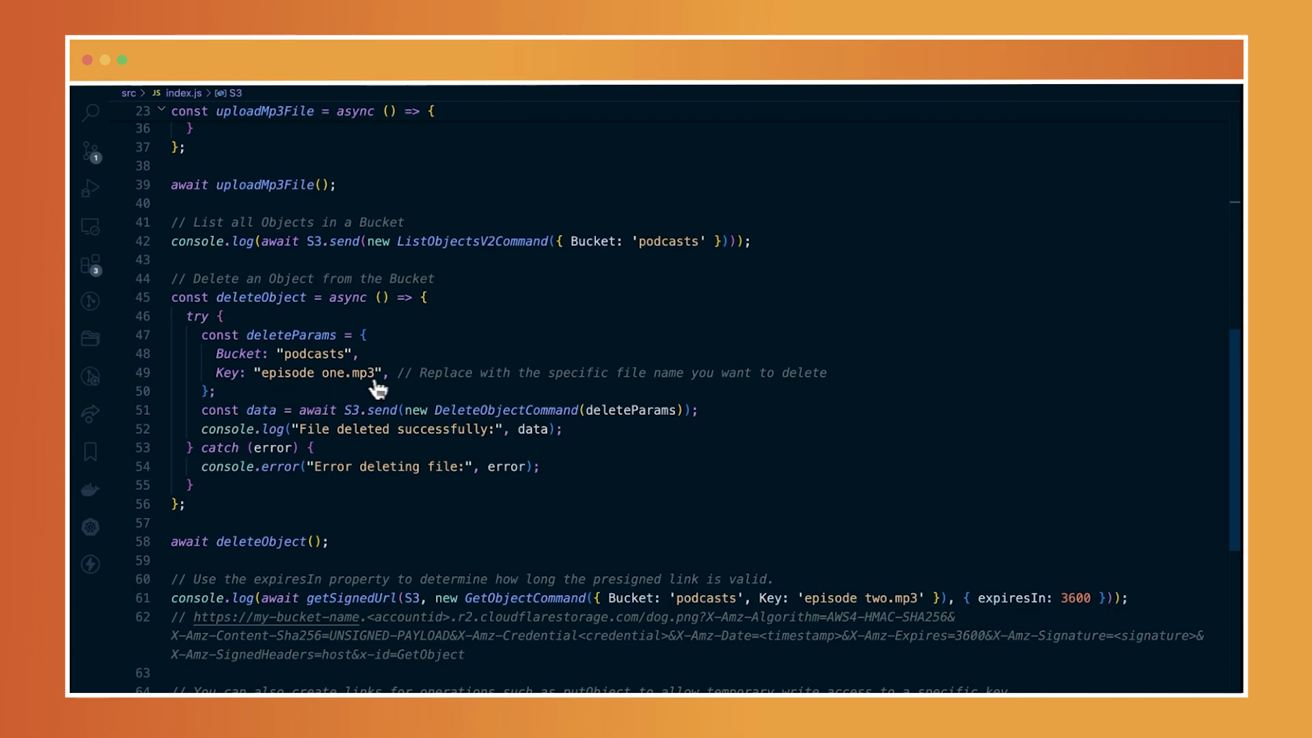
{"action": "scroll", "scroll_direction": "down", "scroll_amount": 3}
{"action": "type", "text": "git add ."}
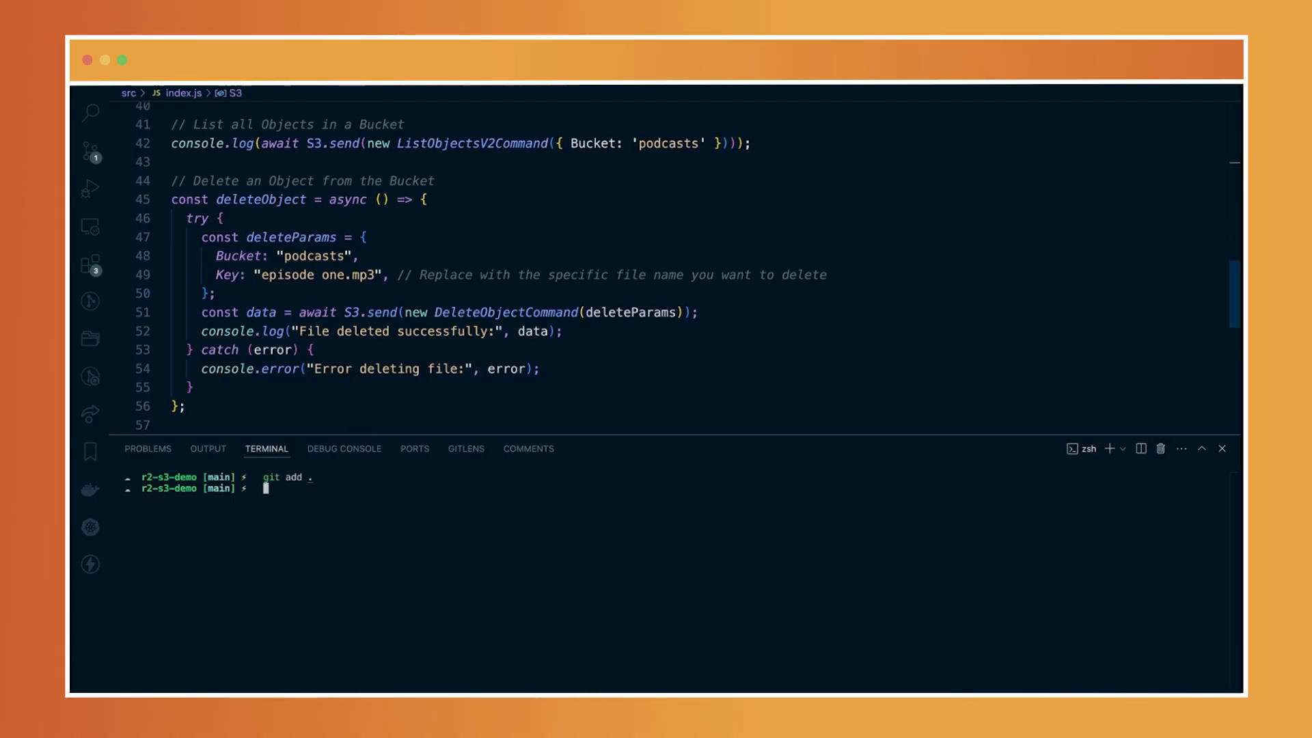
- Run npm start and scroll through the upload, ListObjectsV2 and delete output
{"action": "type", "text": "npm start"}
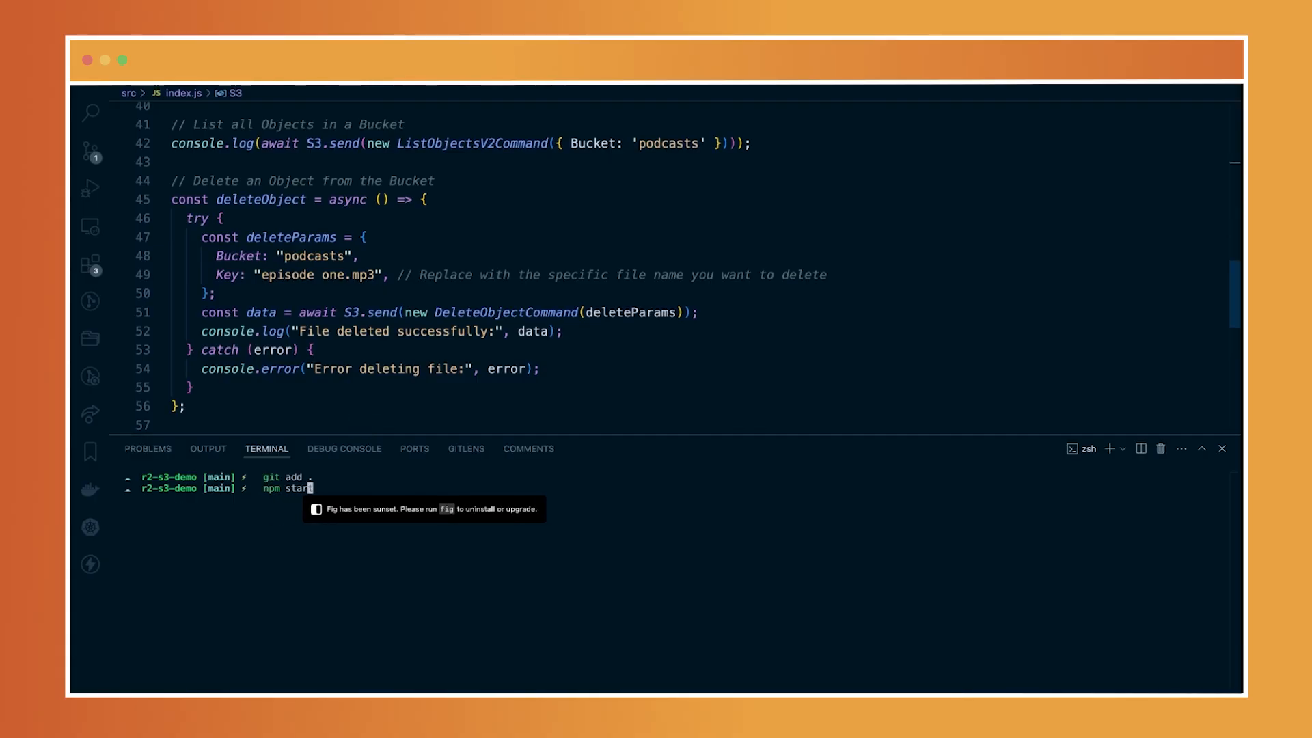
{"action": "key", "text": "Return"}
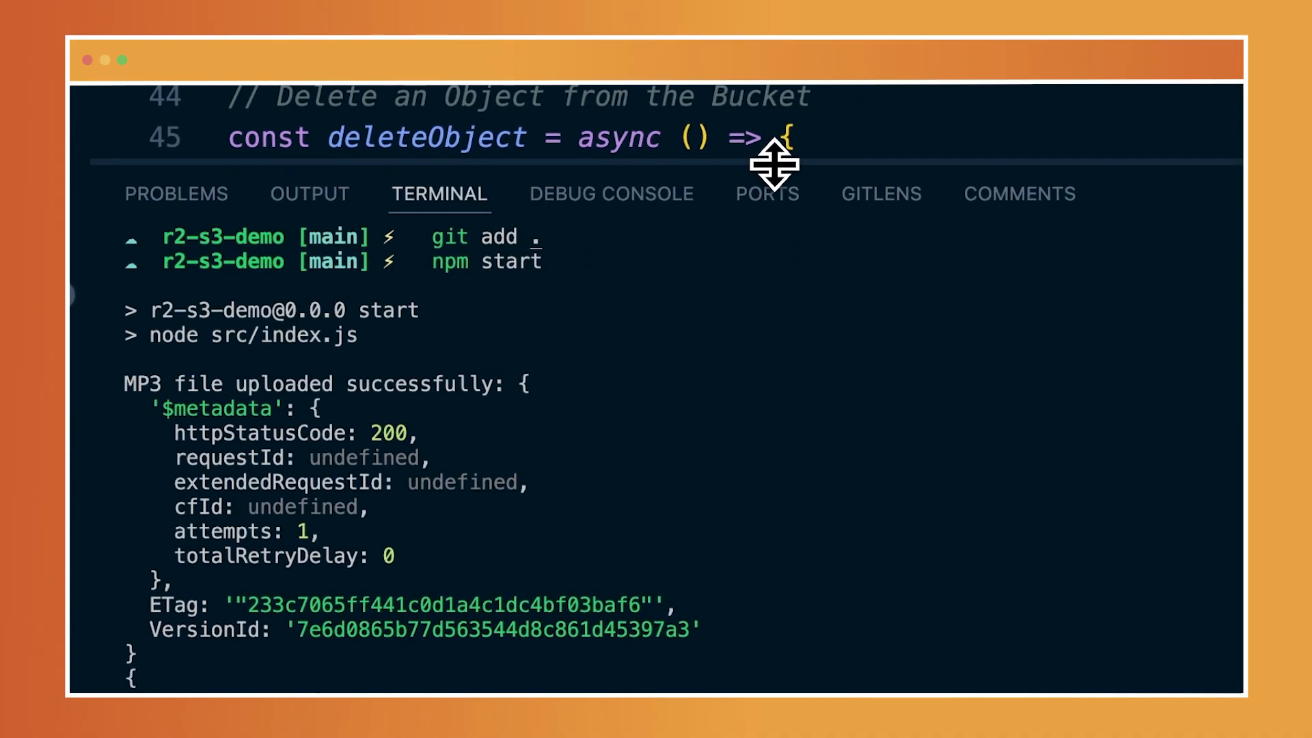
{"action": "mouse_move", "coordinate": [459, 639]}
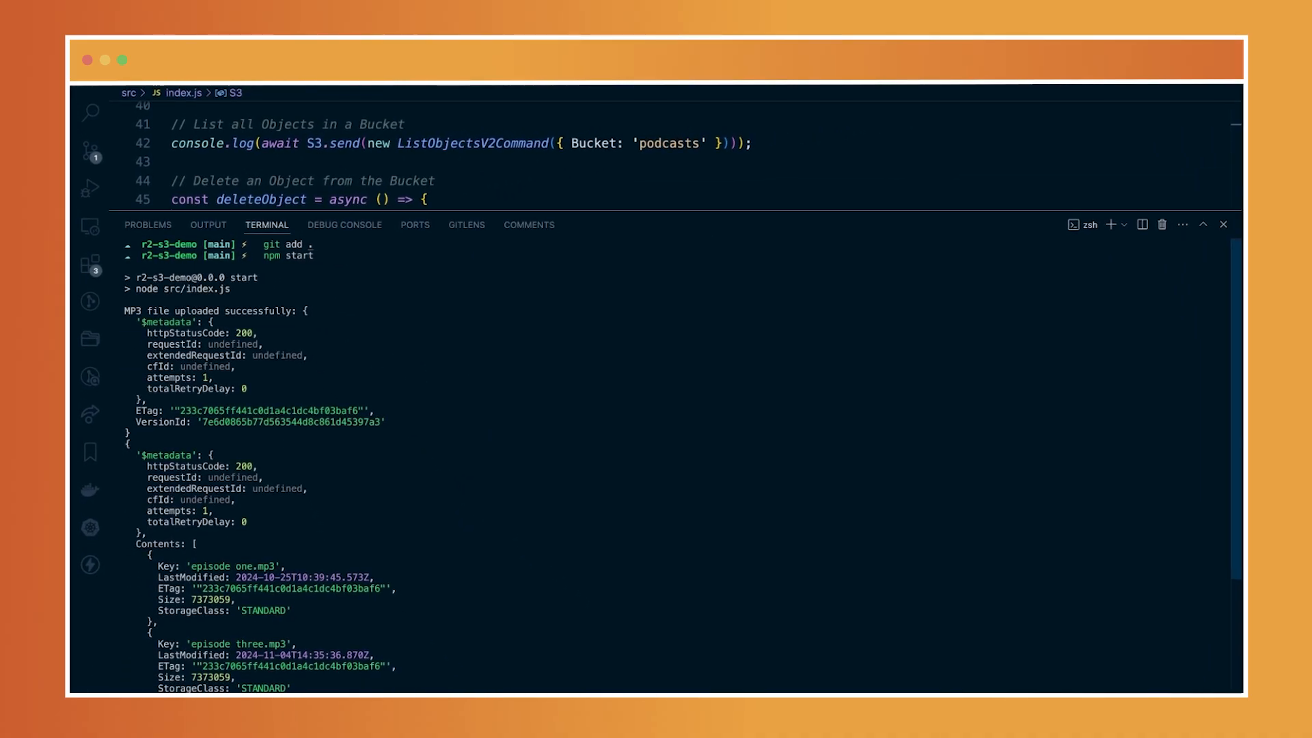
{"action": "mouse_move", "coordinate": [276, 426]}
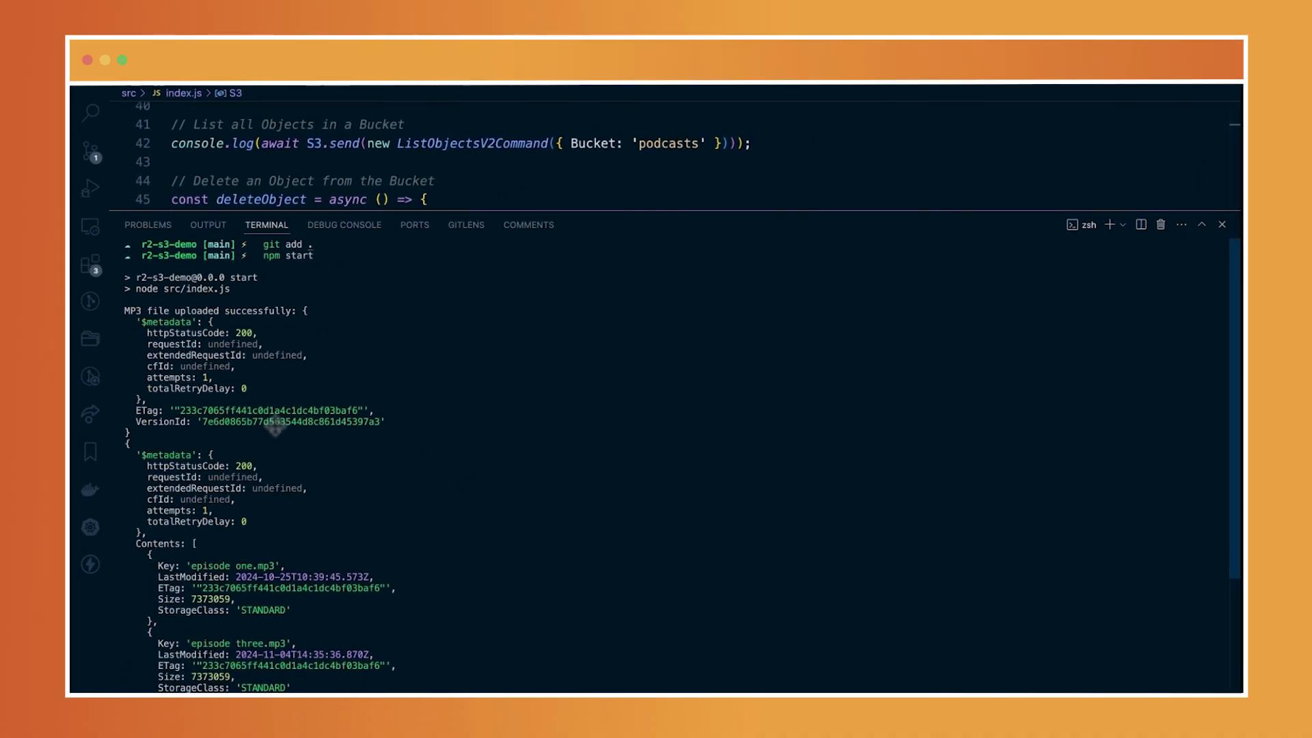
{"action": "scroll", "scroll_direction": "down", "scroll_amount": 3}
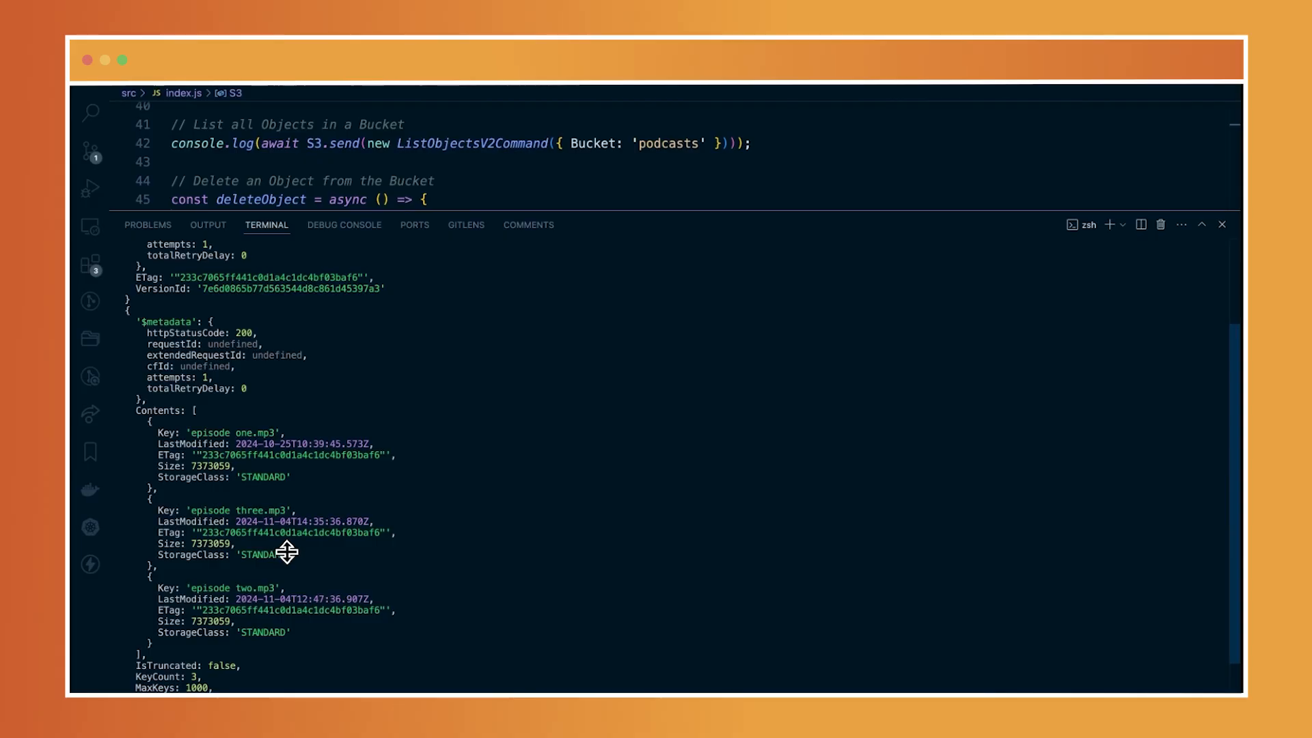
{"action": "scroll", "scroll_direction": "down", "scroll_amount": 3}
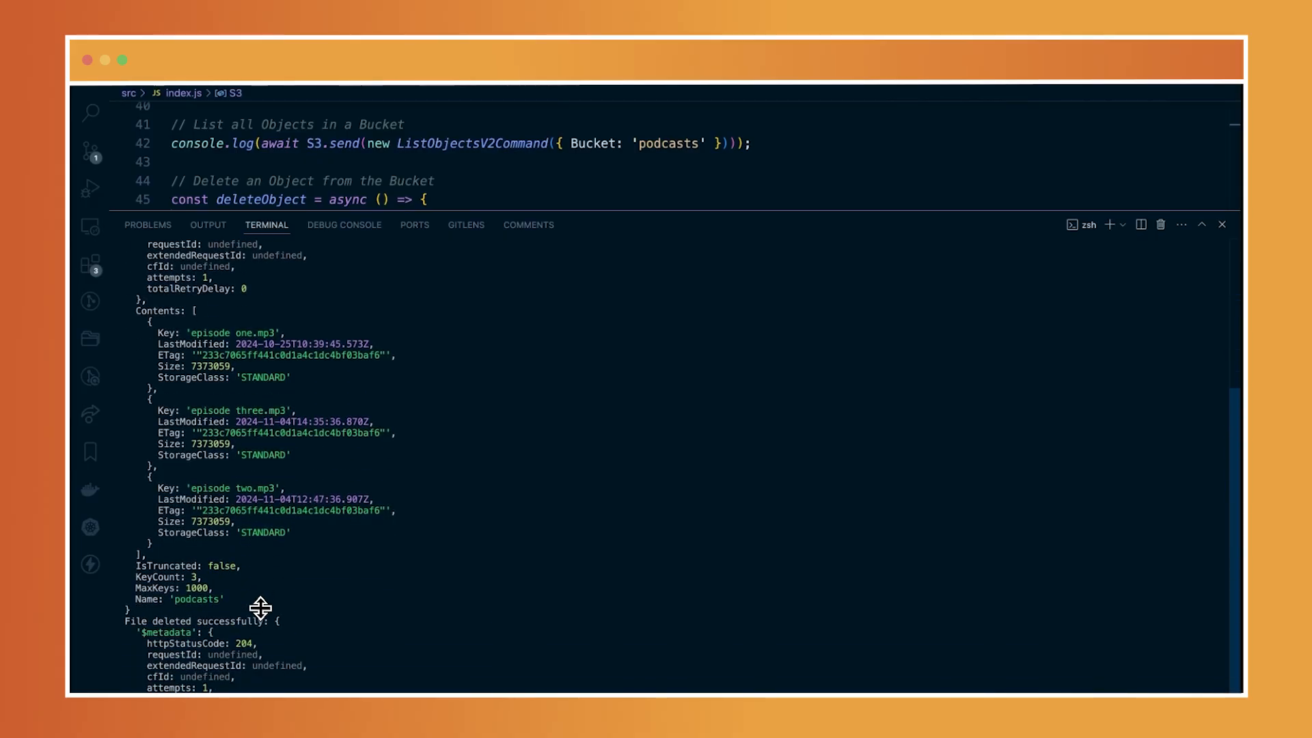
{"action": "scroll", "scroll_direction": "down", "scroll_amount": 3}
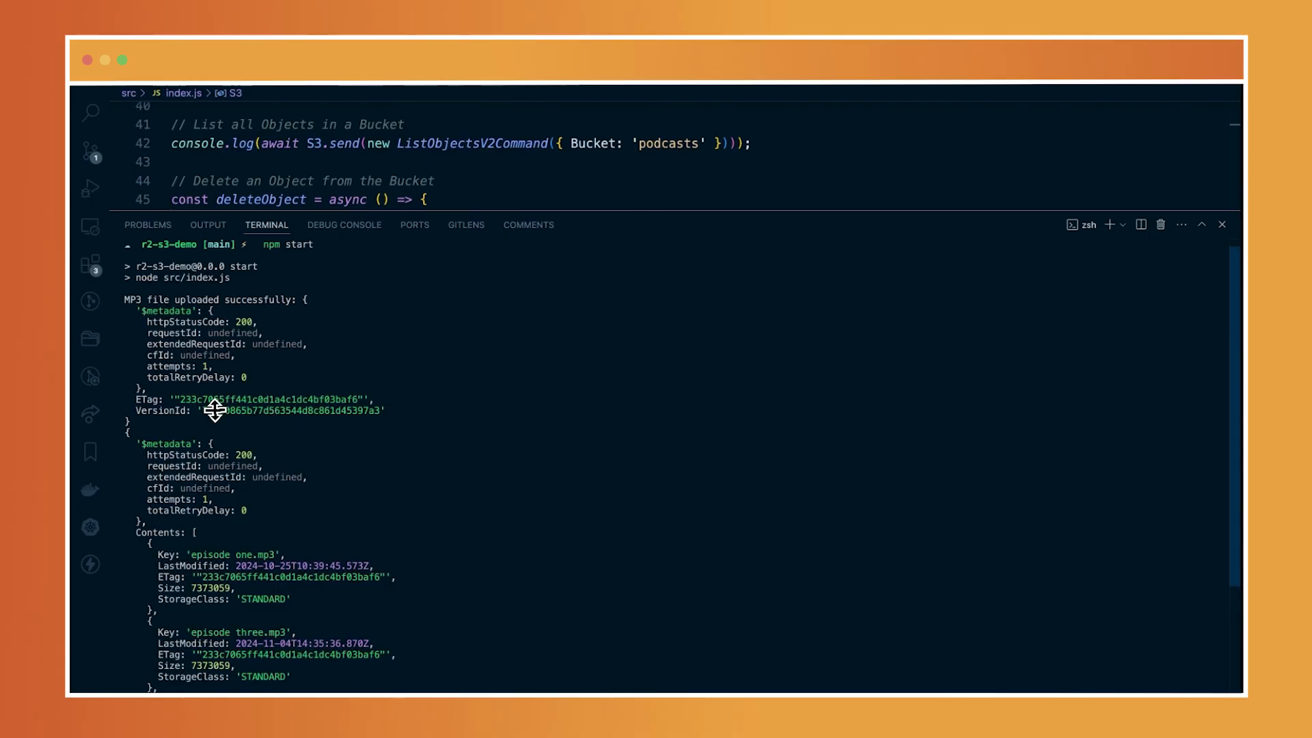
{"action": "scroll", "scroll_direction": "down", "scroll_amount": 3}
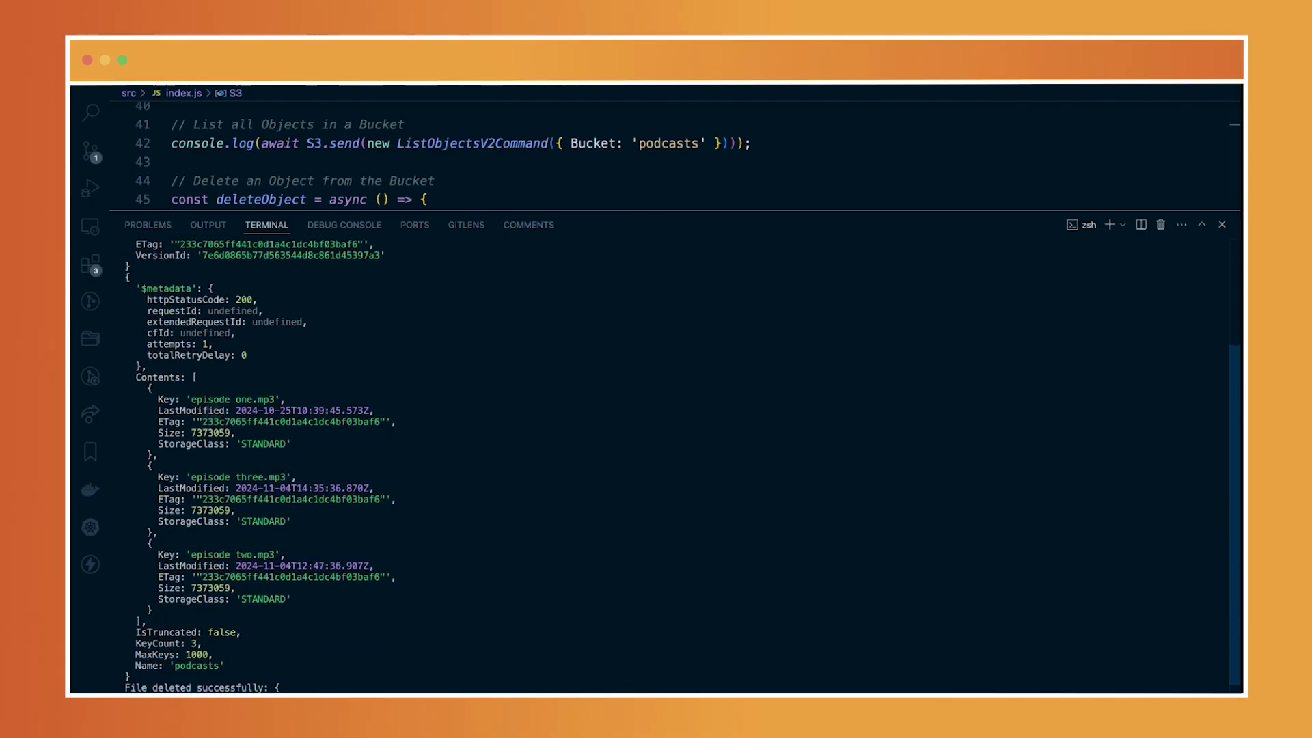
{"action": "scroll", "scroll_direction": "down", "scroll_amount": 3}
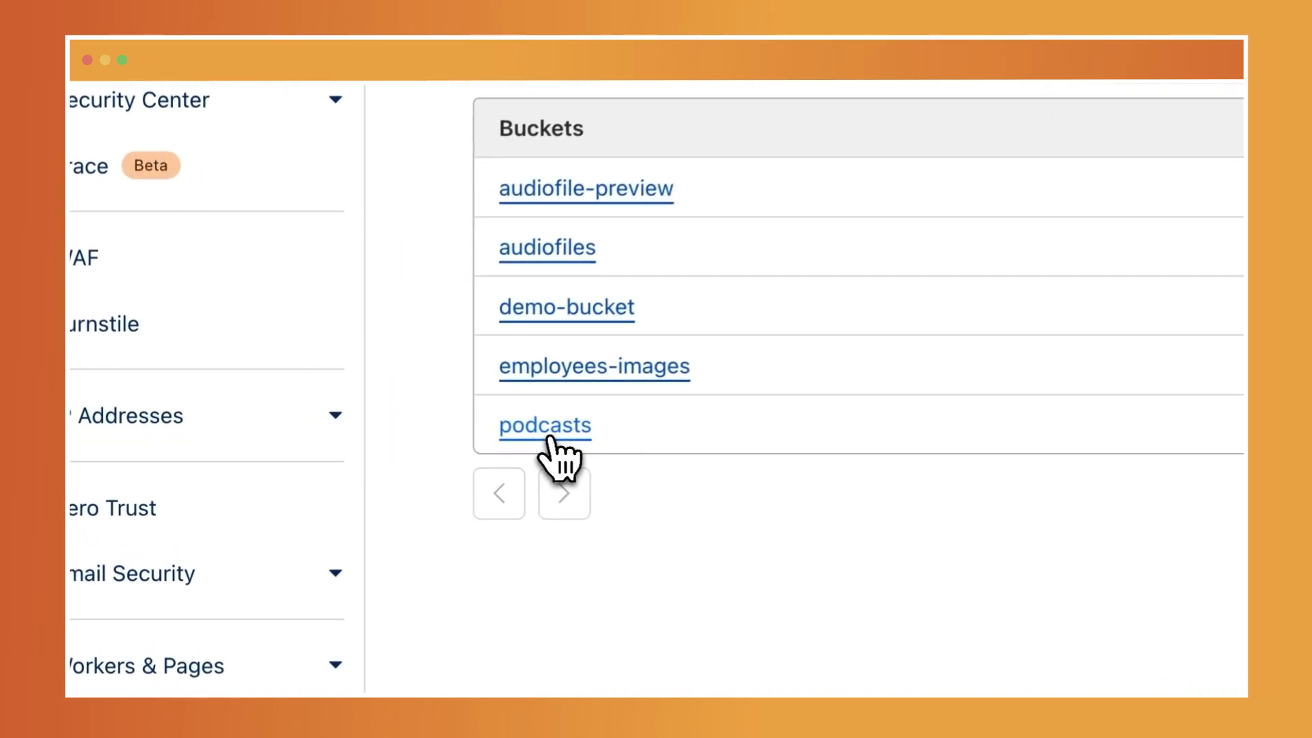
- Open the podcasts bucket to confirm only episode three.mp3 and episode two.mp3 remain
{"action": "left_click", "coordinate": [546, 425]}
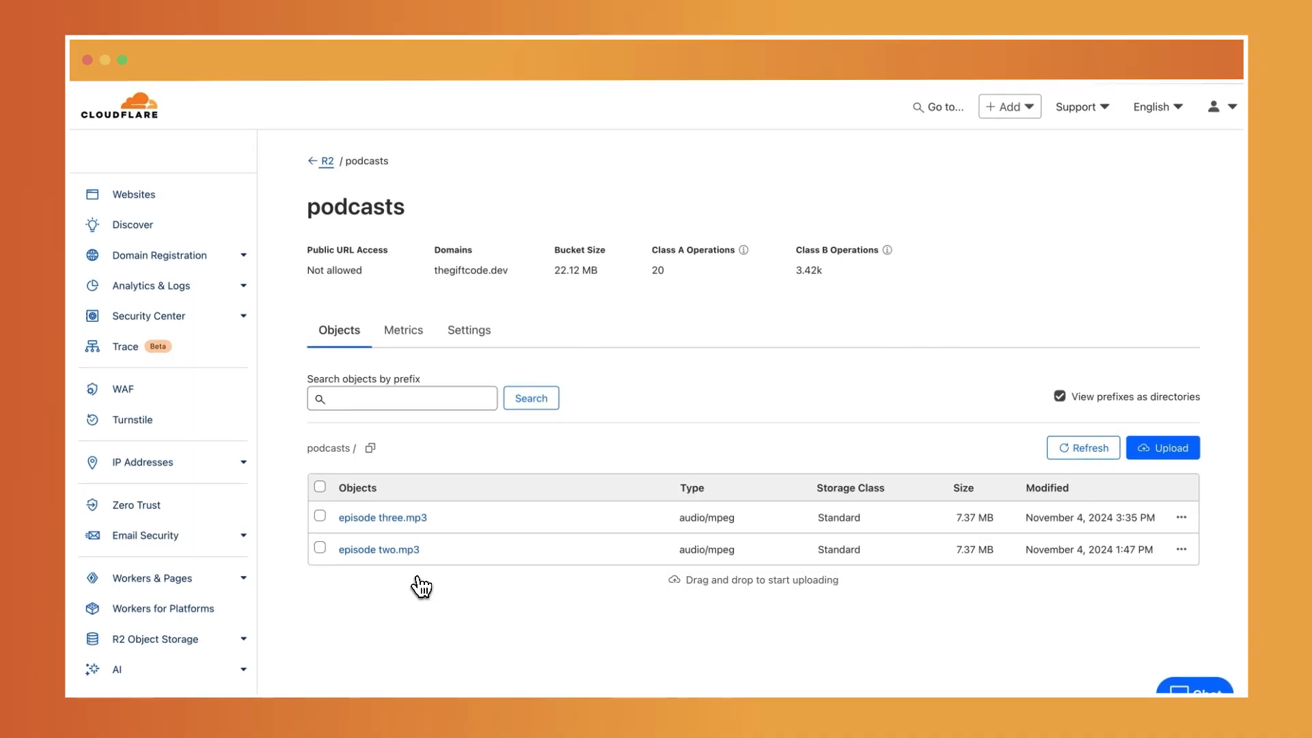
{"action": "mouse_move", "coordinate": [398, 538]}
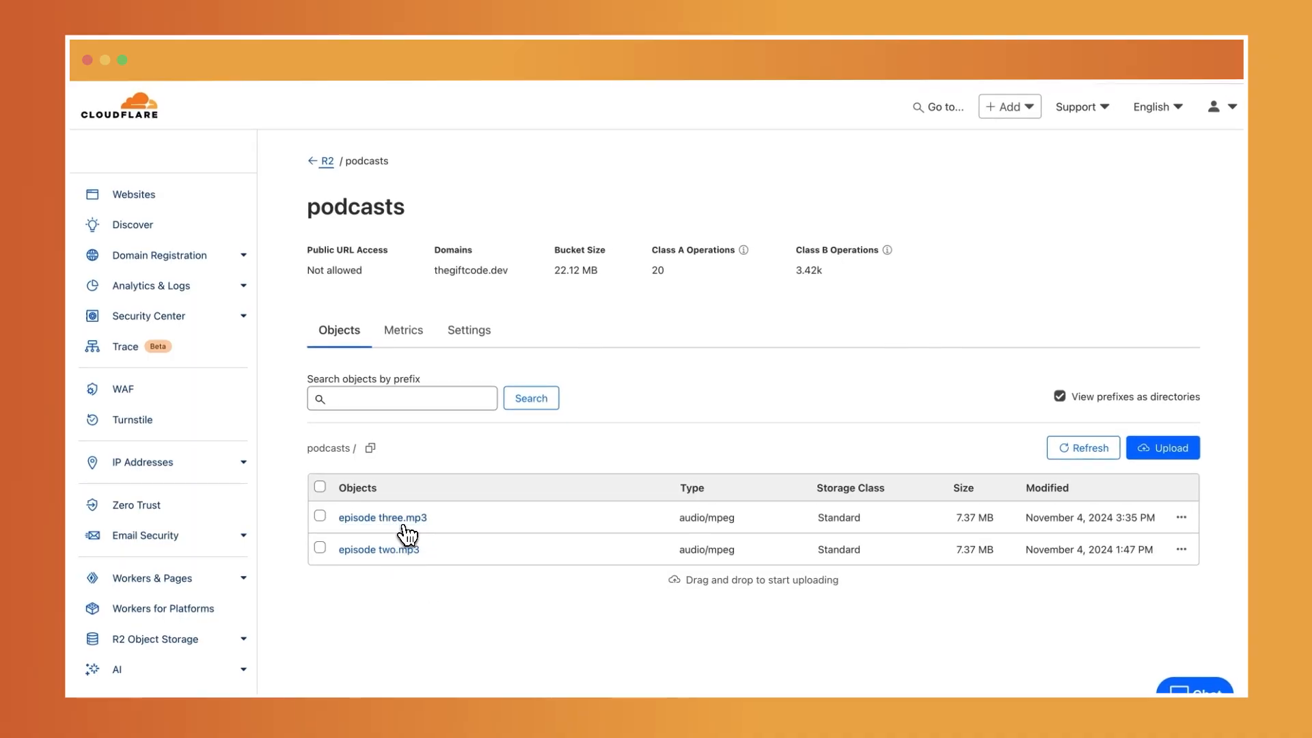
{"action": "mouse_move", "coordinate": [416, 580]}
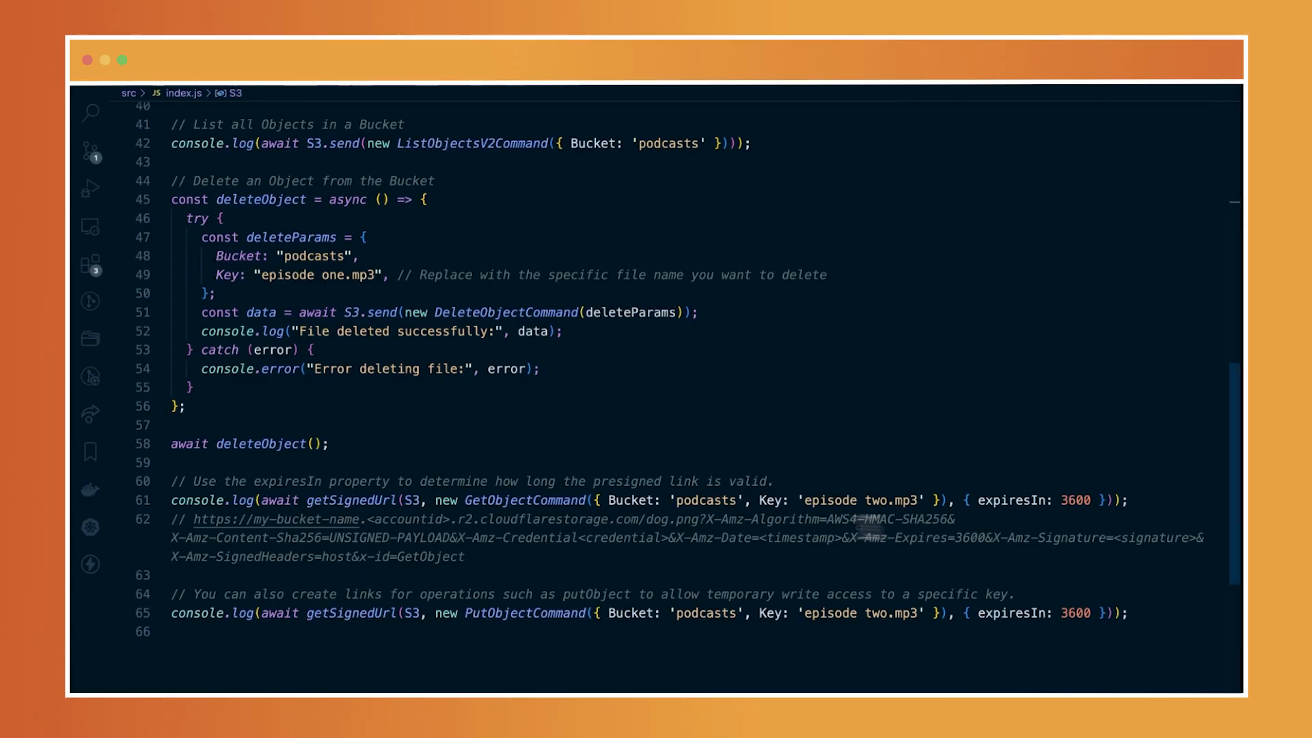
{"action": "mouse_move", "coordinate": [693, 520]}
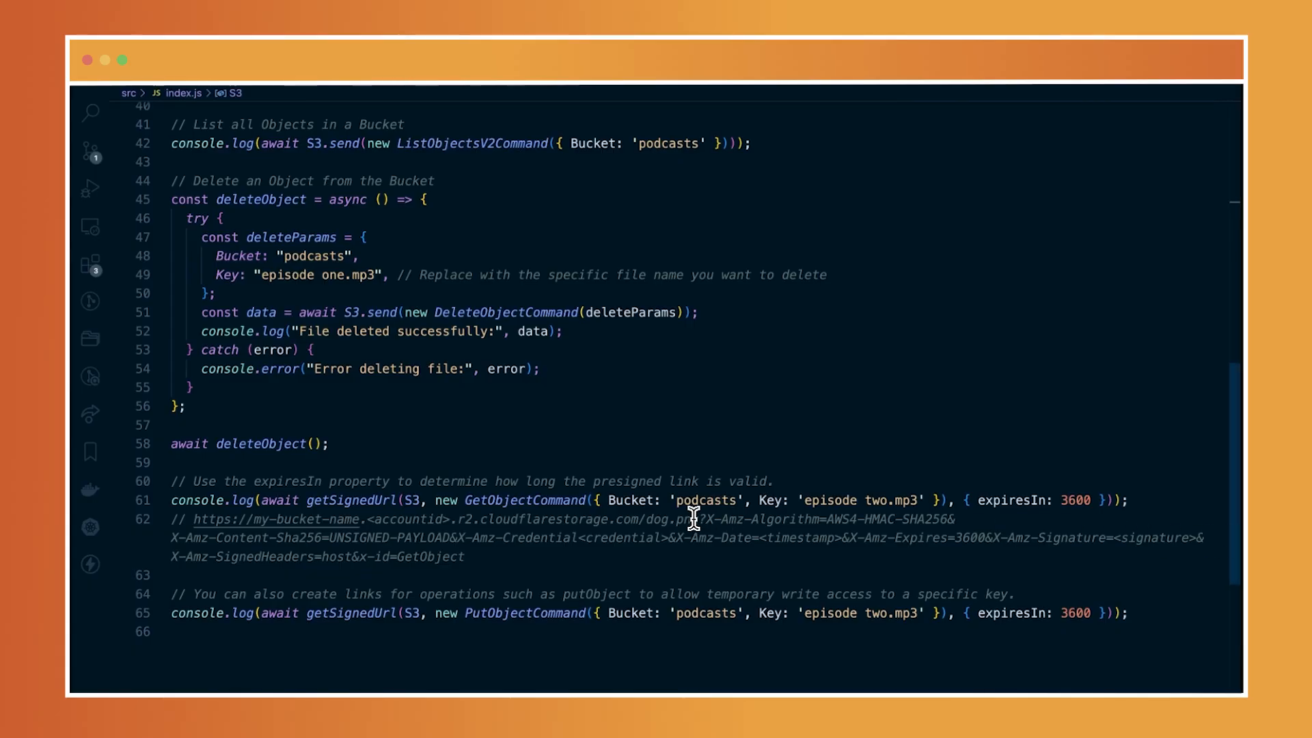
{"action": "mouse_move", "coordinate": [268, 519]}
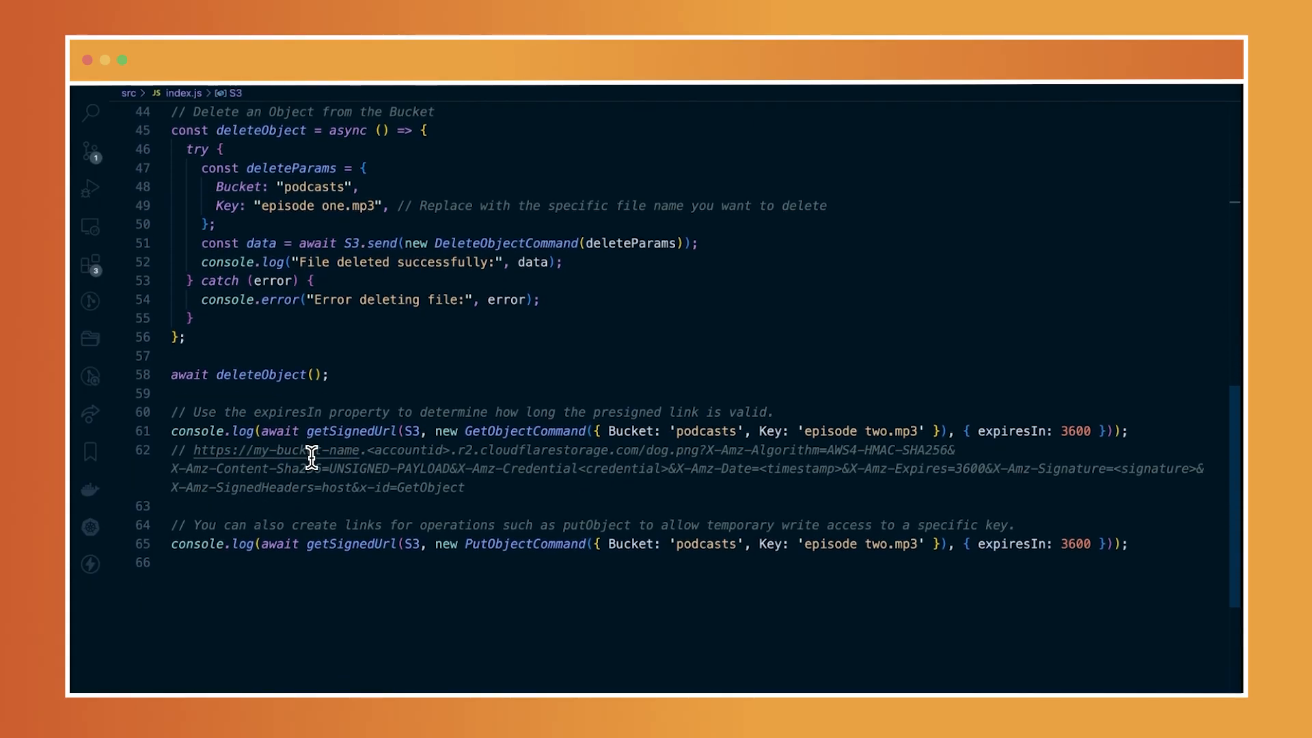
{"action": "mouse_move", "coordinate": [288, 477]}
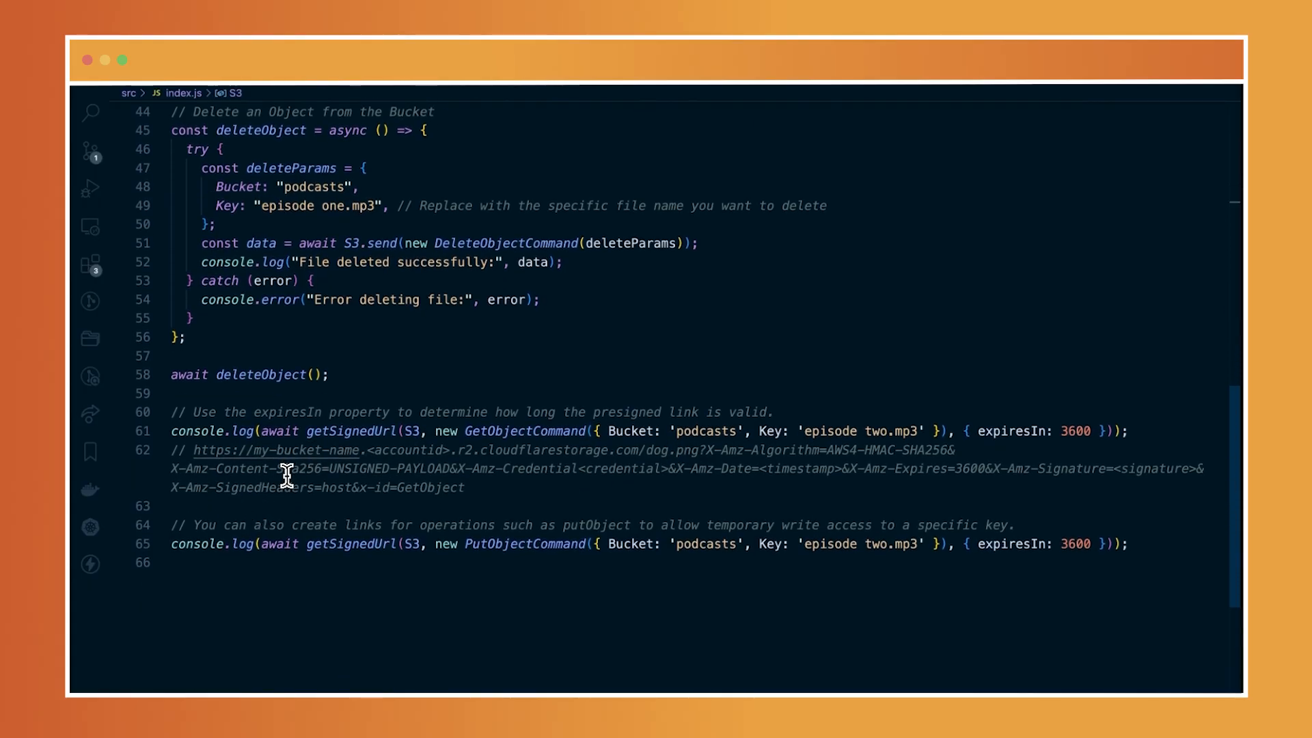
{"action": "mouse_move", "coordinate": [362, 461]}
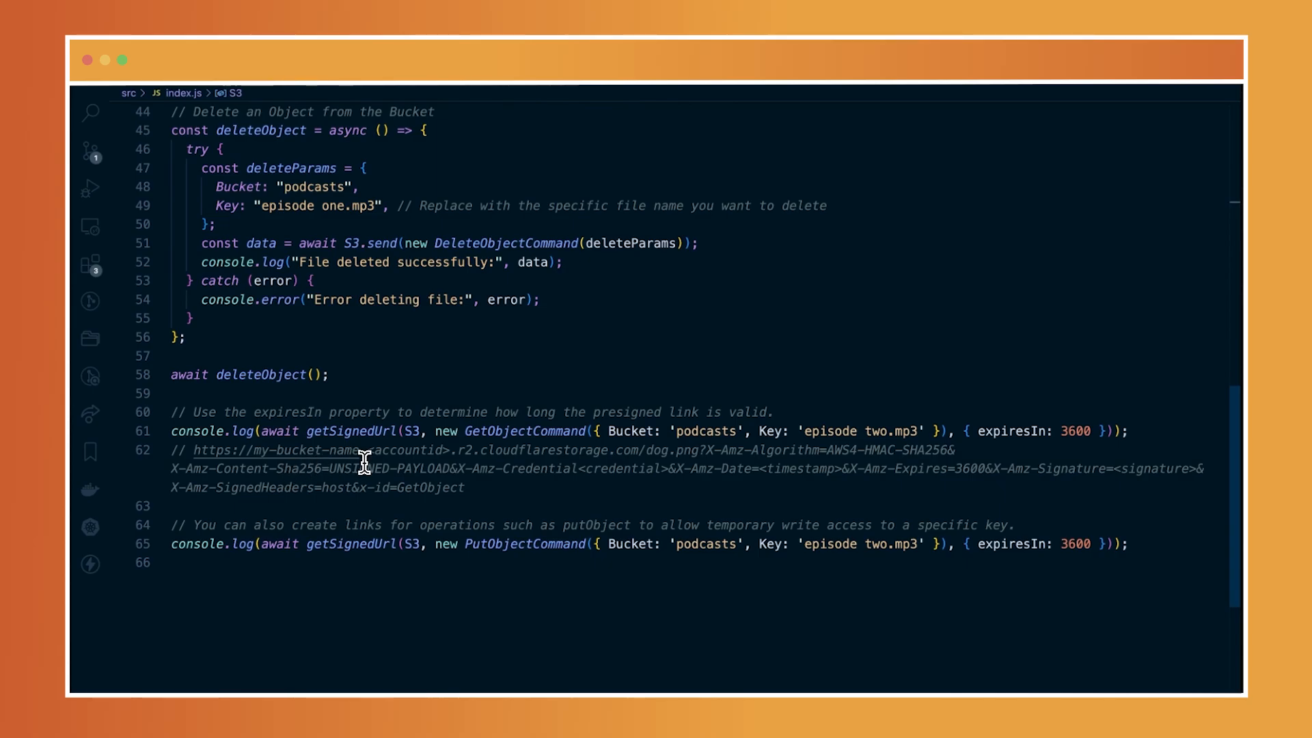
{"action": "scroll", "scroll_direction": "up", "scroll_amount": 3}
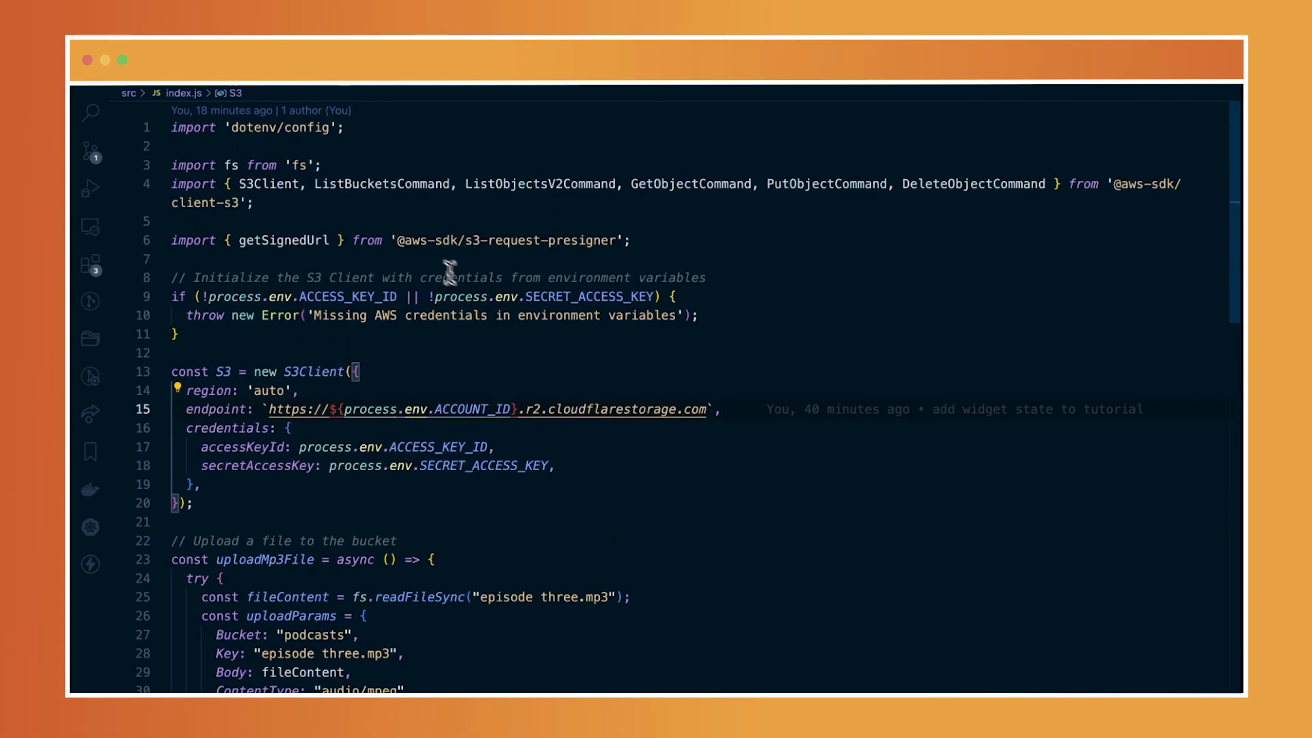
{"action": "mouse_move", "coordinate": [509, 260]}
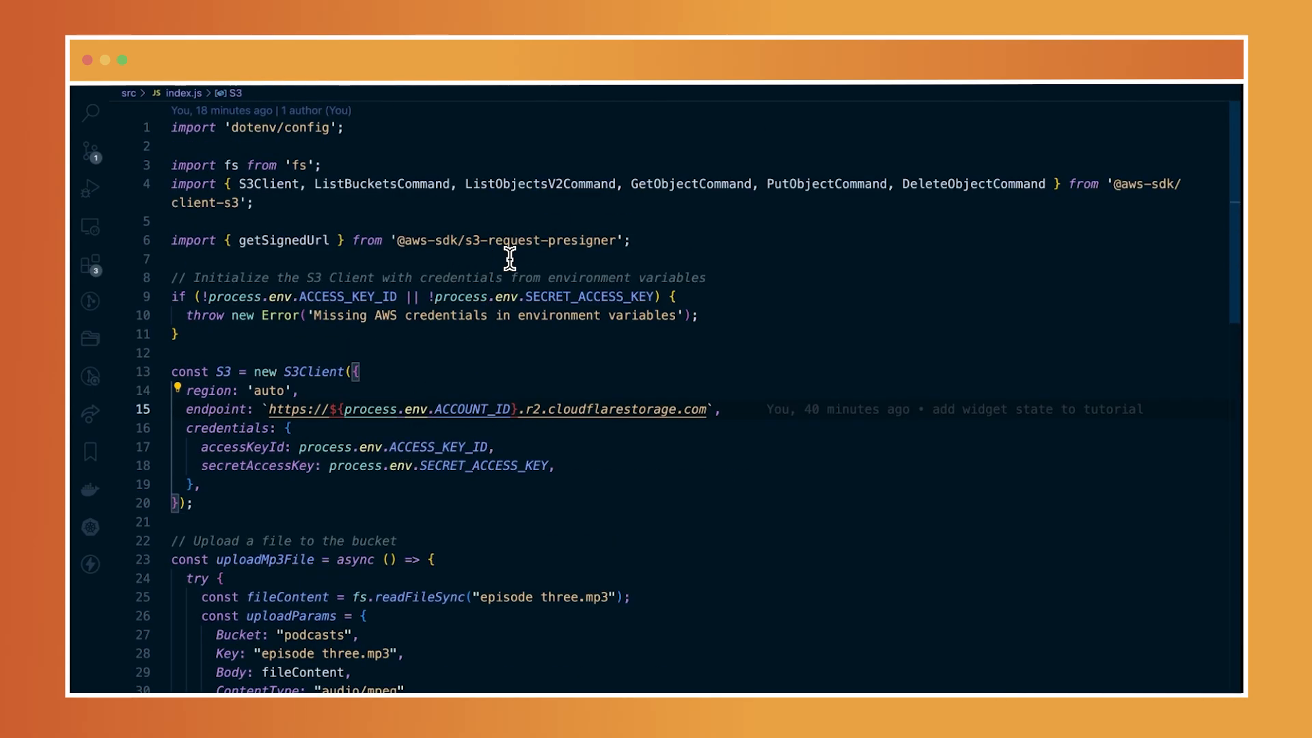
{"action": "mouse_move", "coordinate": [486, 249]}
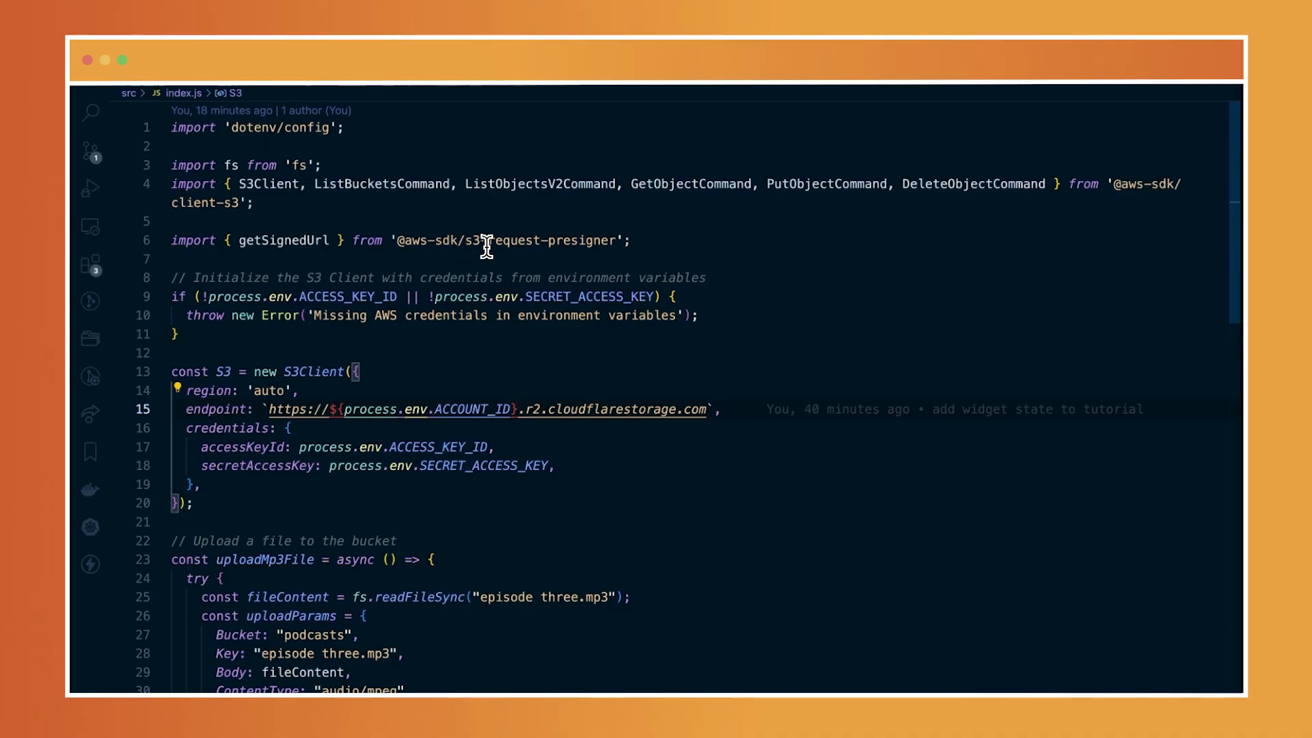
{"action": "mouse_move", "coordinate": [489, 394]}
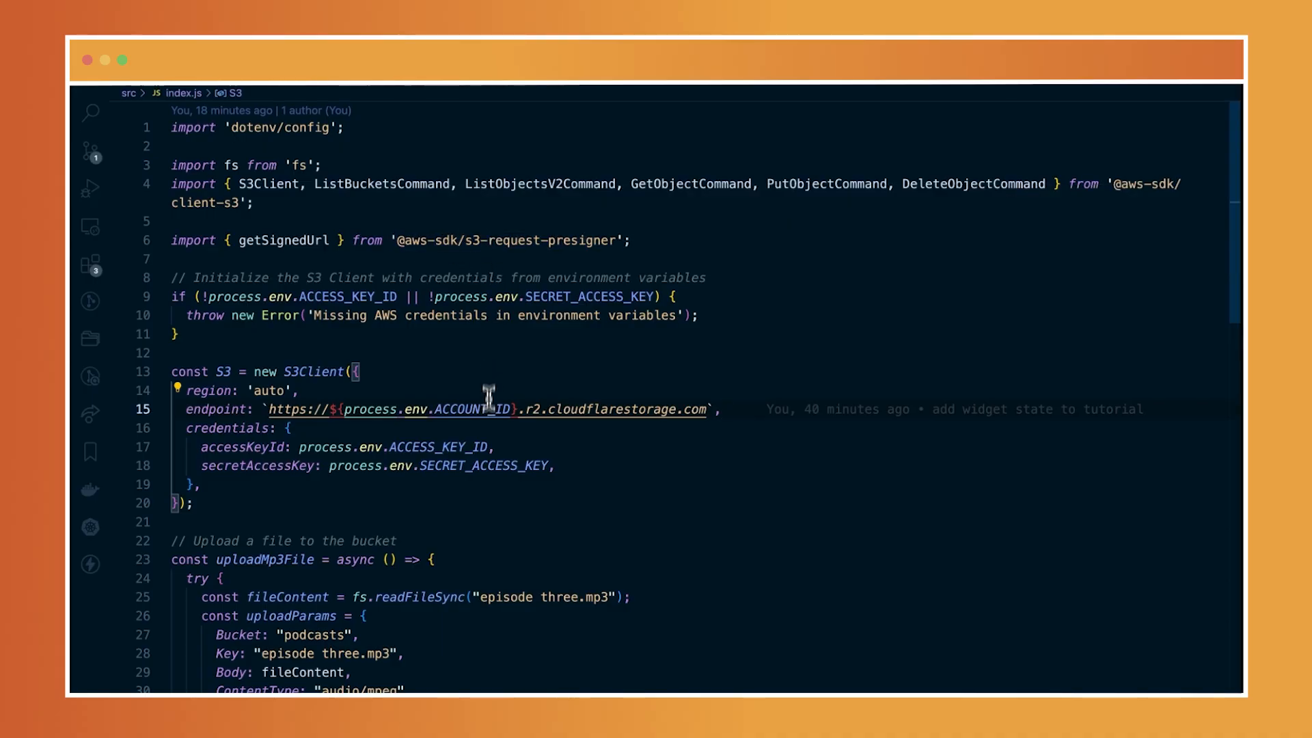
{"action": "scroll", "scroll_direction": "down", "scroll_amount": 3}
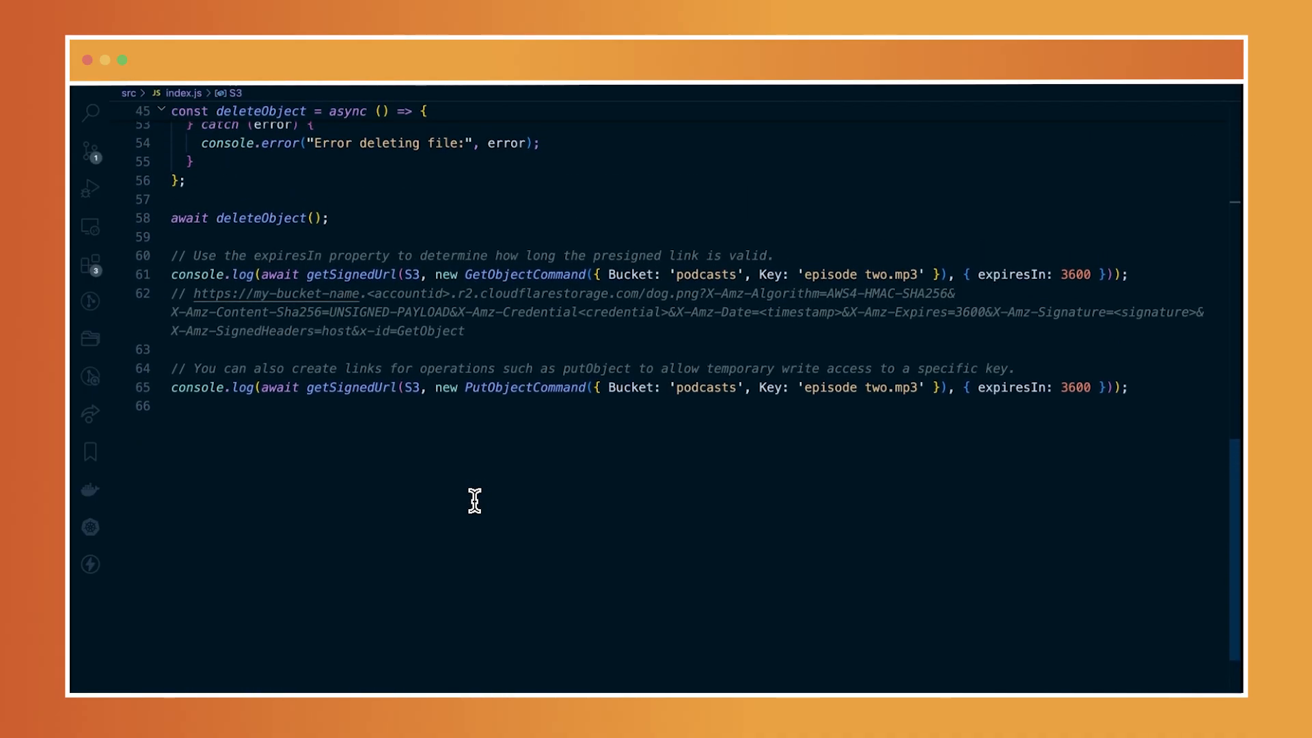
{"action": "scroll", "scroll_direction": "up", "scroll_amount": 3}
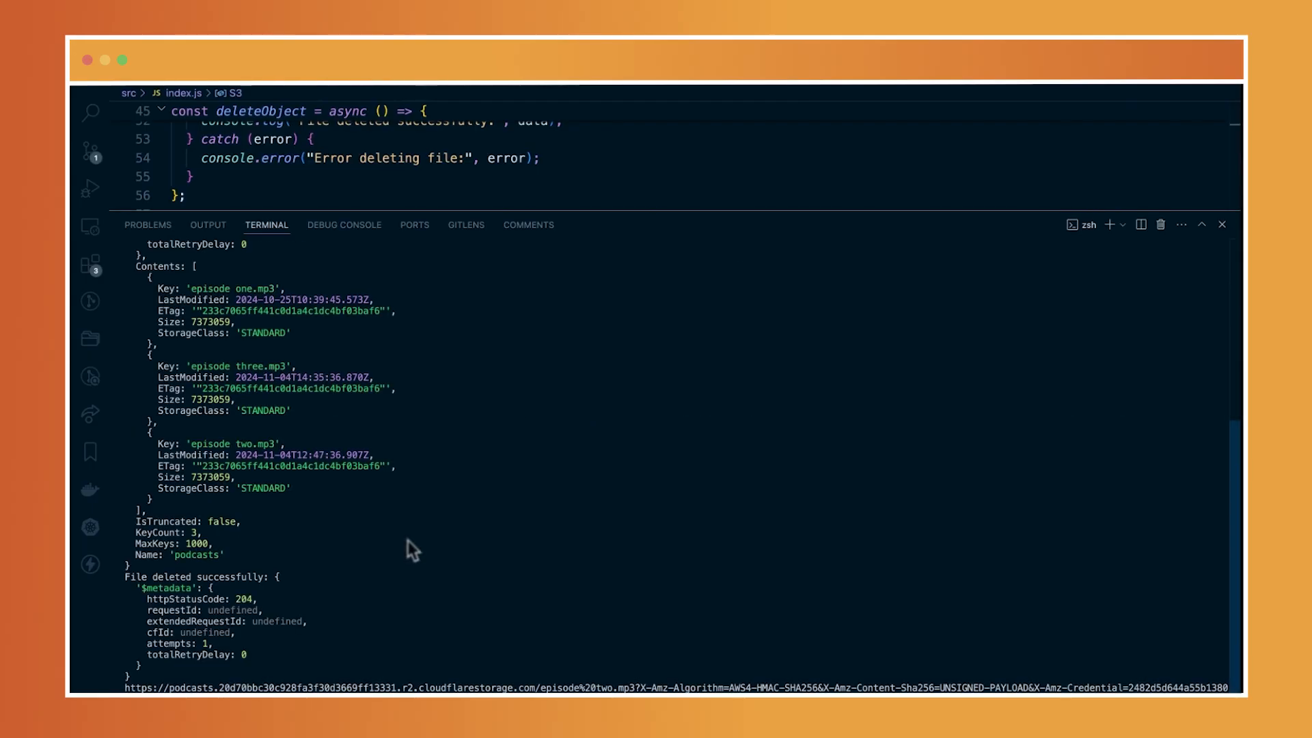
- Scroll to the bottom of the npm start output showing the deletion result and presigned URL
{"action": "scroll", "scroll_direction": "down", "scroll_amount": 3}
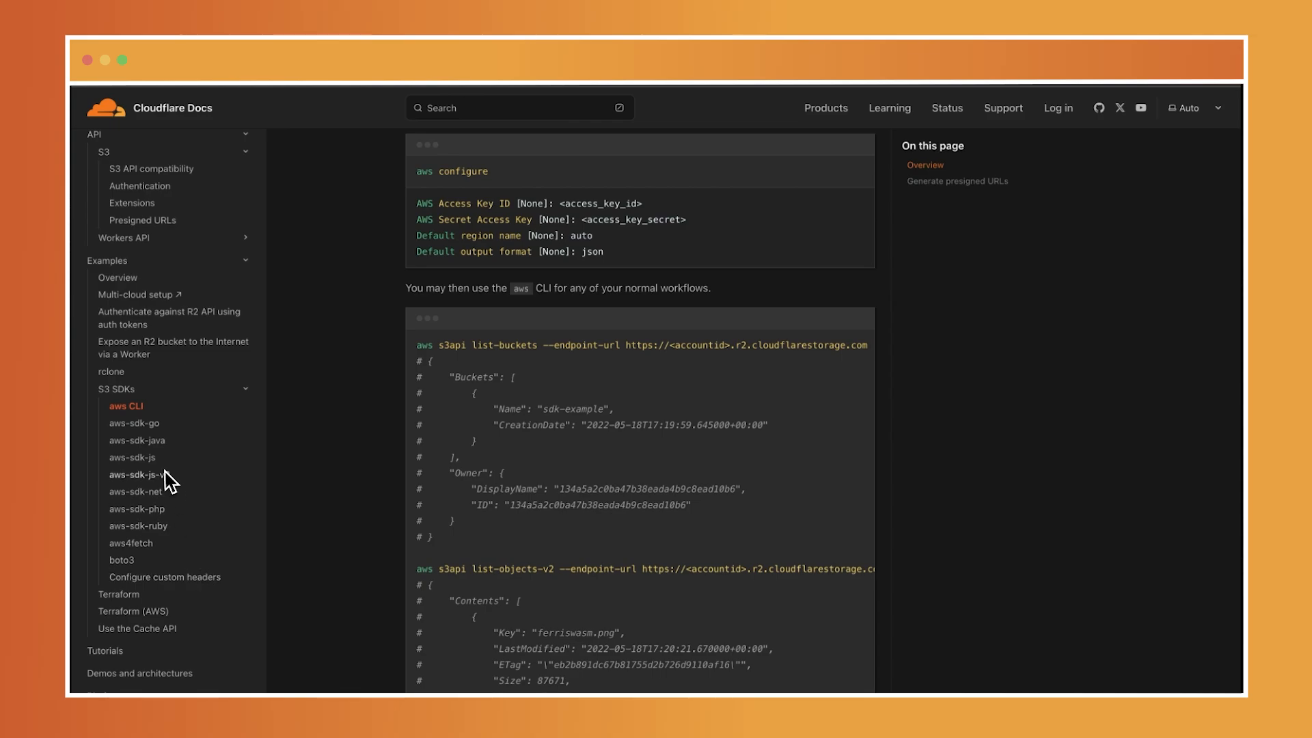
{"action": "mouse_move", "coordinate": [155, 431]}
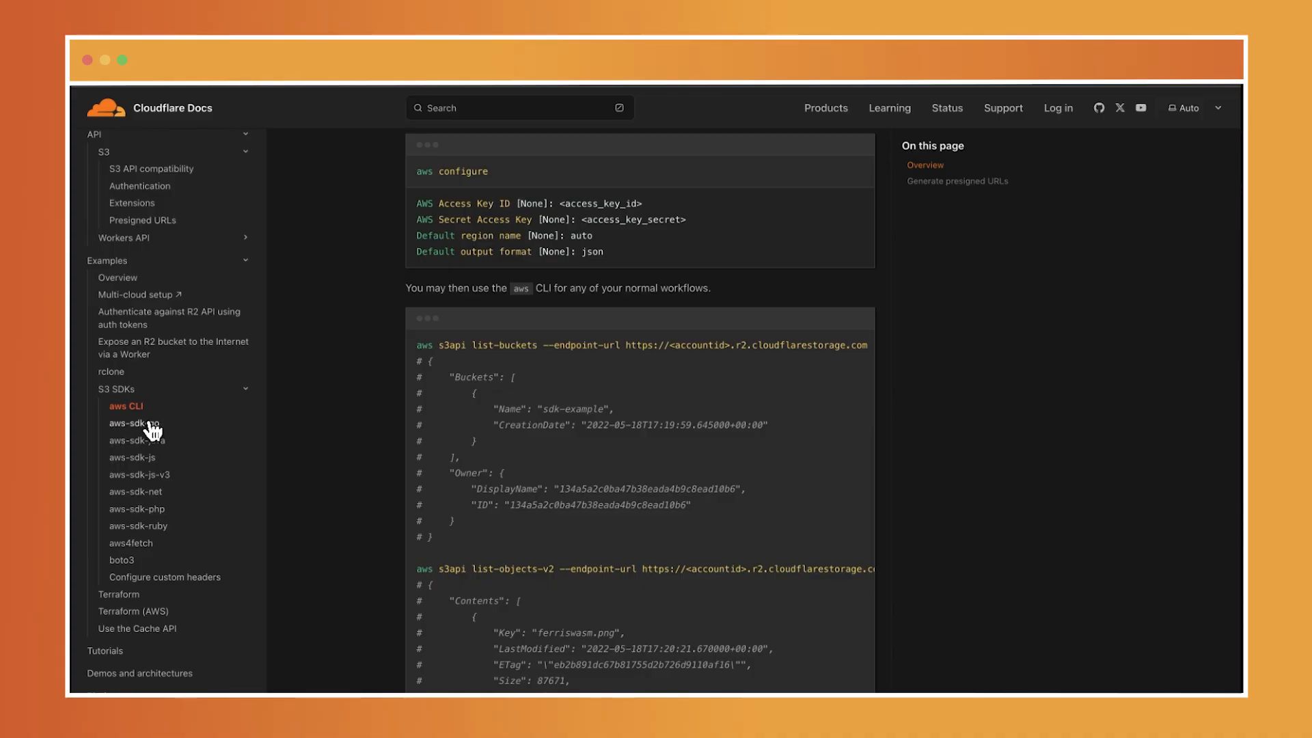
{"action": "mouse_move", "coordinate": [138, 441]}
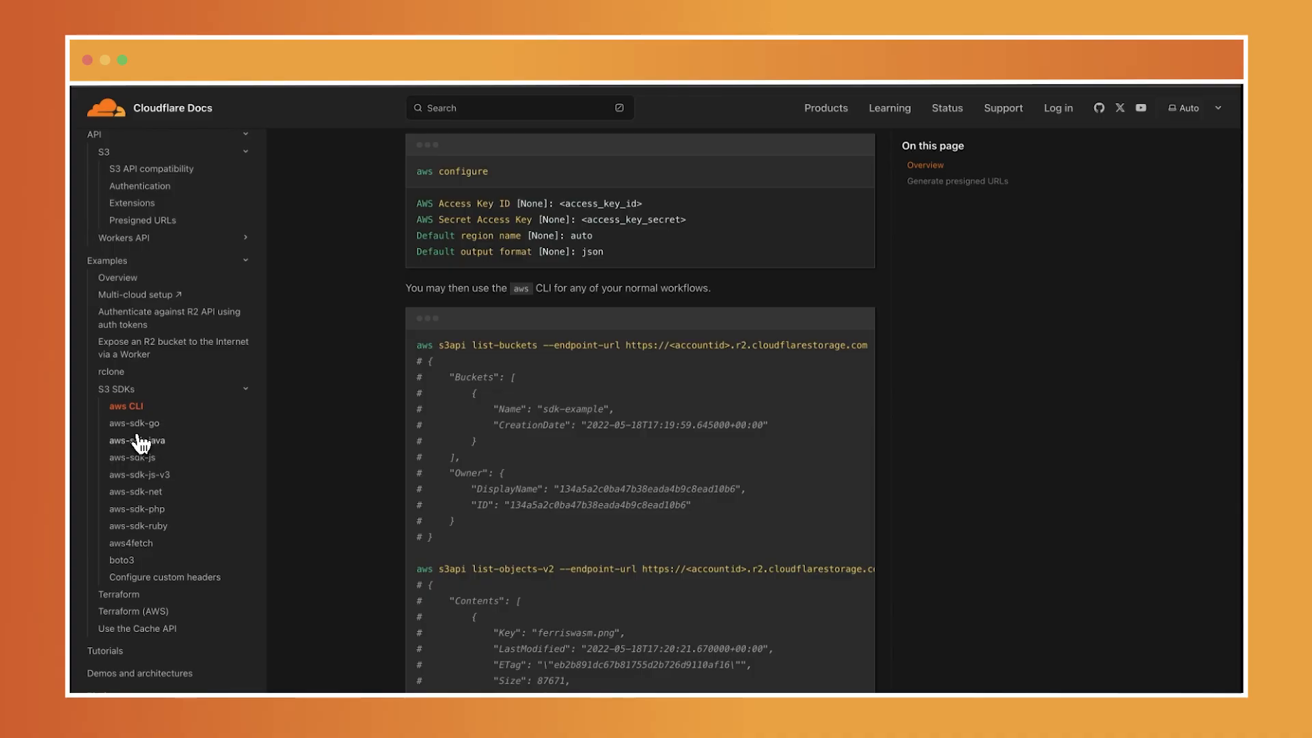
{"action": "mouse_move", "coordinate": [149, 492]}
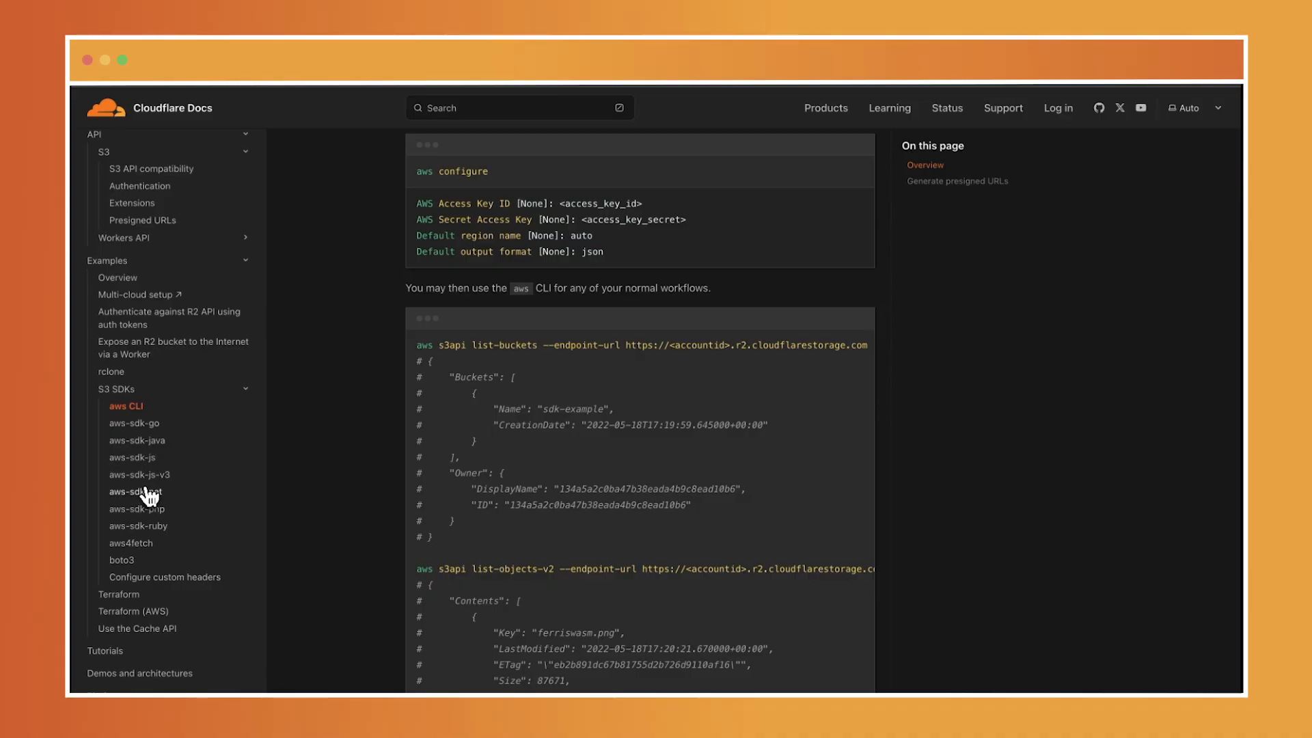